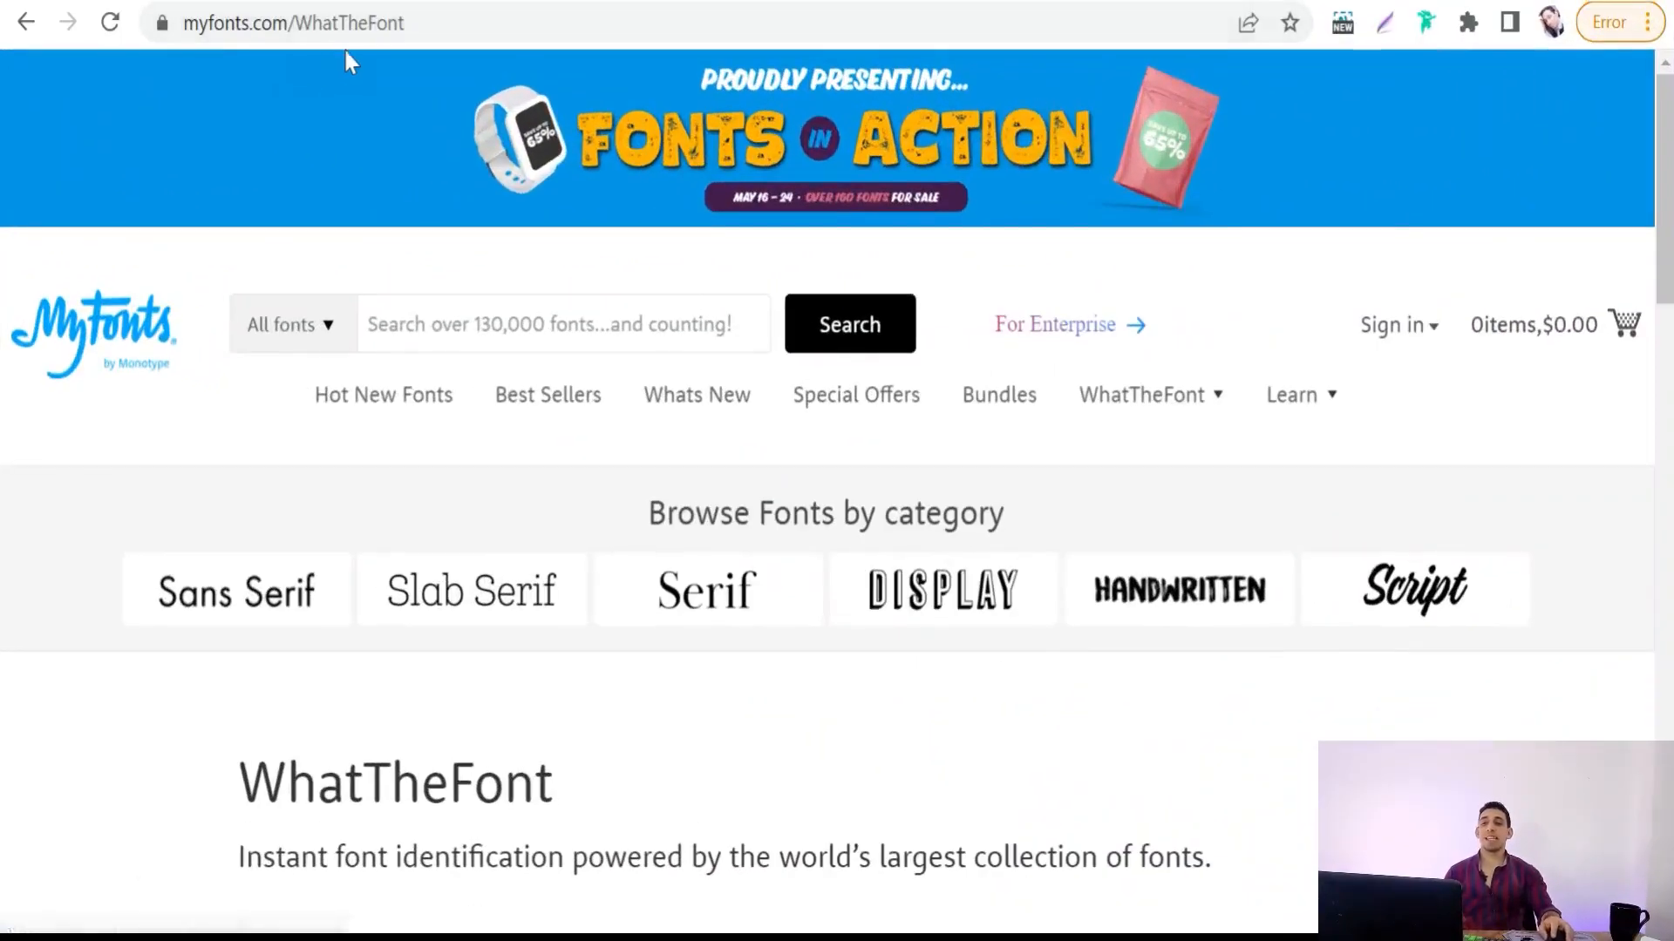
mouse_move(376, 120)
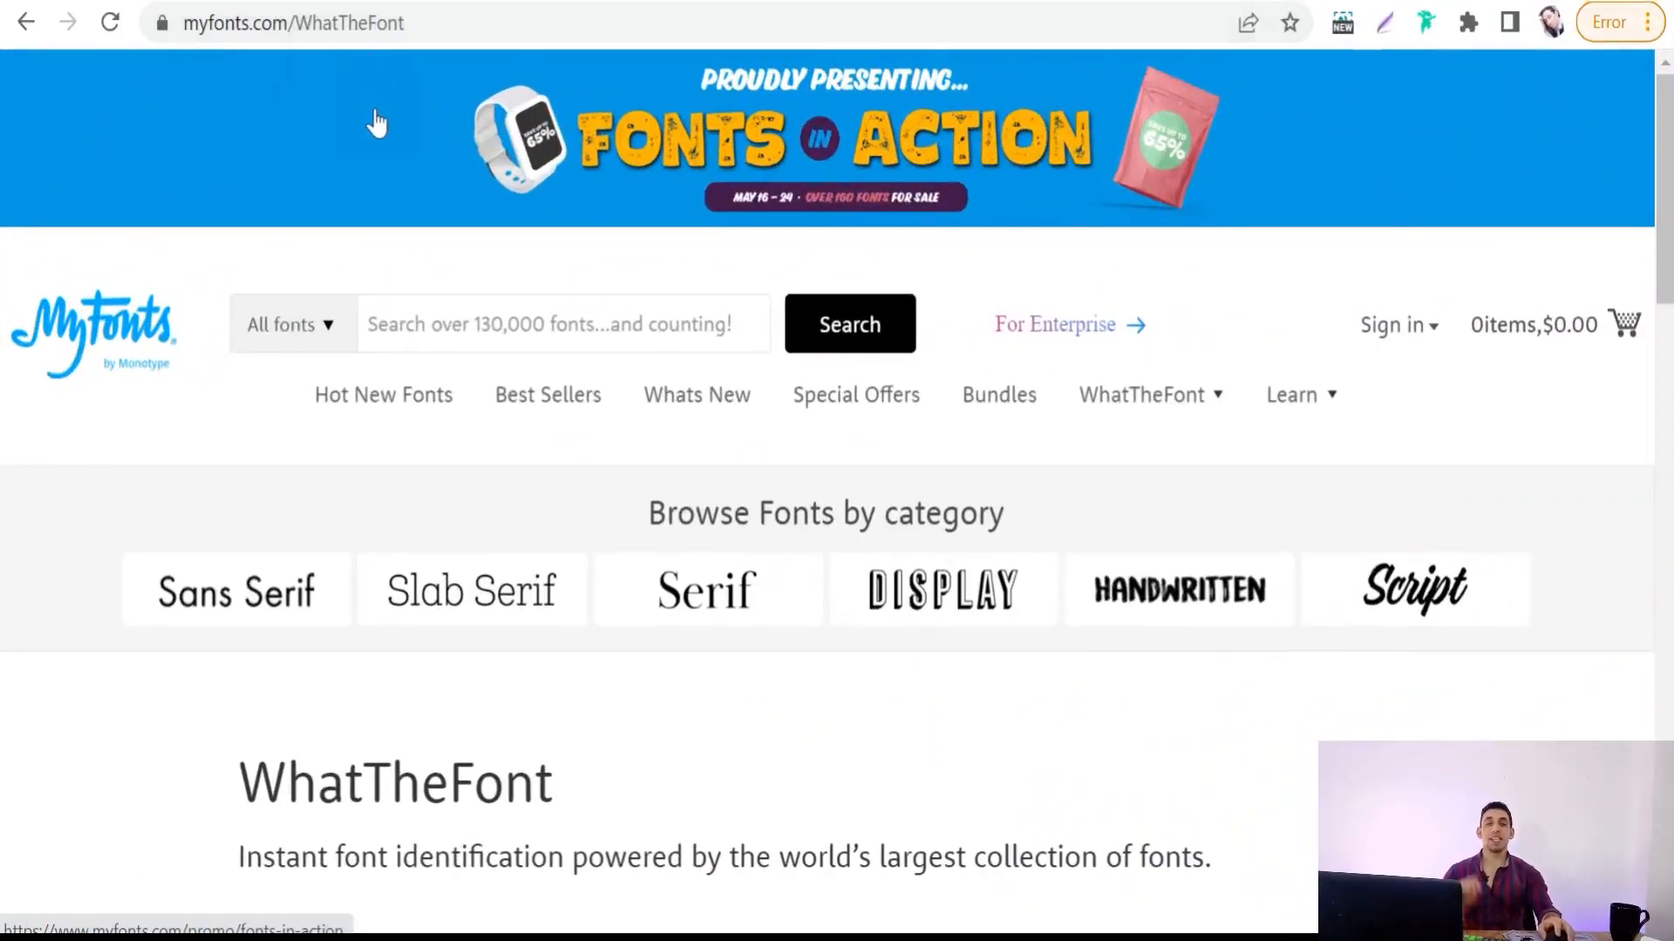
Upload the 20,000 niches banner and select the REDBUBBLE crop box for identification
scroll("down", 3)
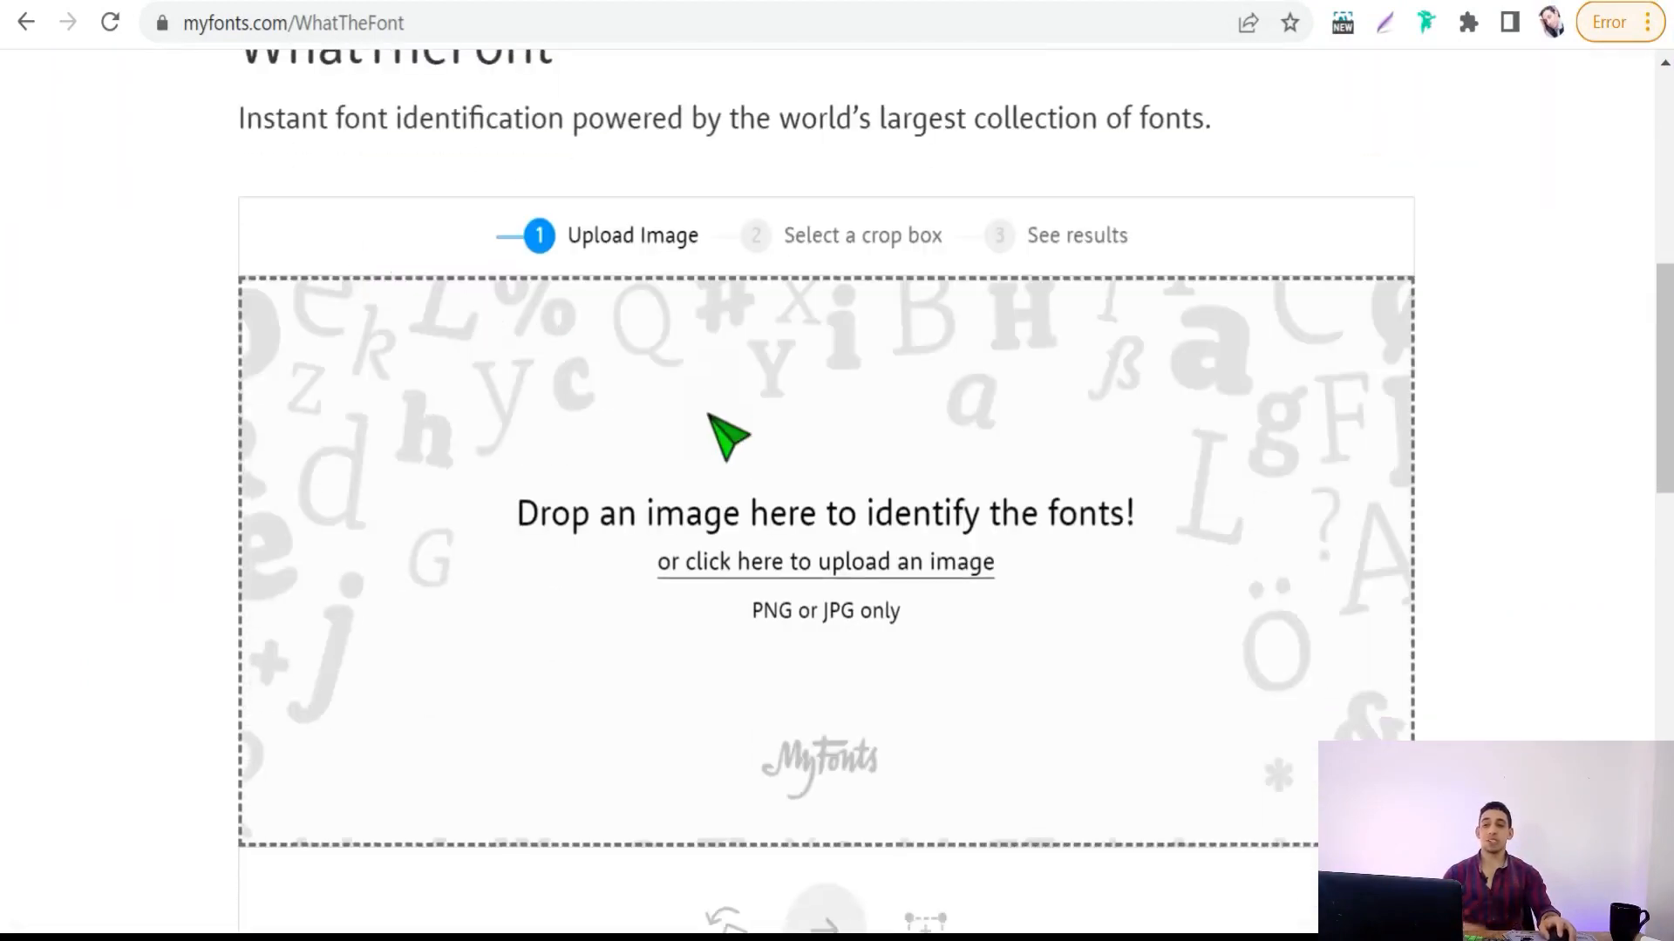
mouse_move(765, 530)
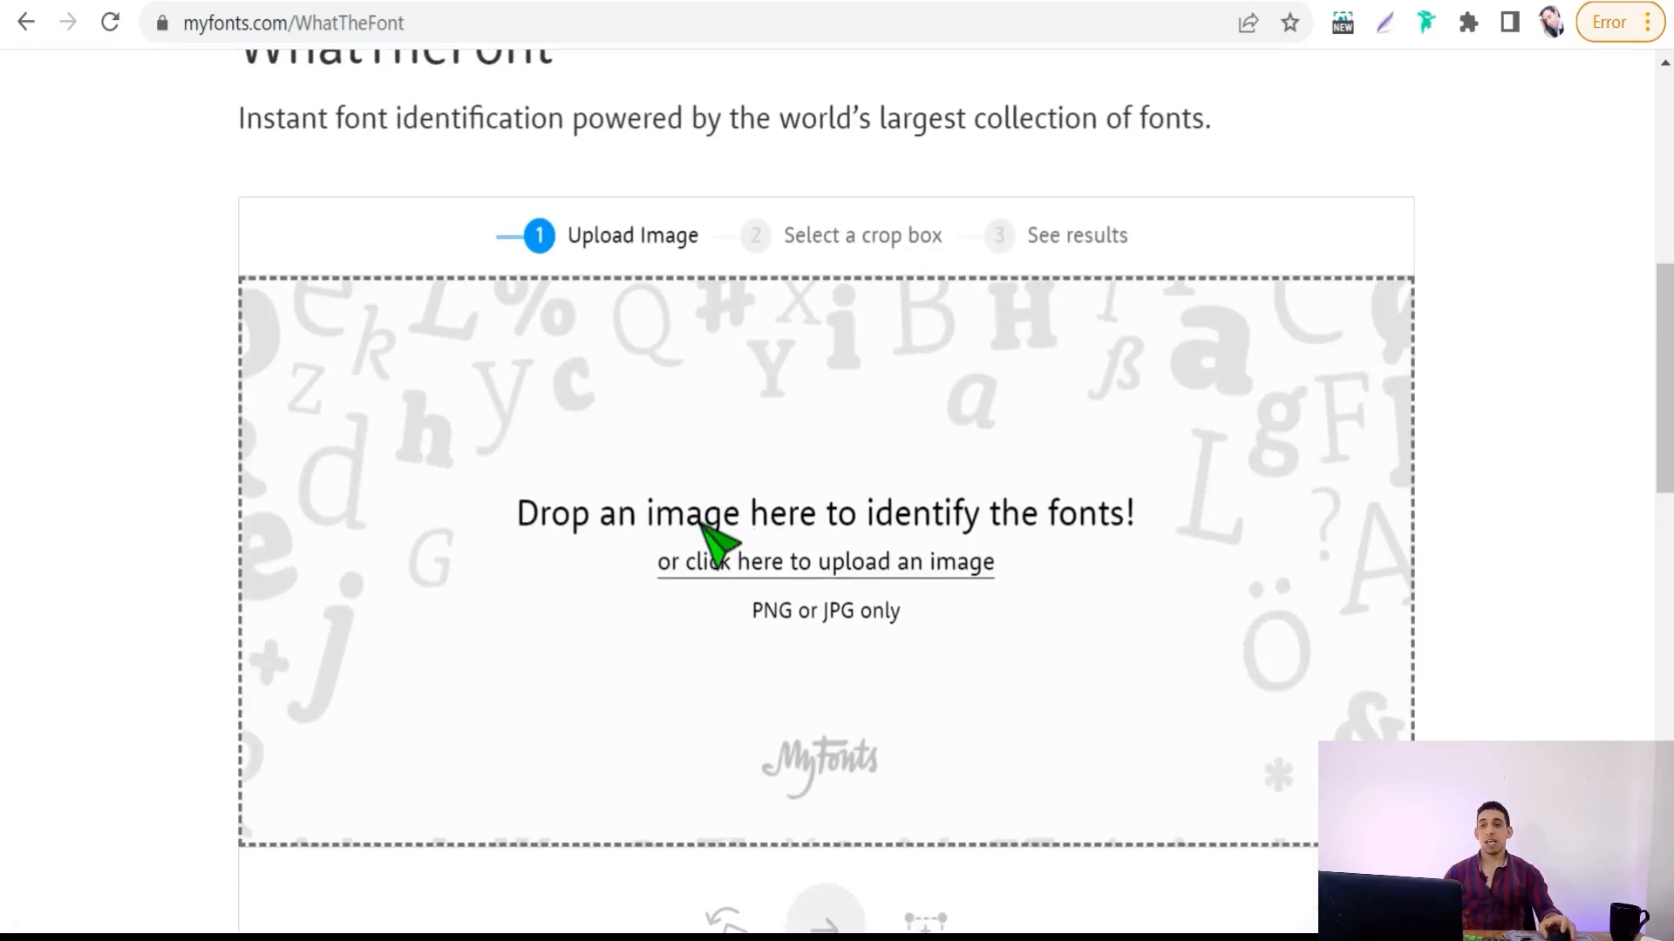
scroll("up", 3)
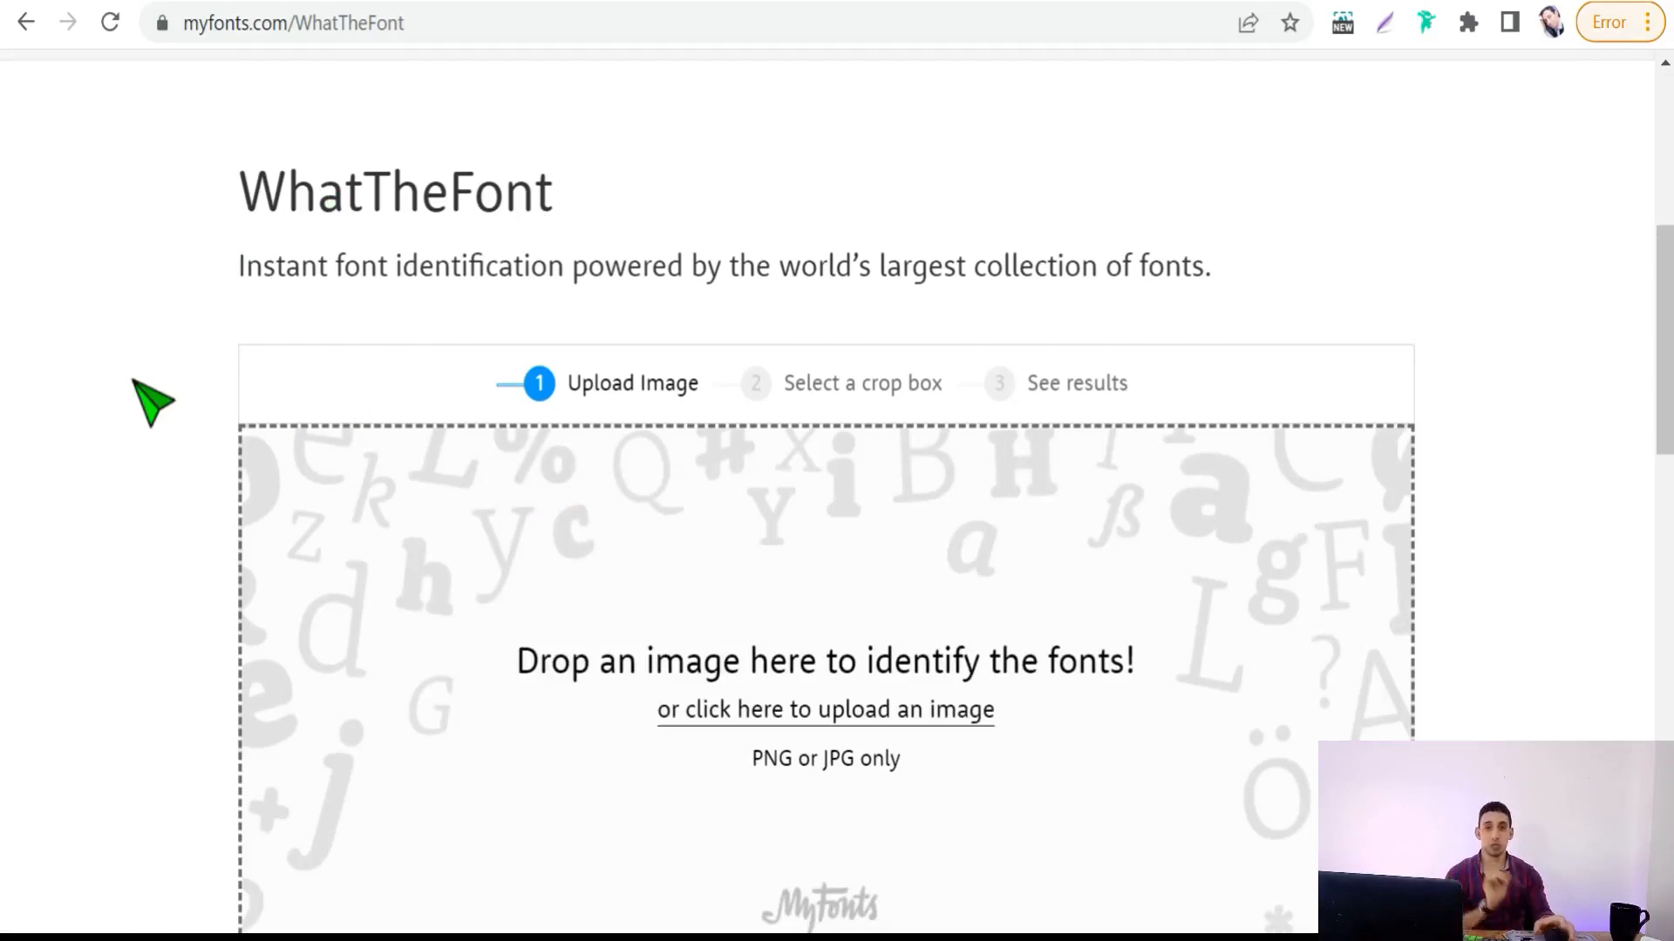
mouse_move(577, 597)
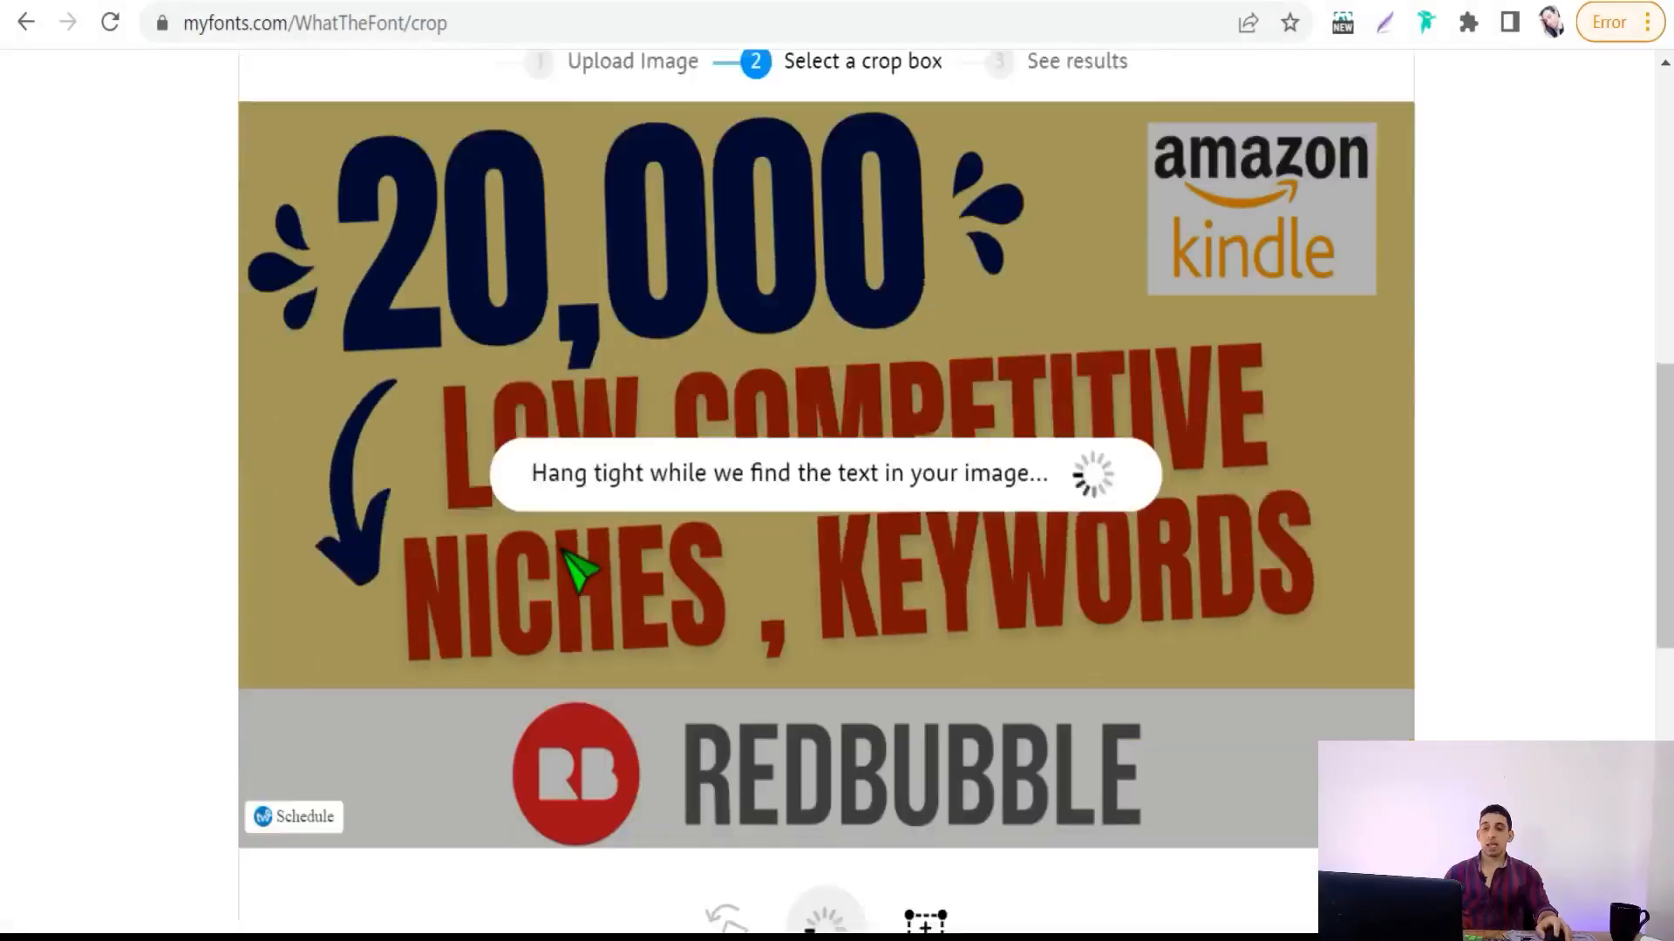
scroll("down", 3)
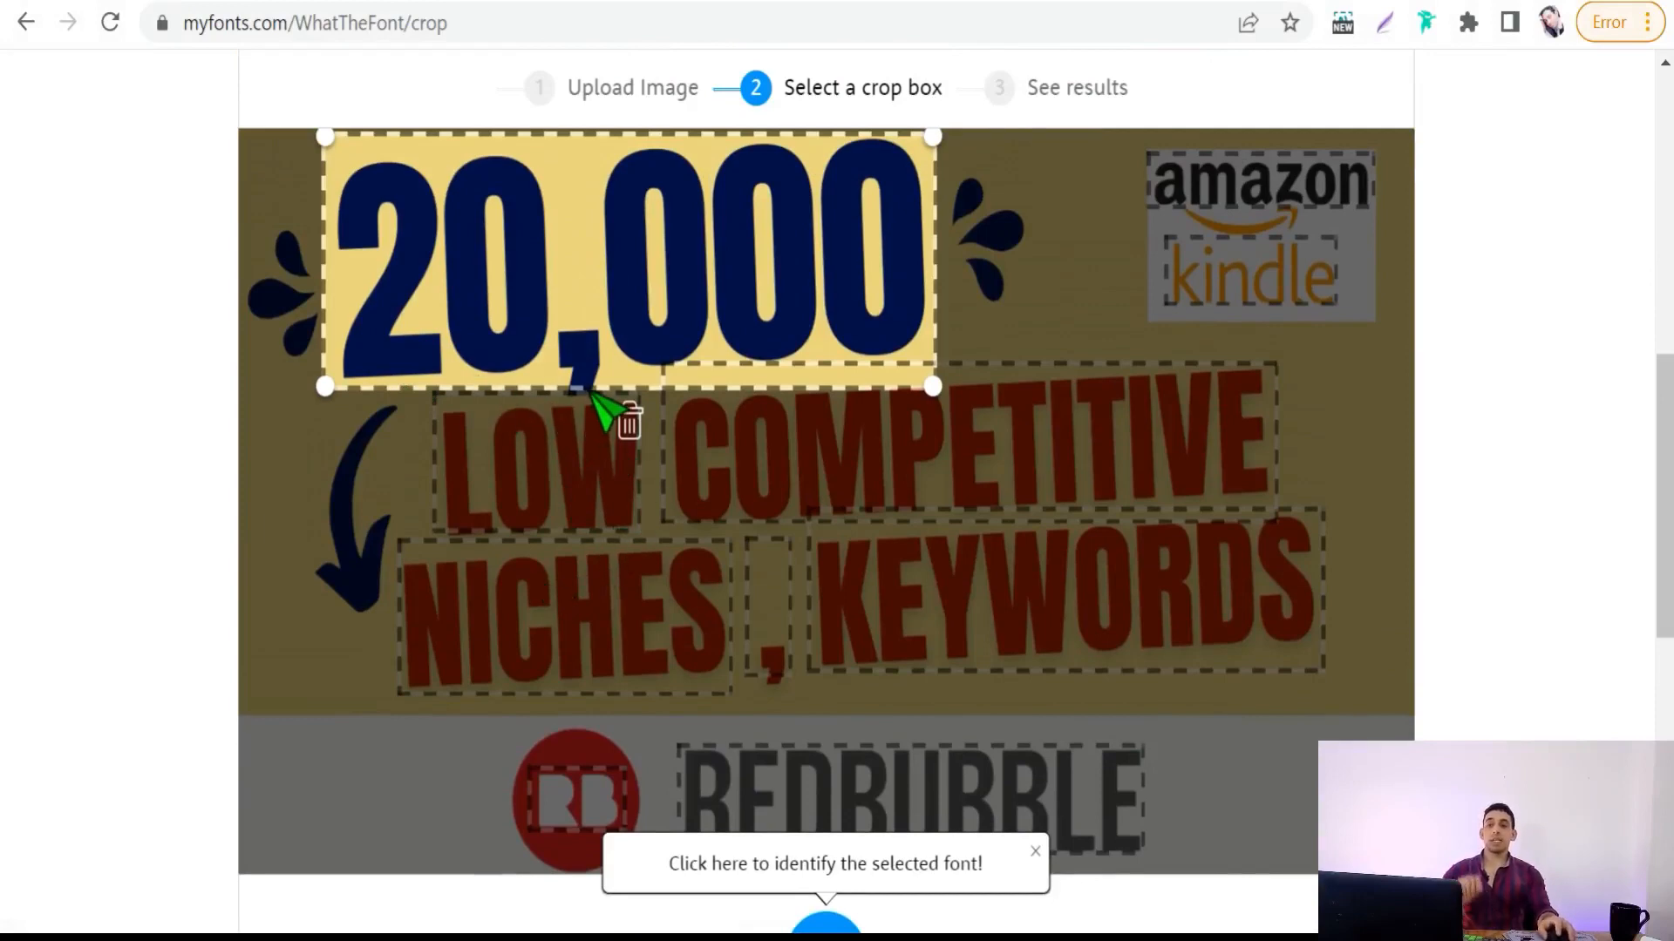
mouse_move(523, 362)
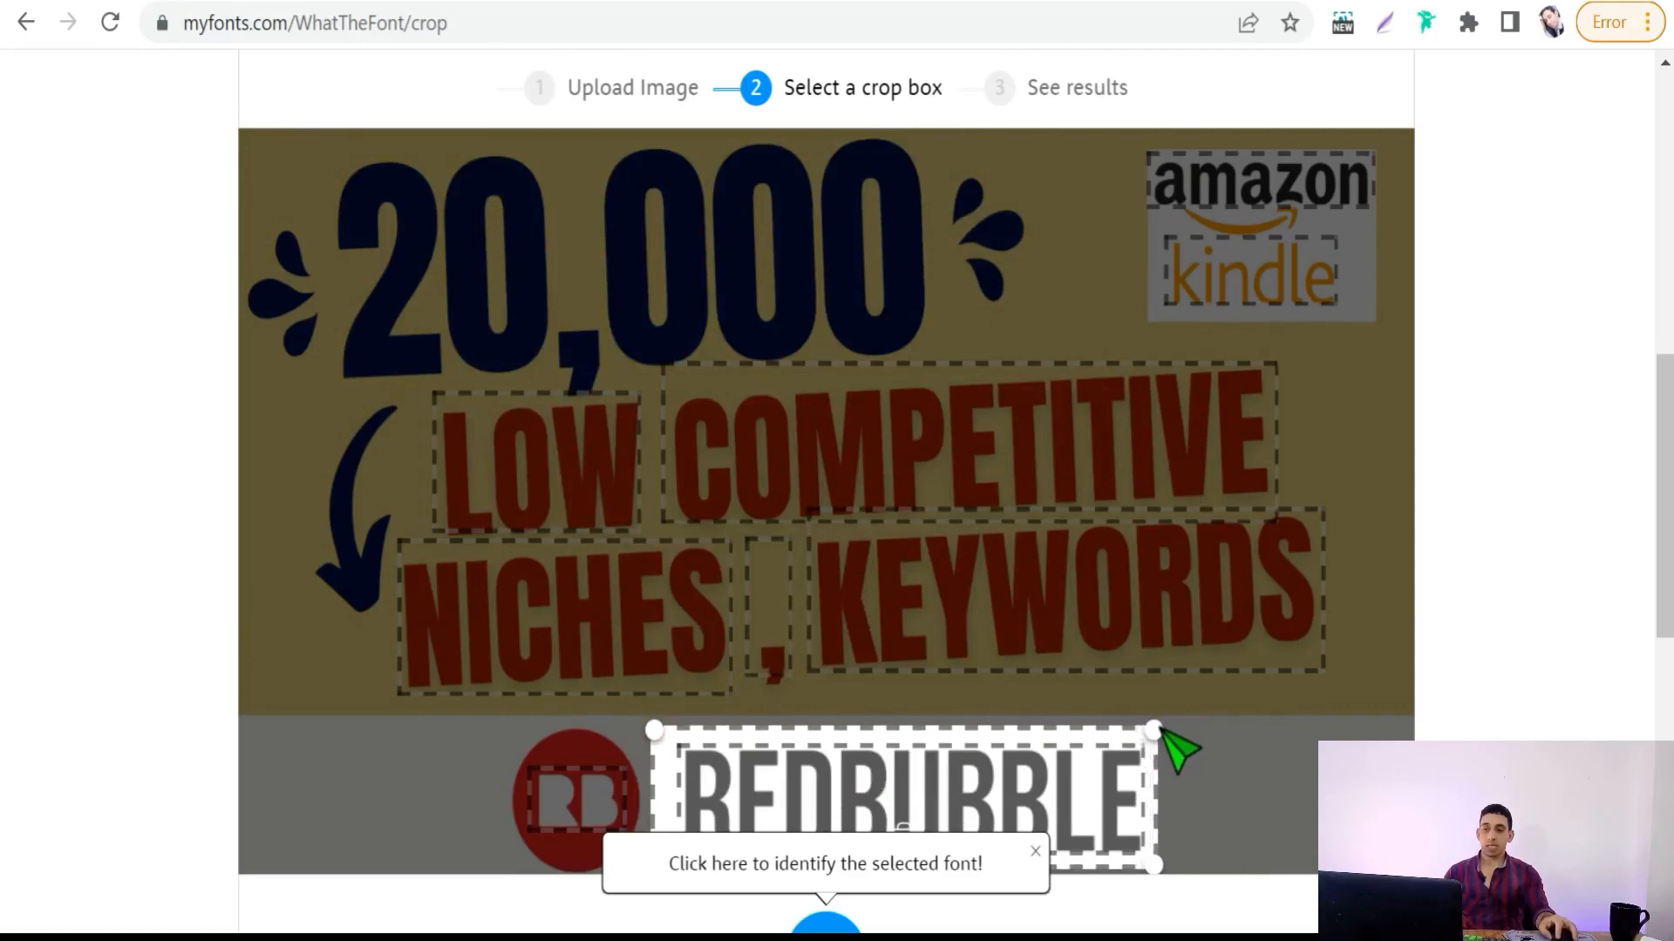
mouse_move(881, 805)
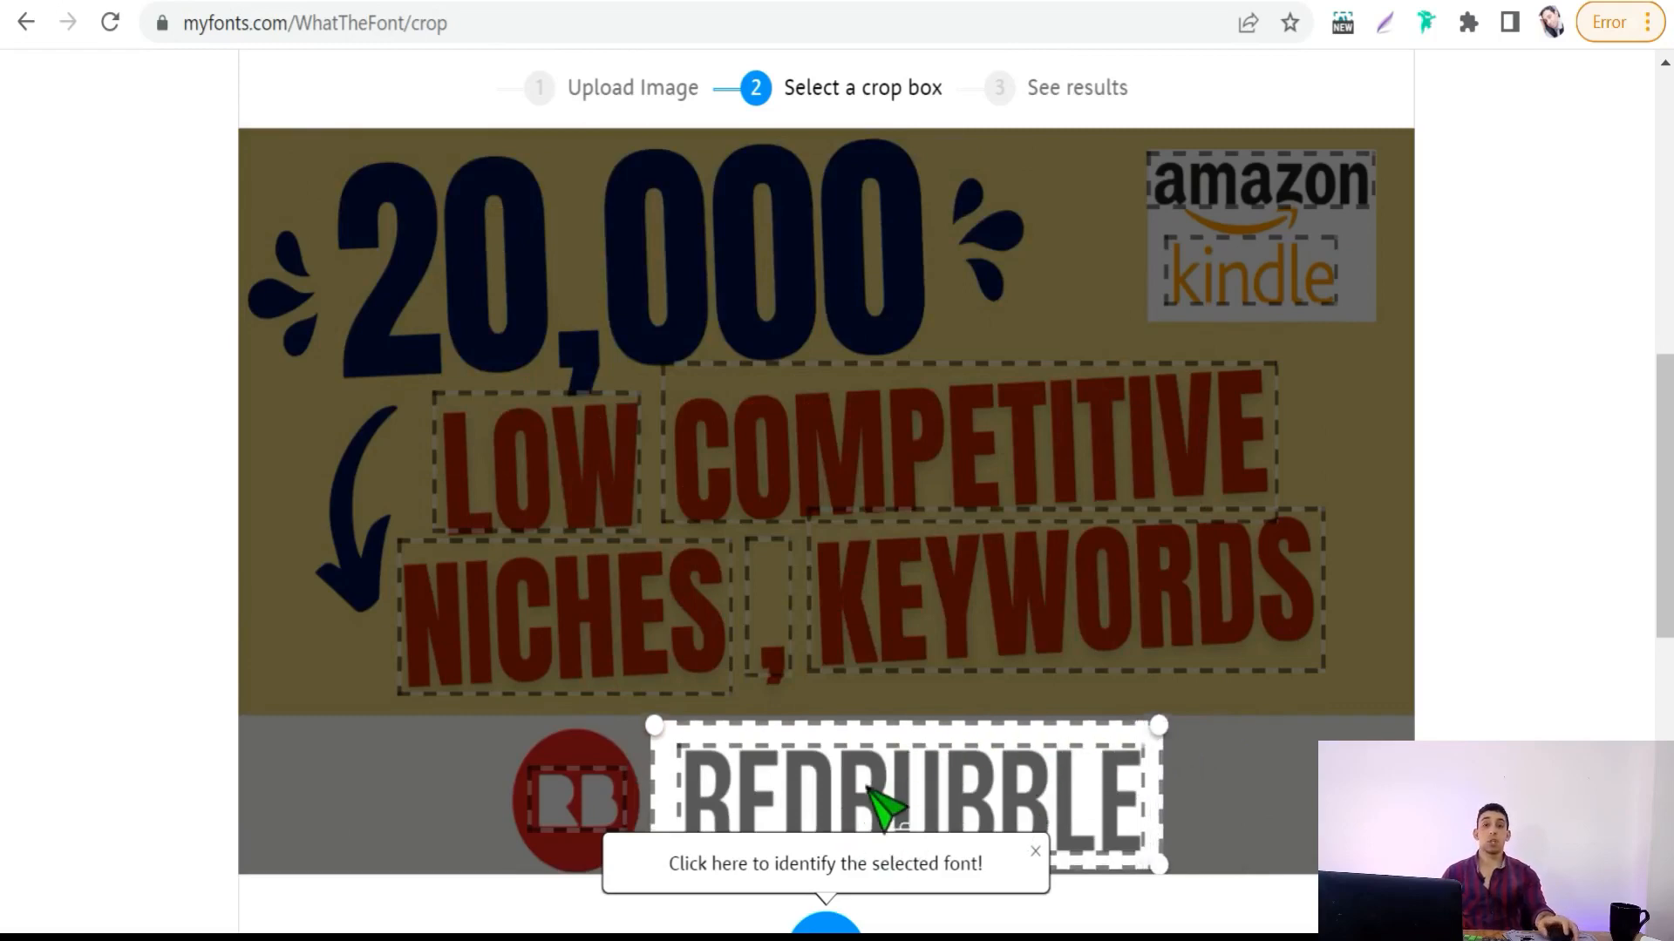
scroll("down", 3)
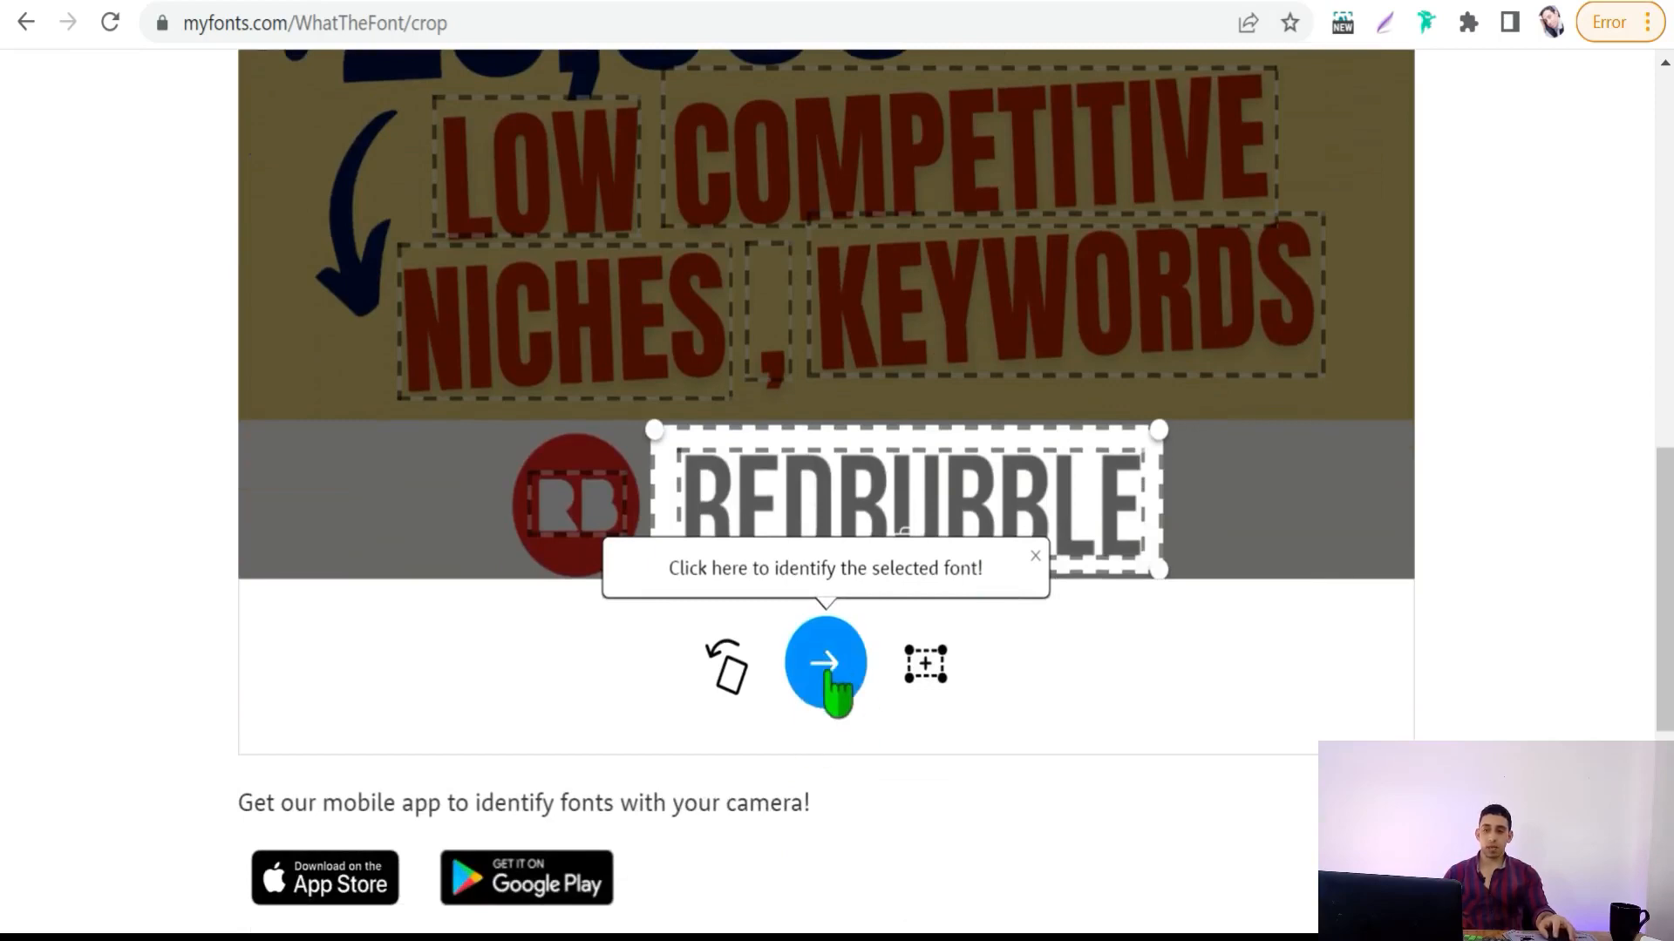
Identify the REDBUBBLE crop and review the matches, with Bebas Neue listed first
left_click(824, 663)
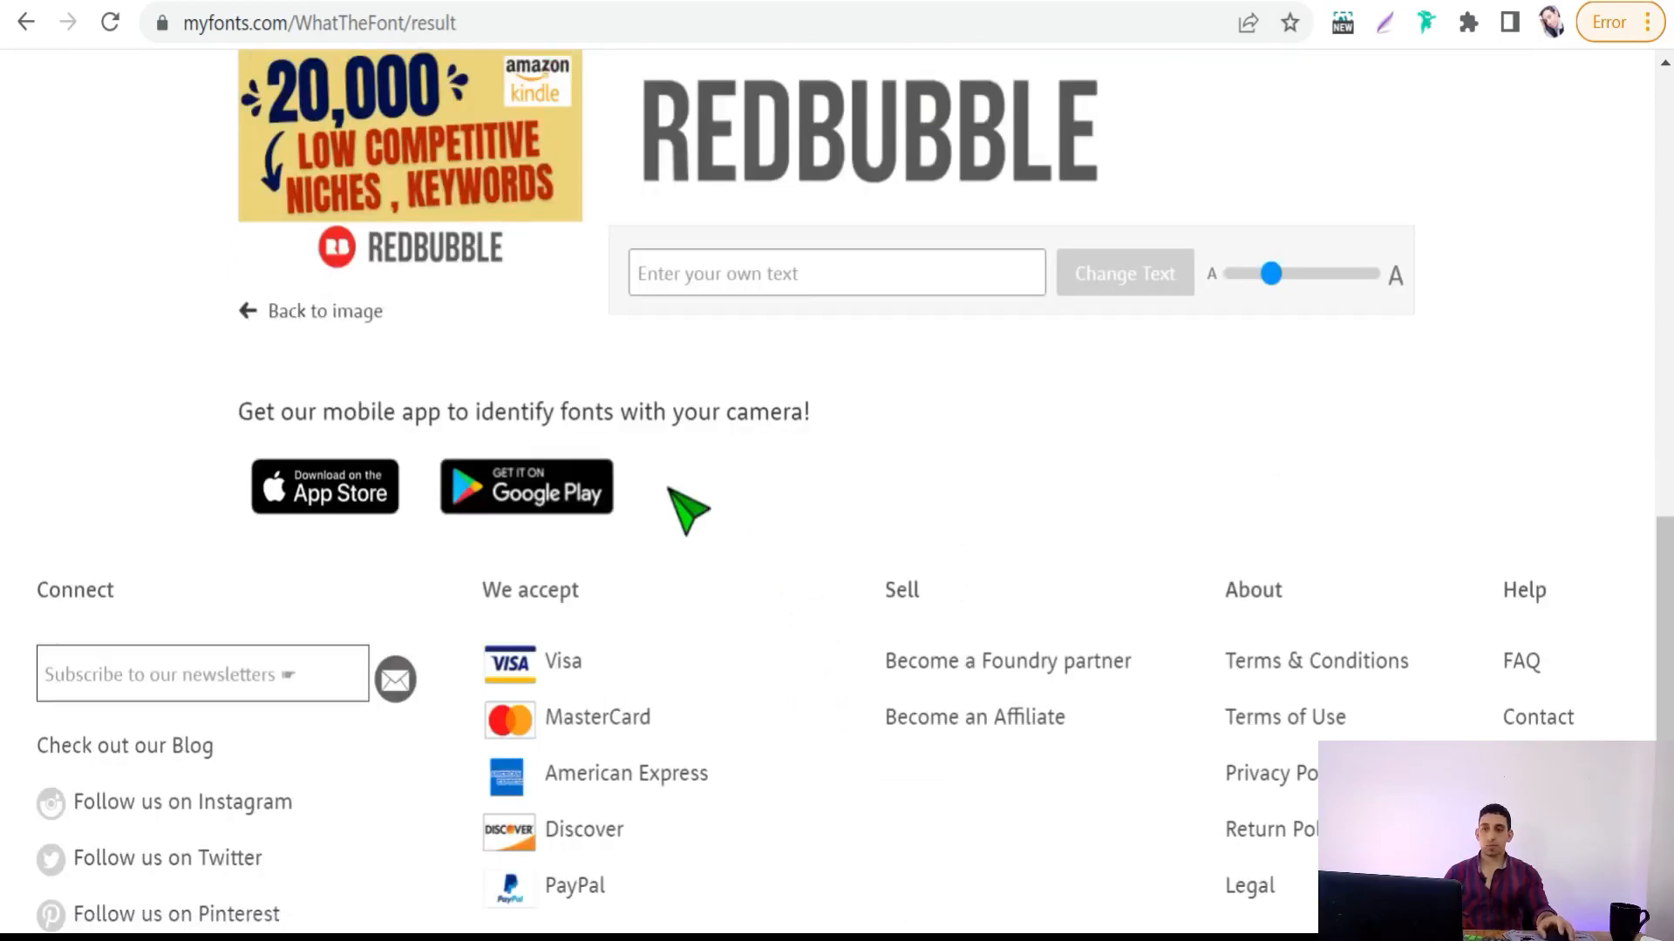
mouse_move(864, 477)
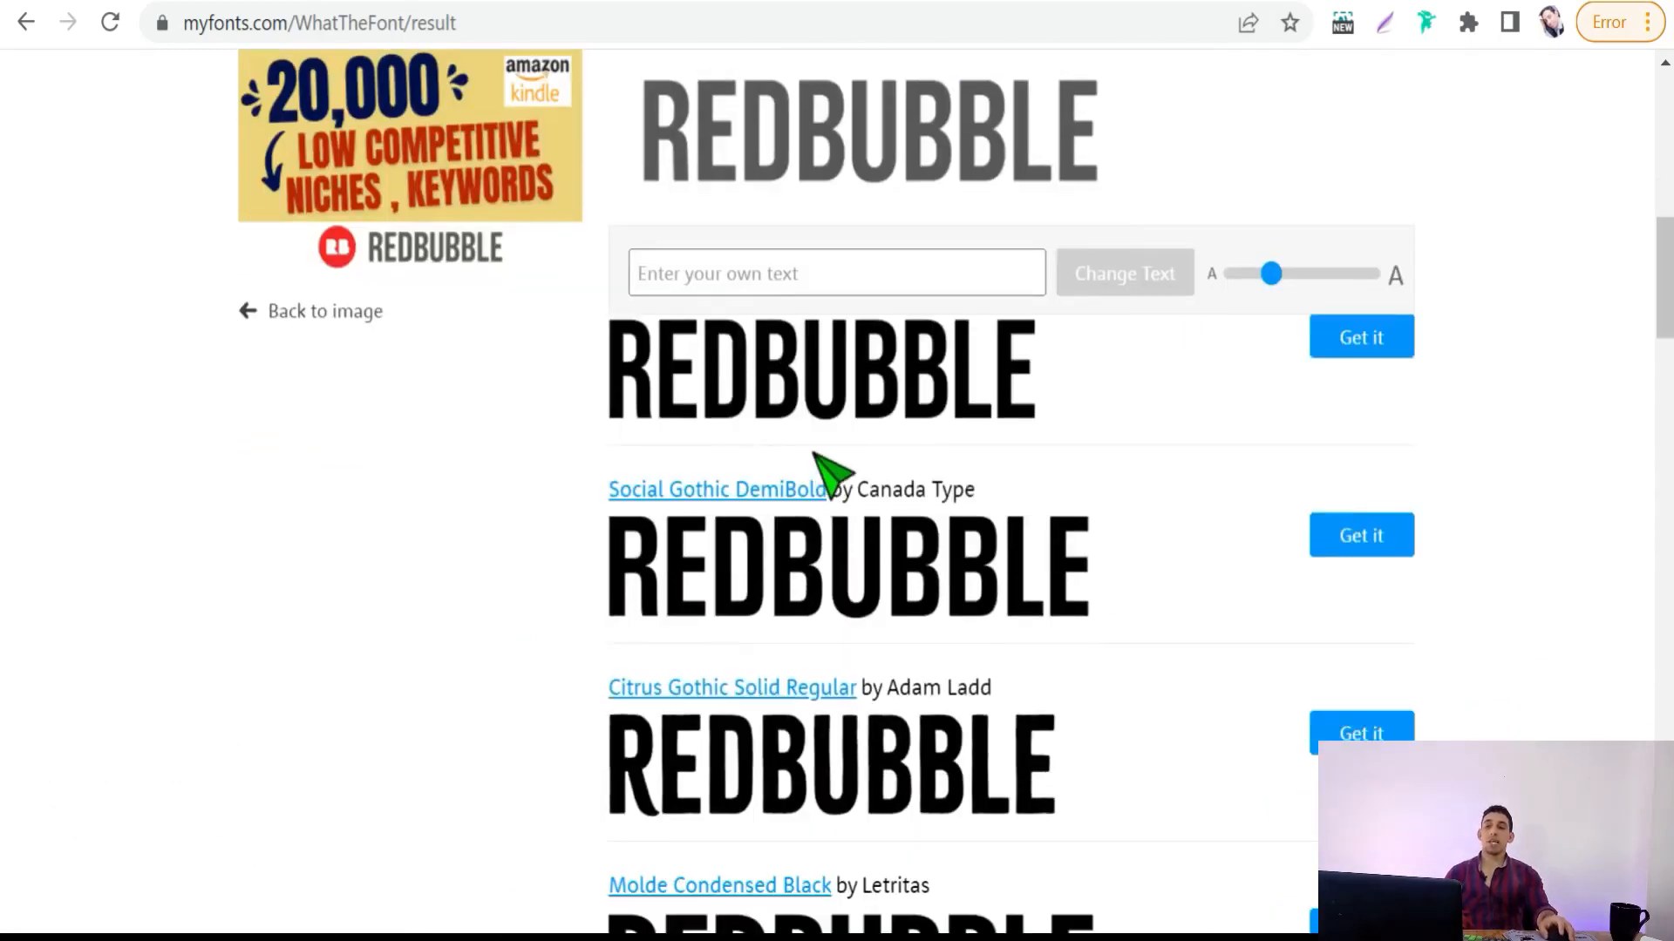
scroll("up", 3)
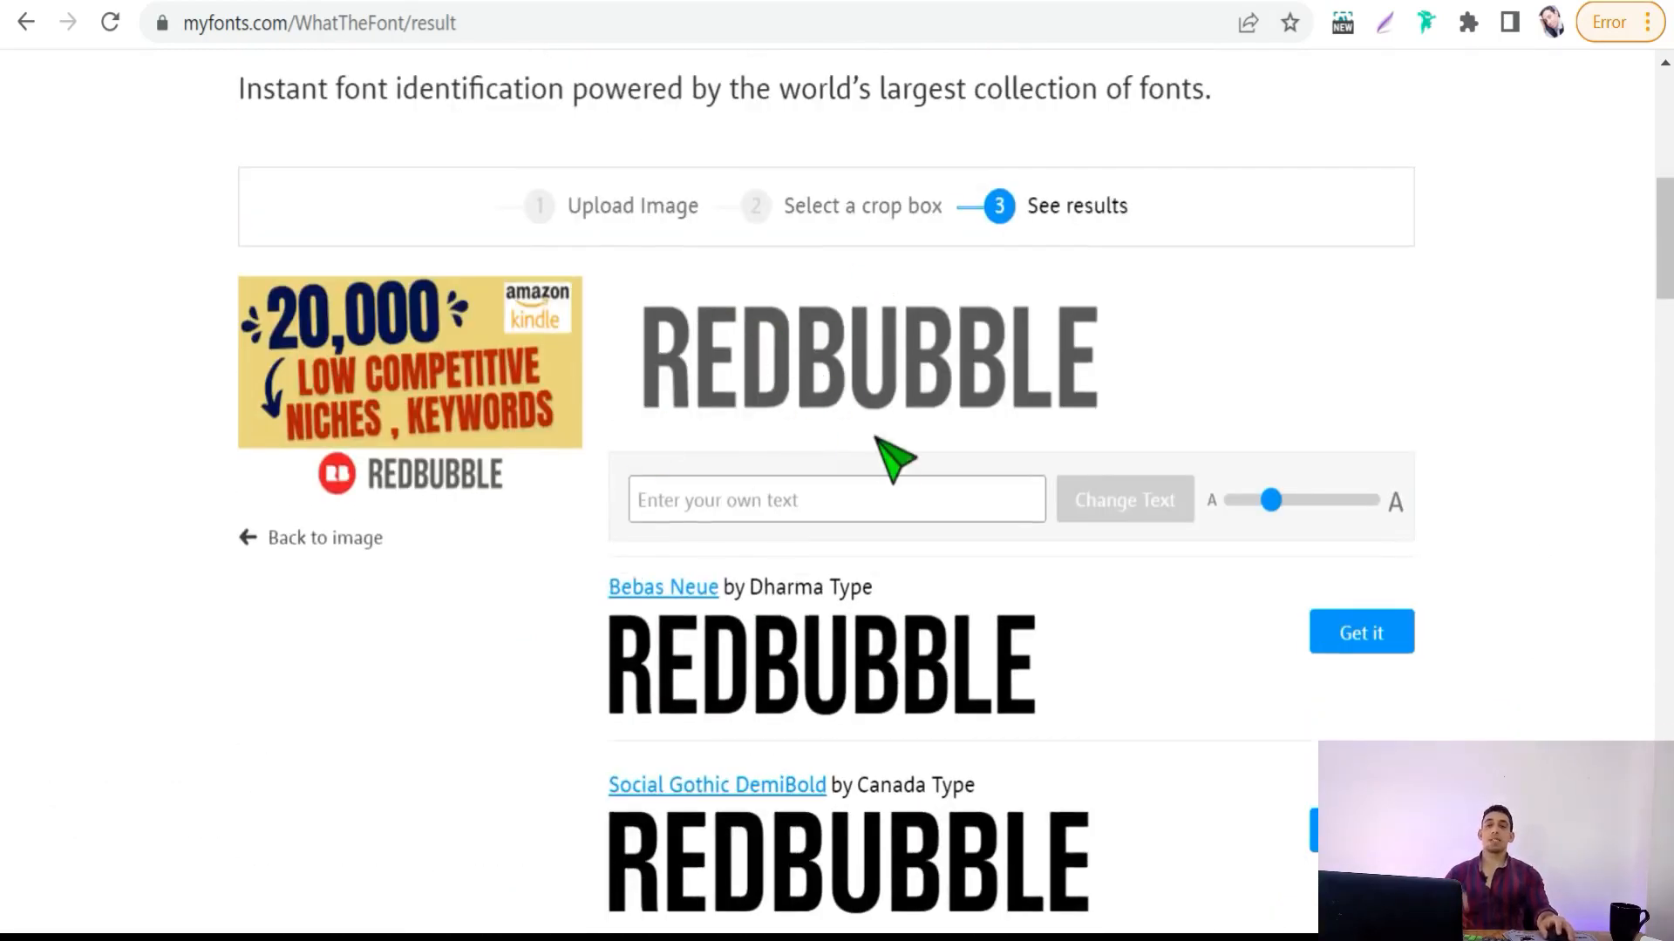
scroll("down", 3)
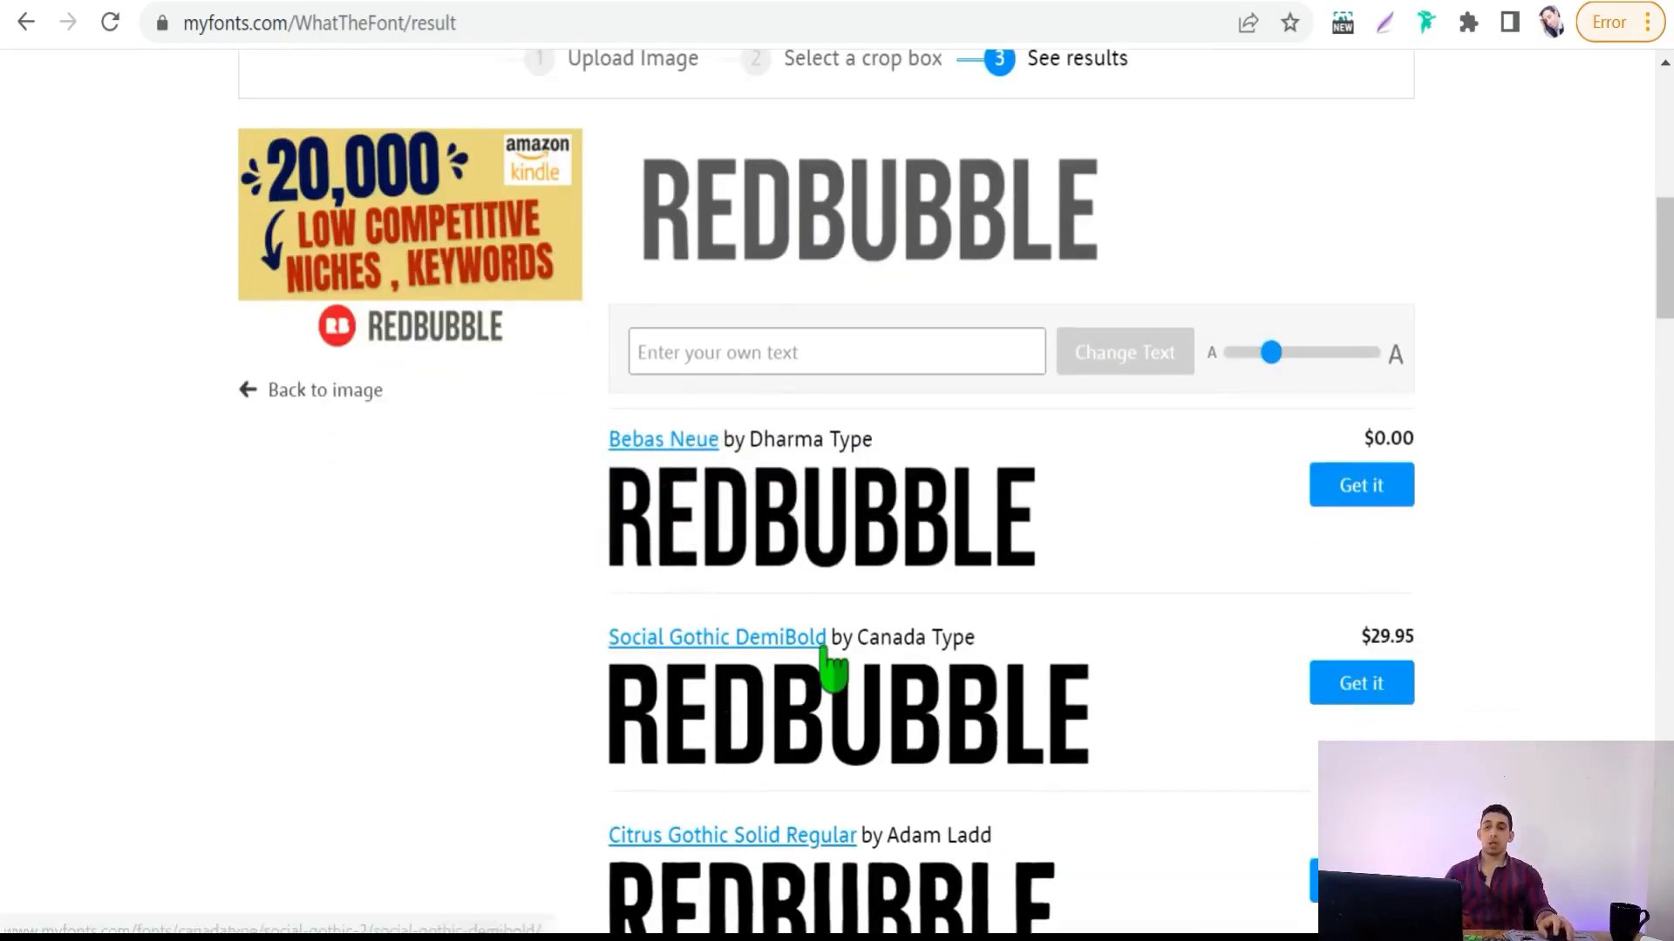
scroll("down", 3)
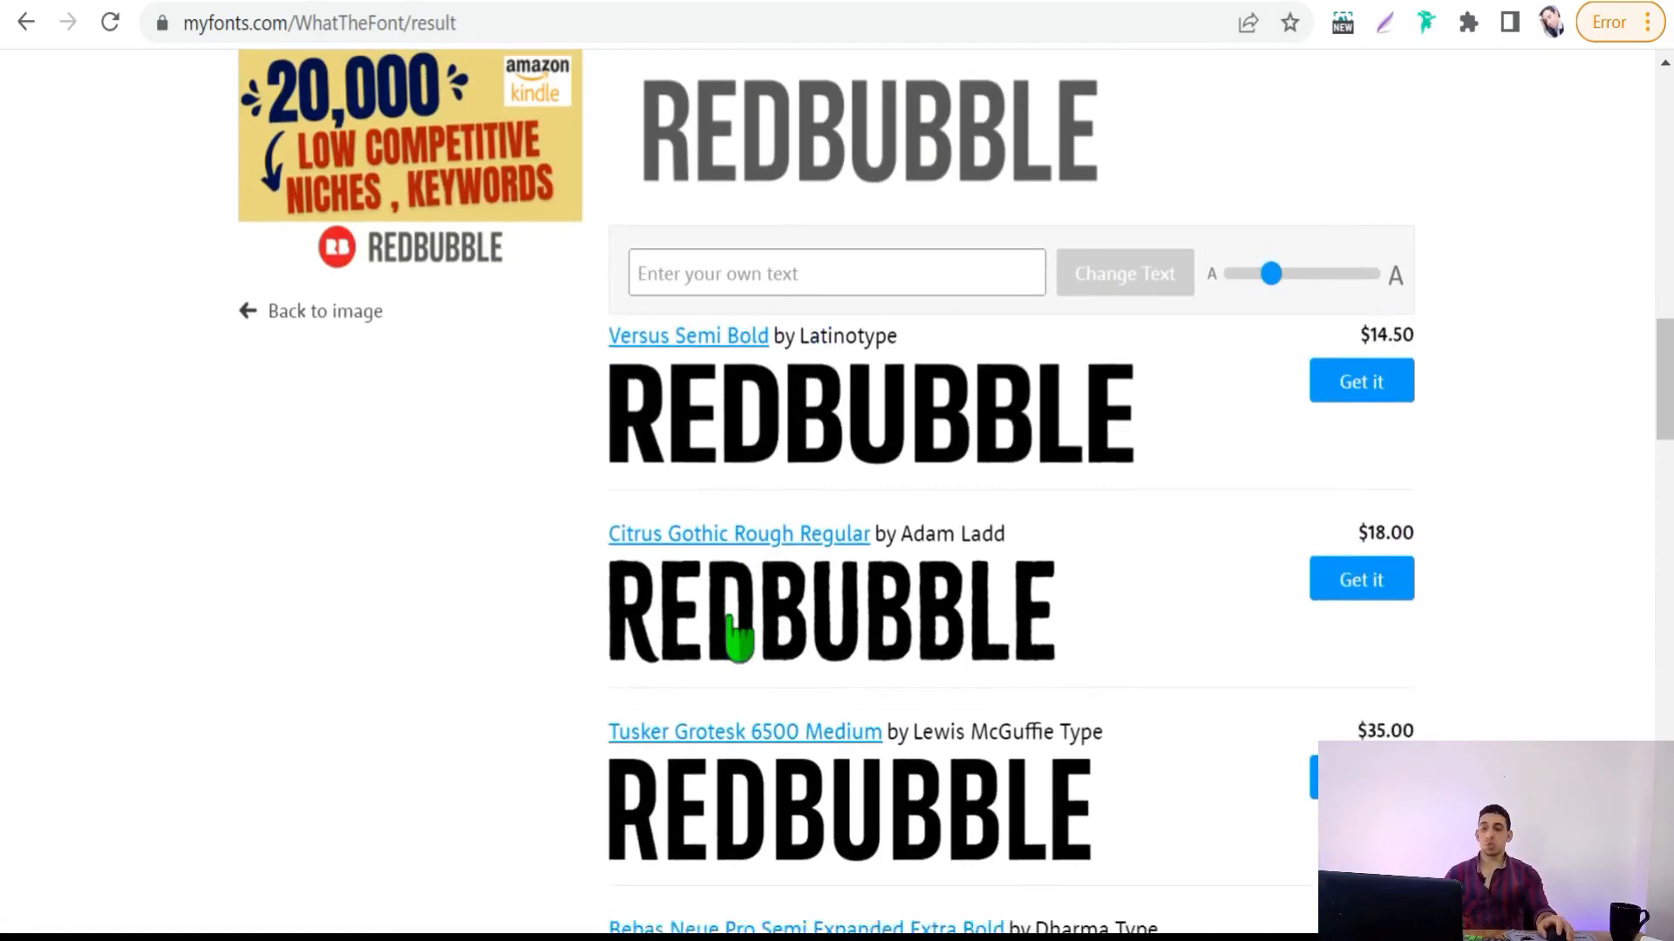
scroll("up", 3)
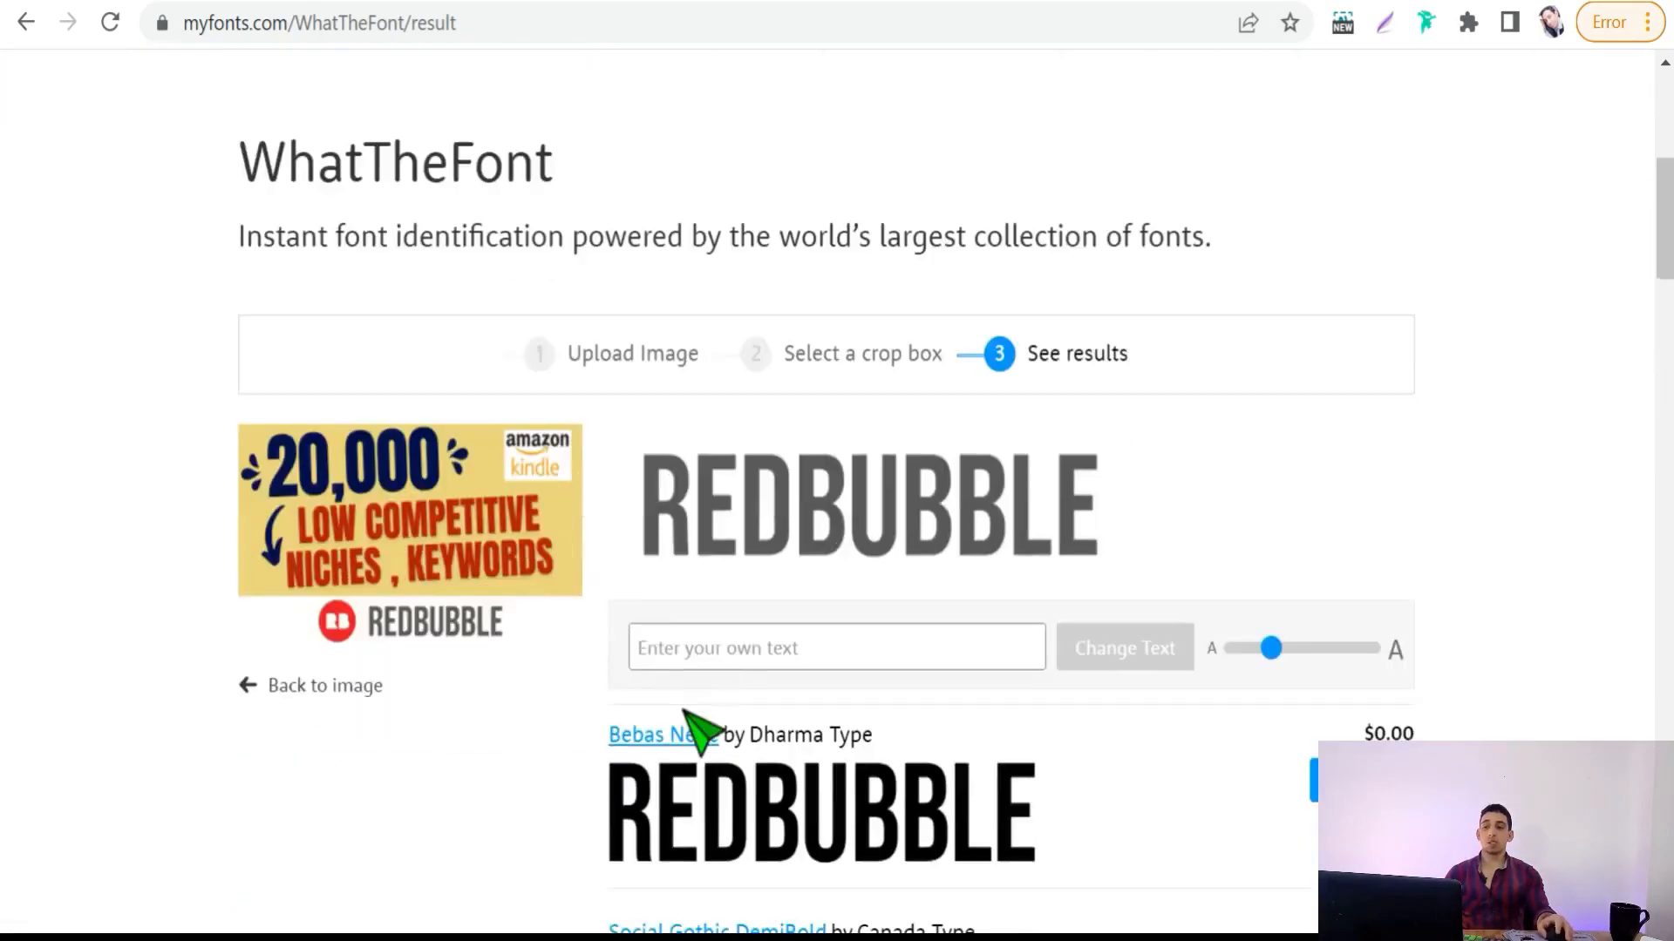
mouse_move(502, 577)
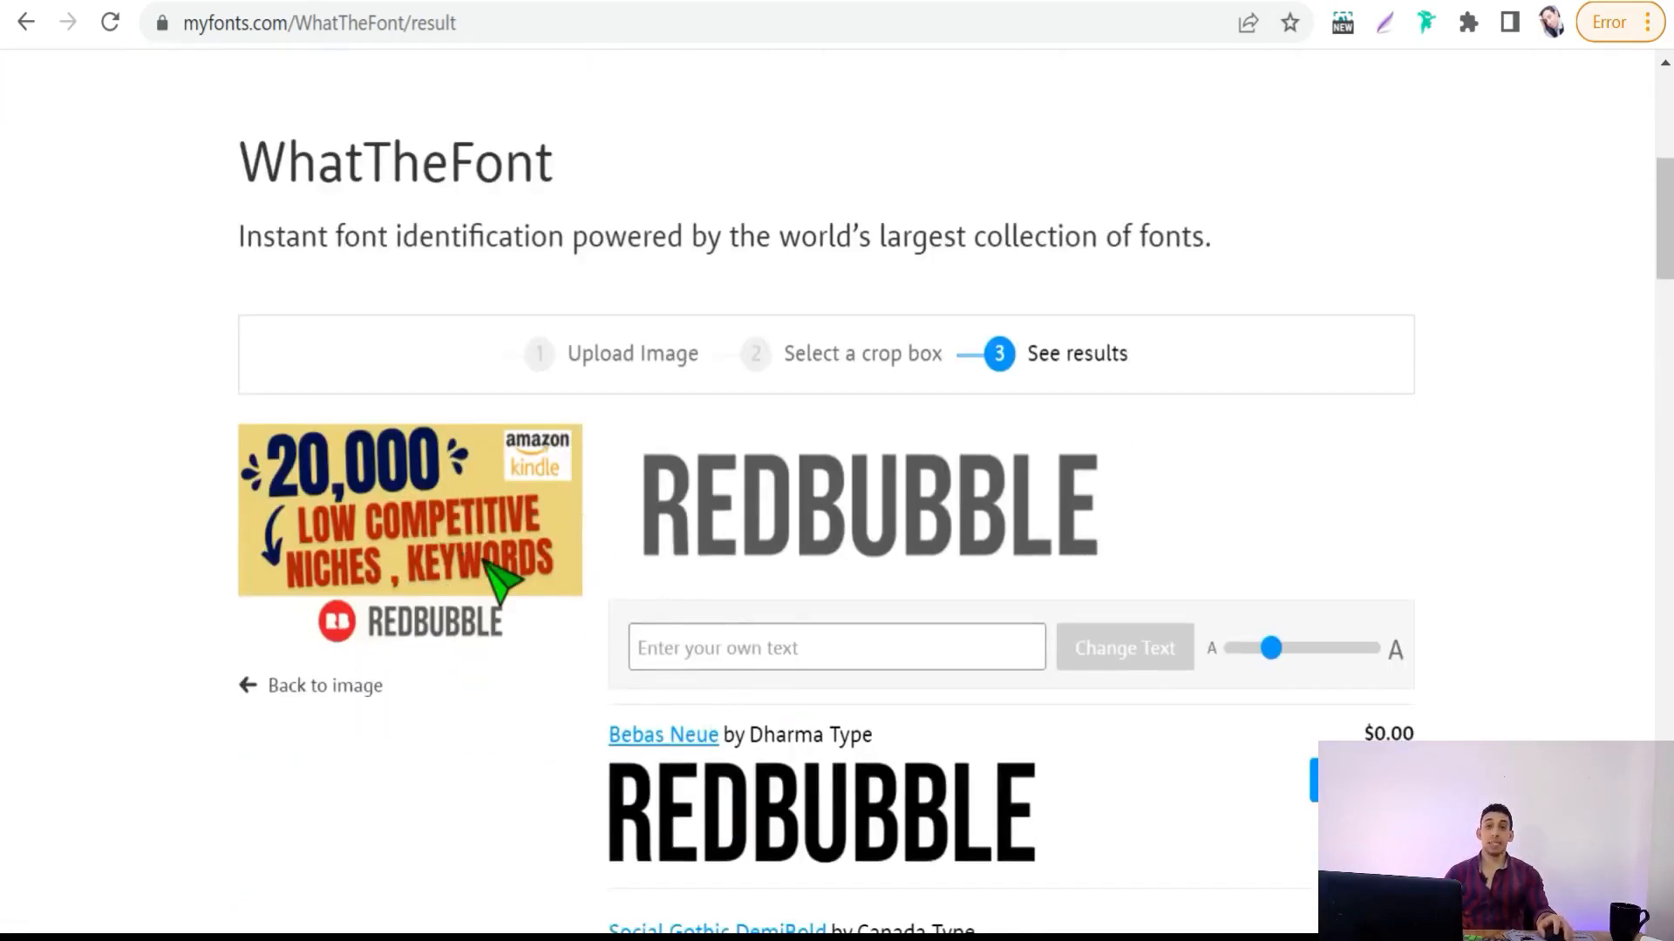
scroll("down", 3)
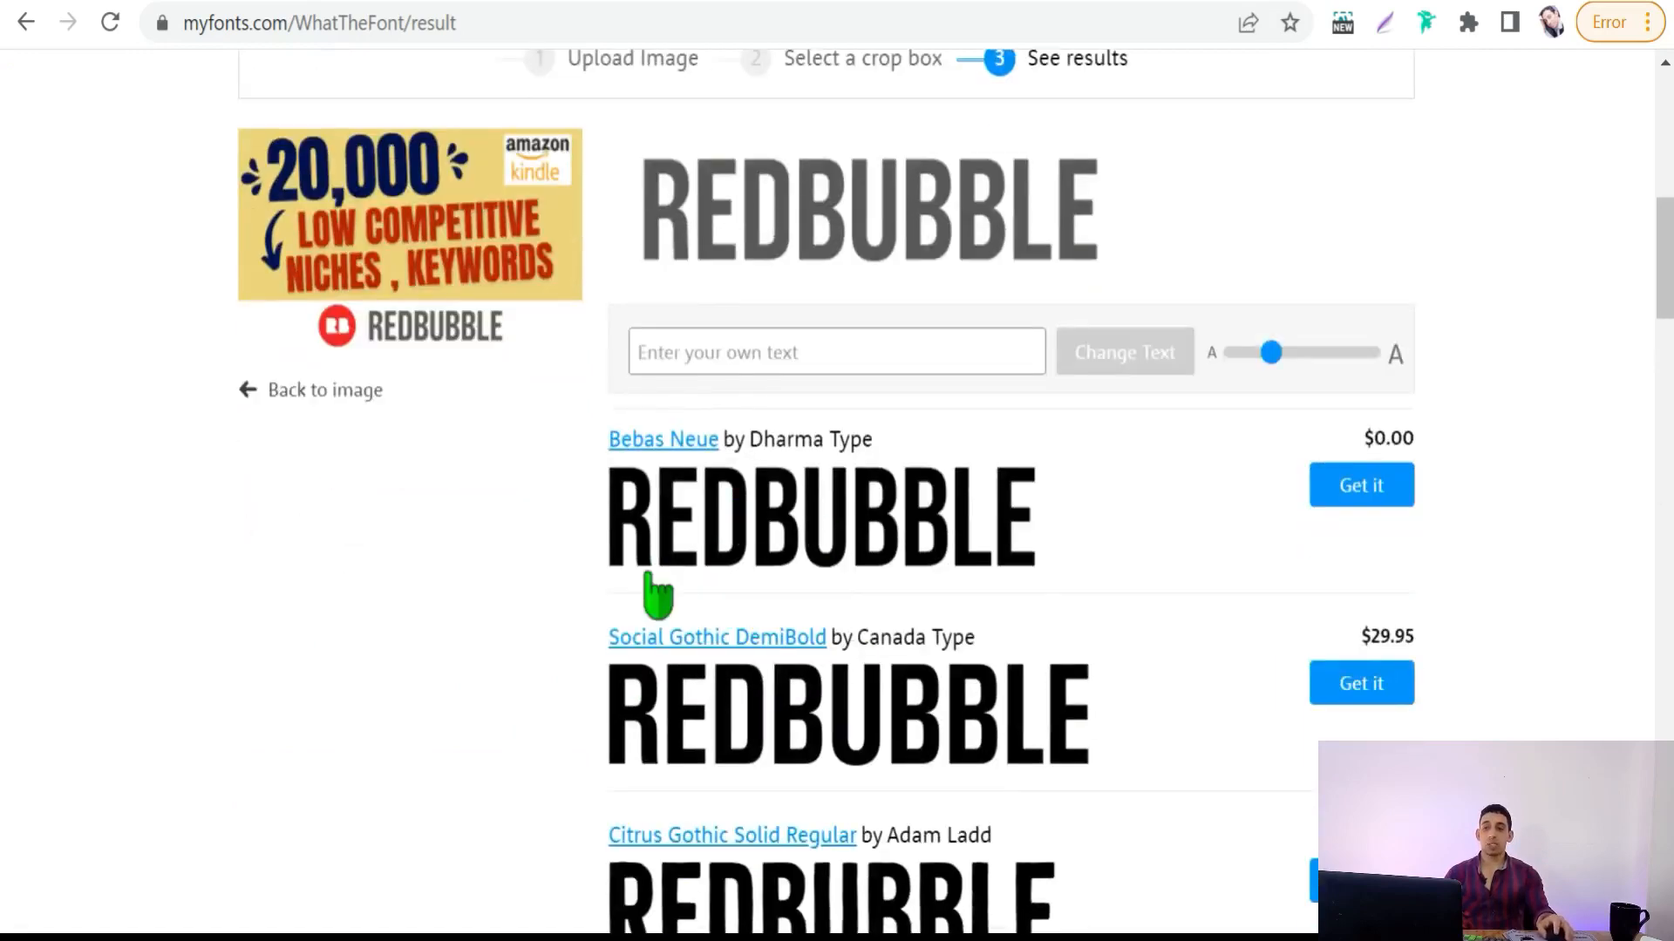
mouse_move(821, 549)
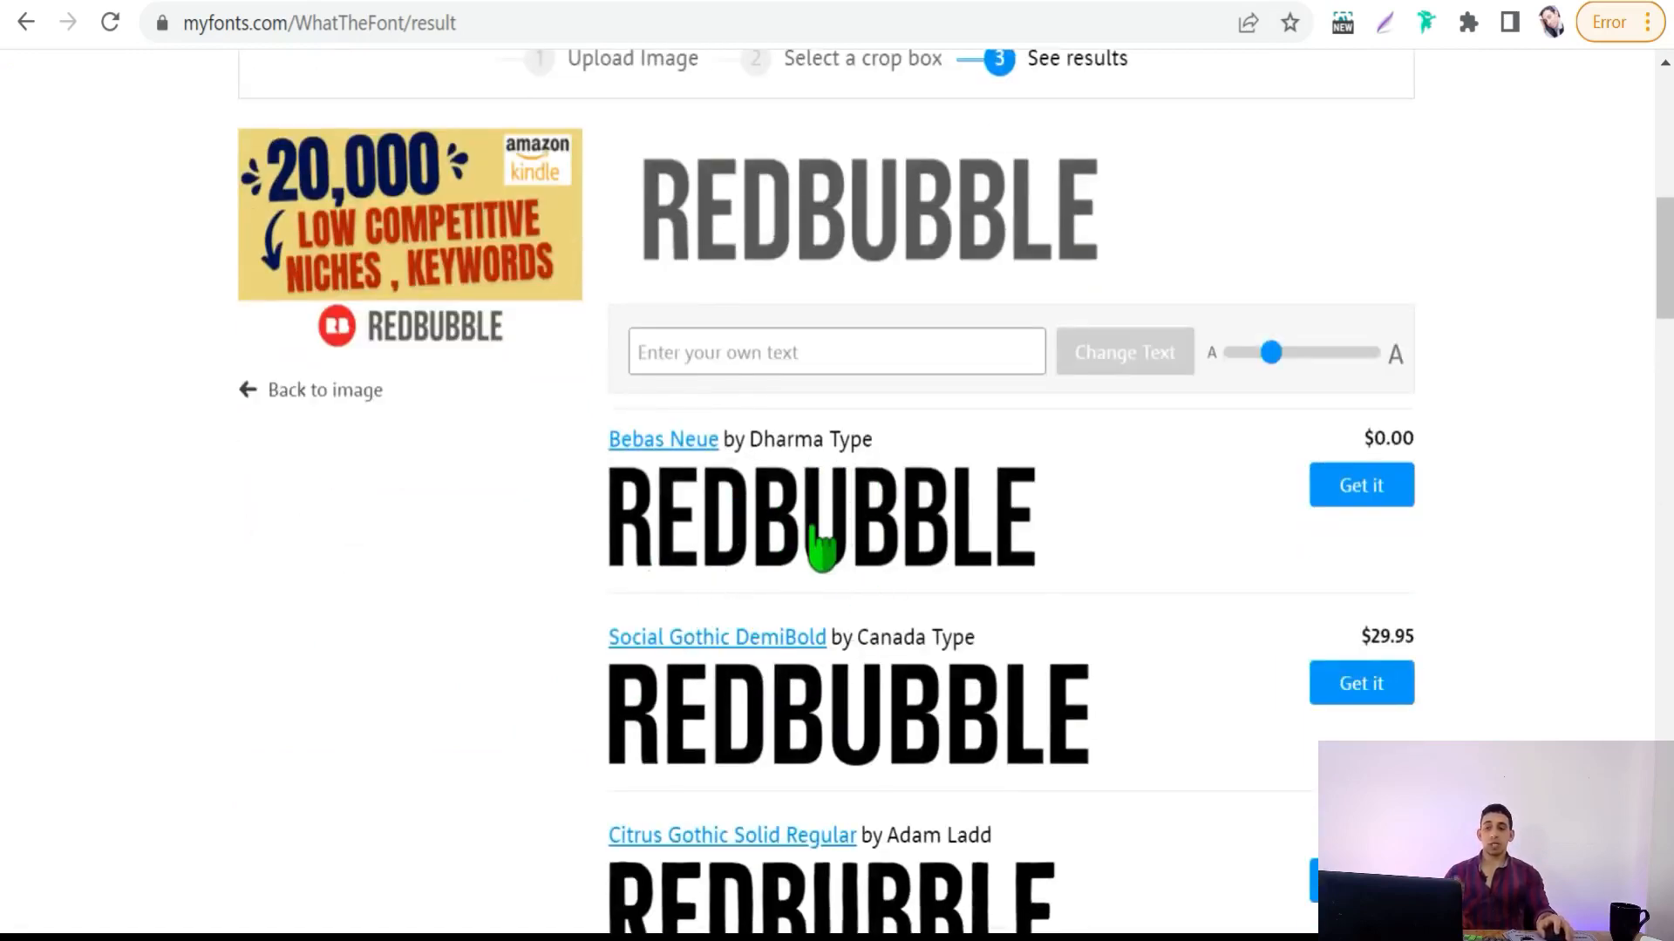
mouse_move(753, 544)
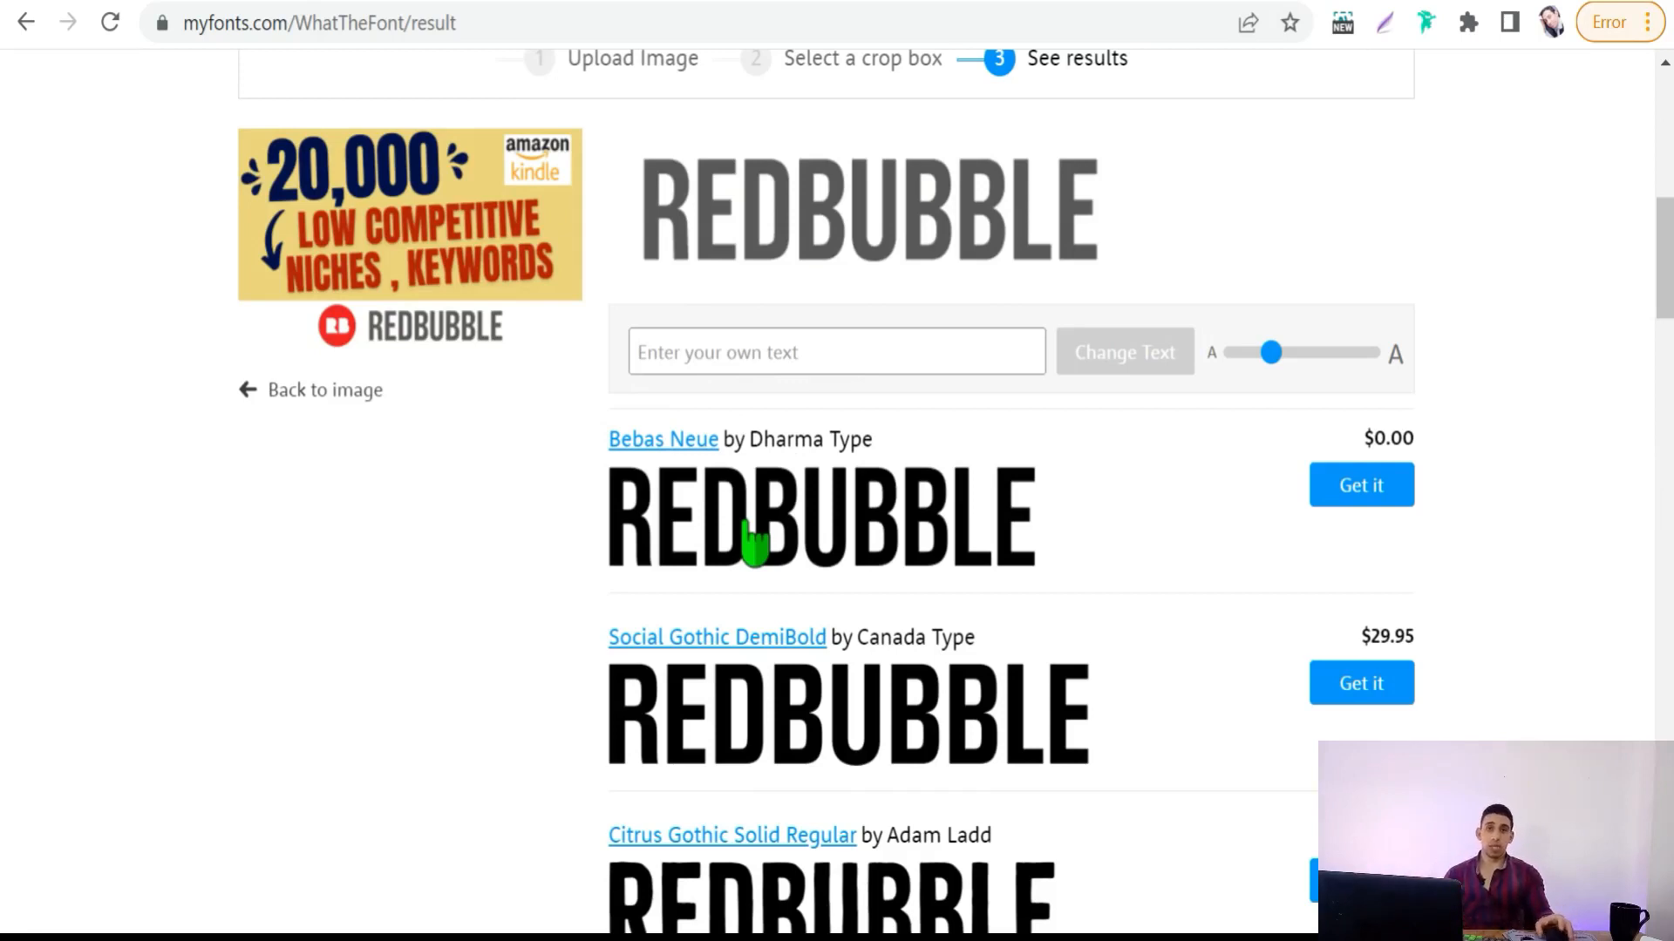
mouse_move(790, 578)
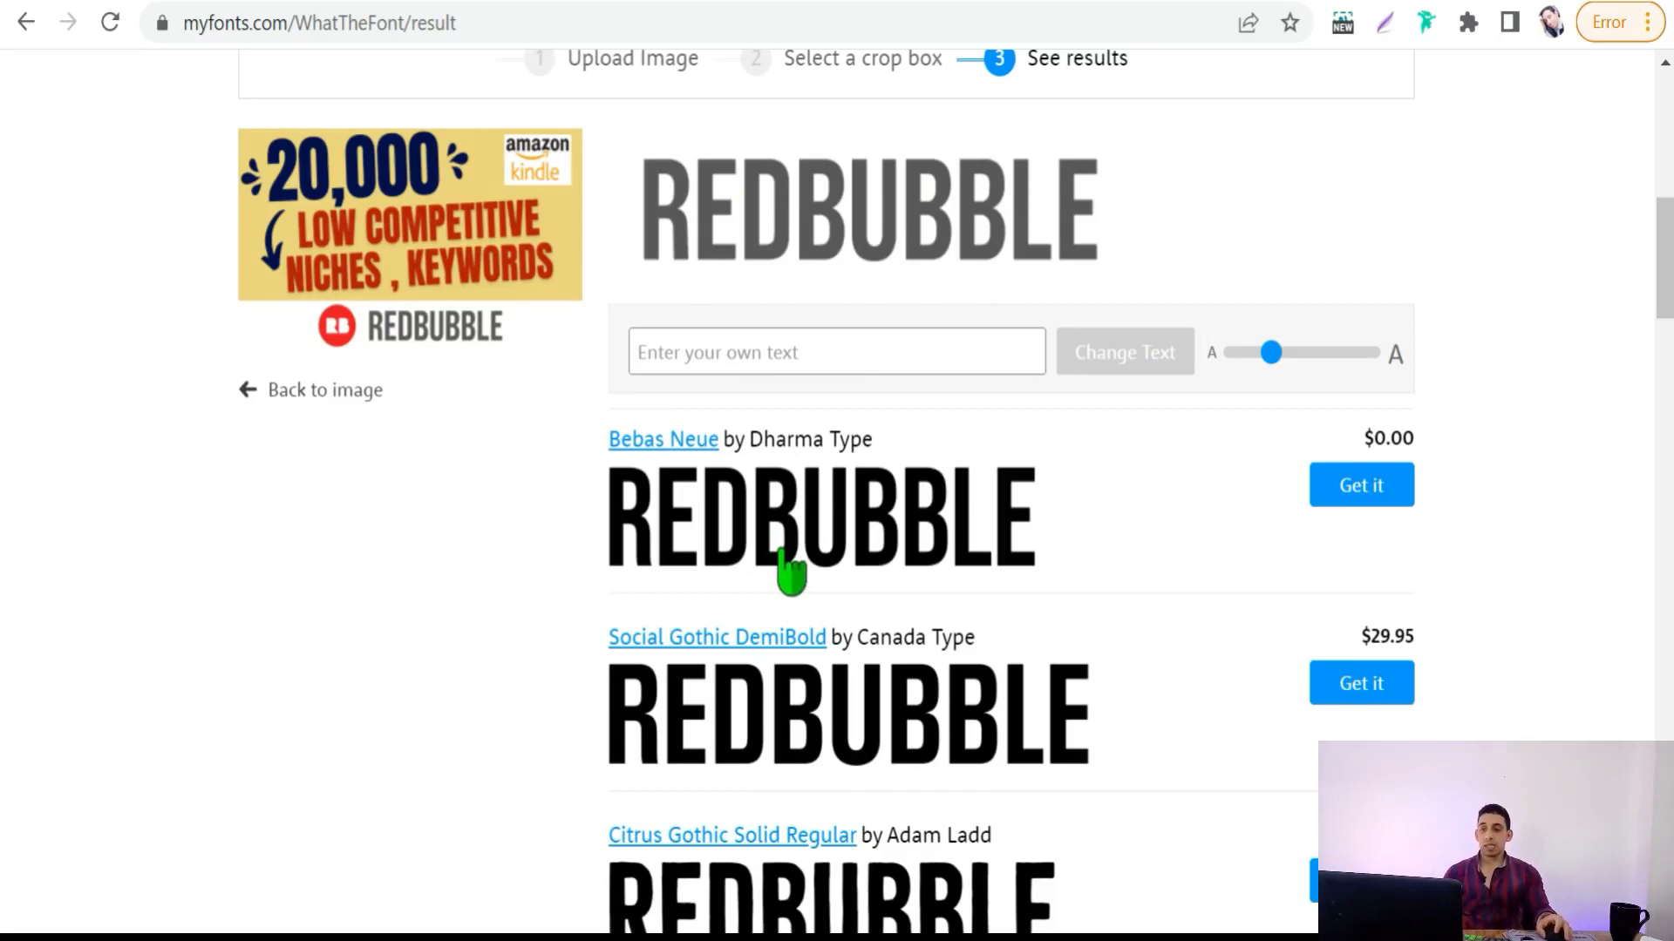
scroll("up", 3)
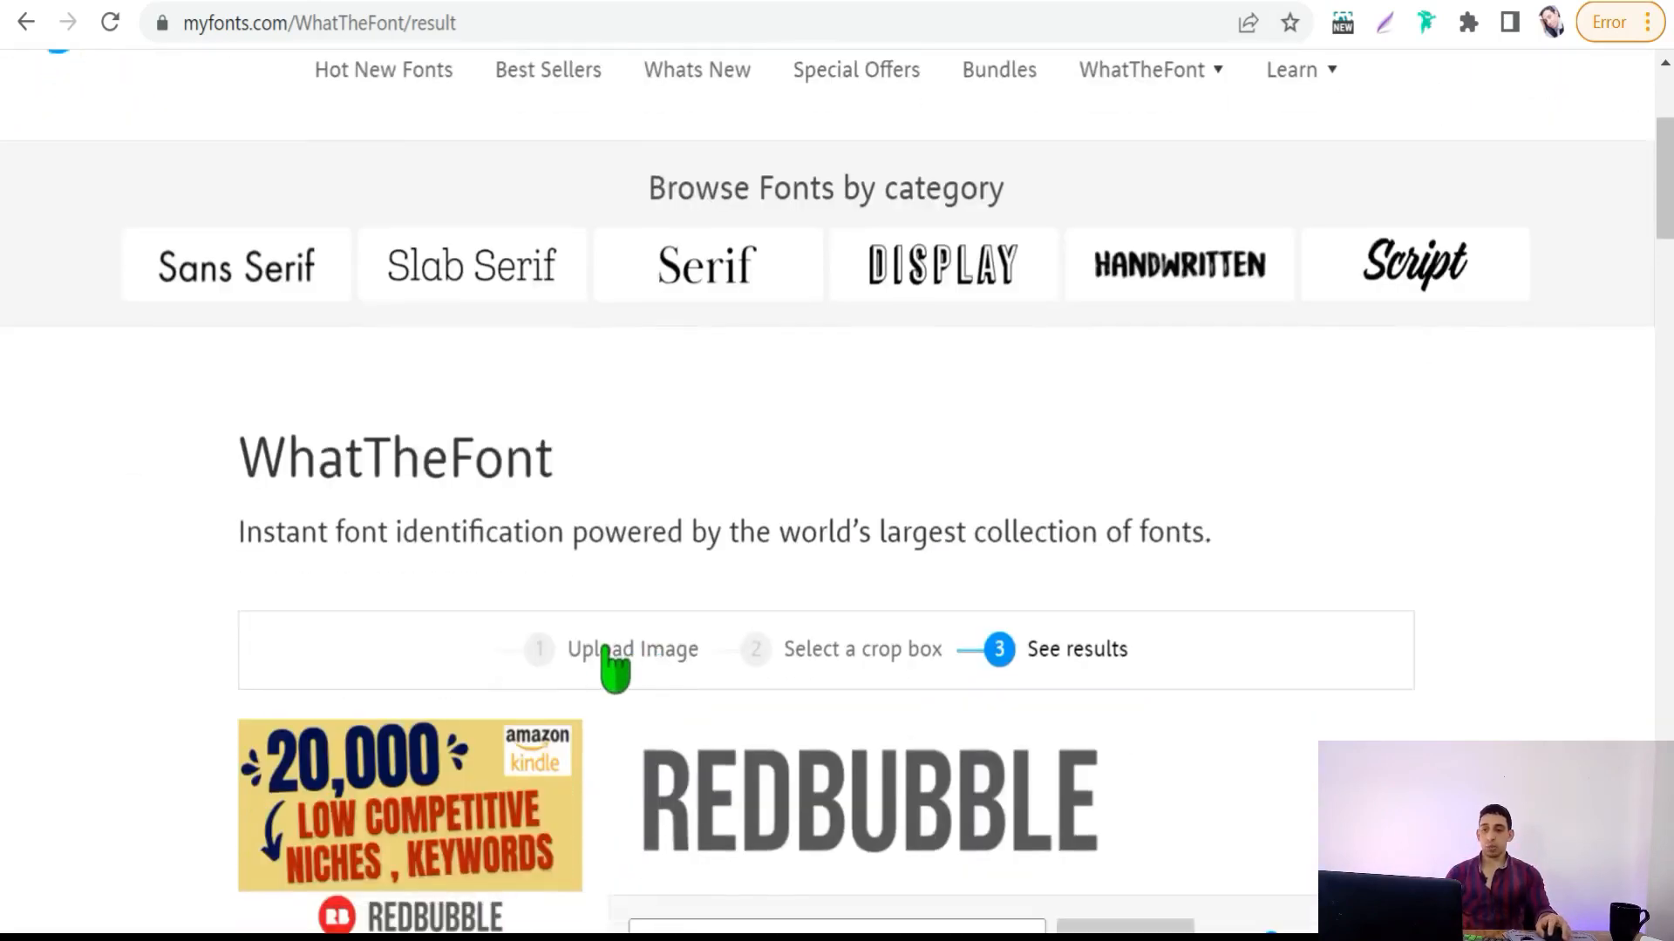
left_click(631, 649)
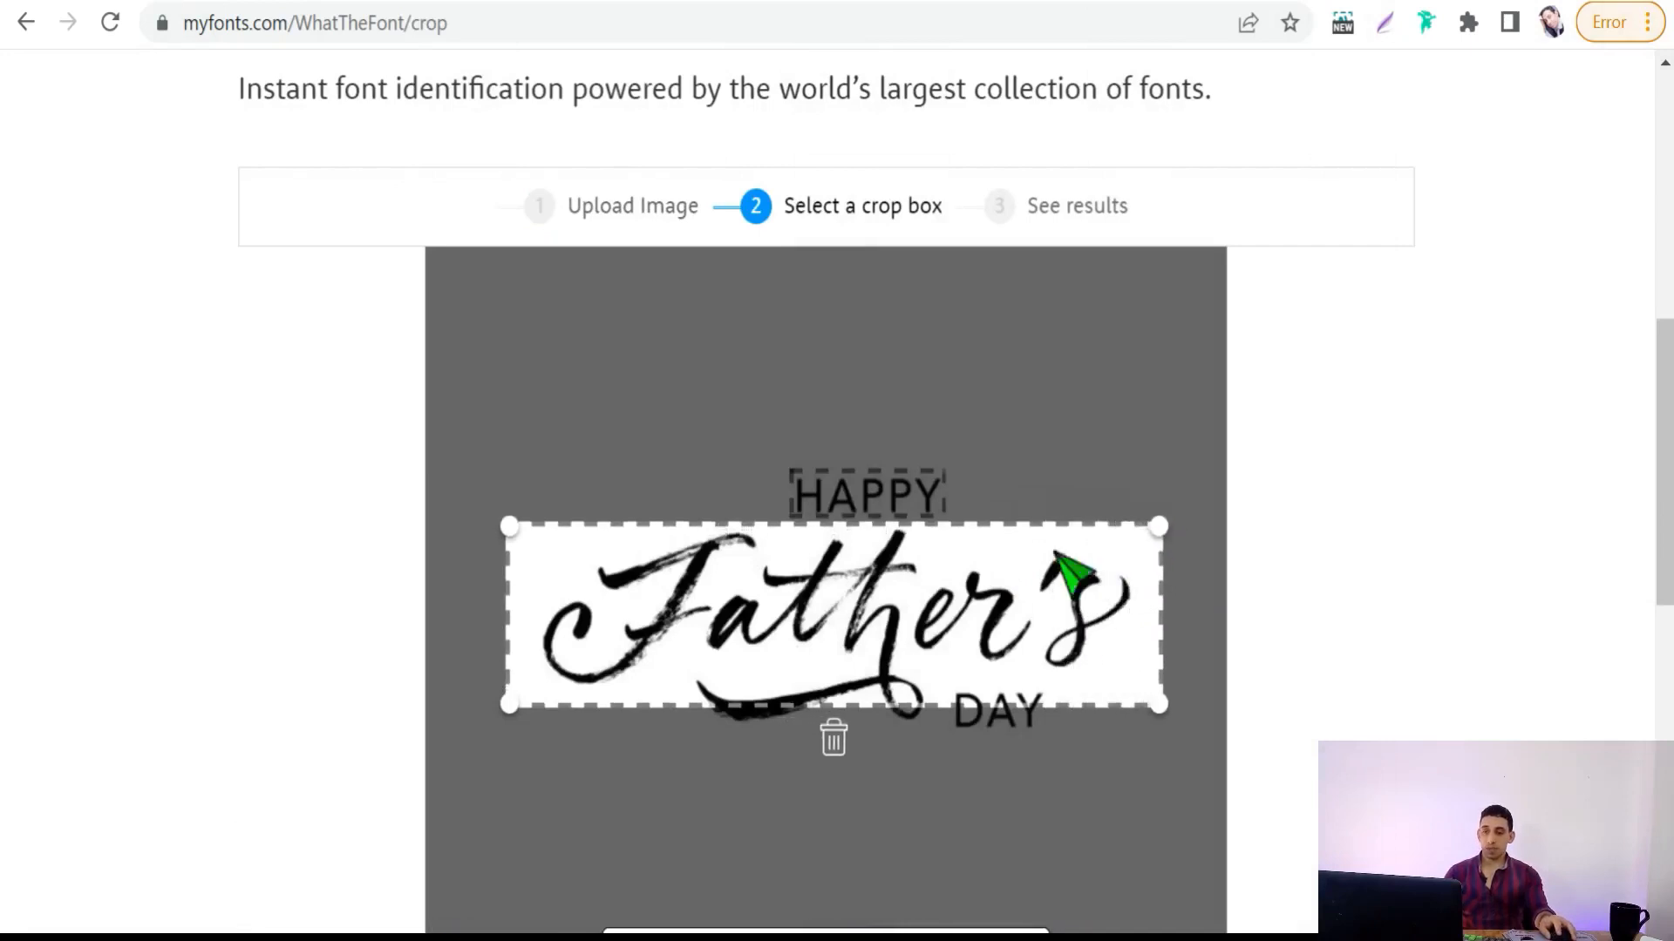
mouse_move(624, 571)
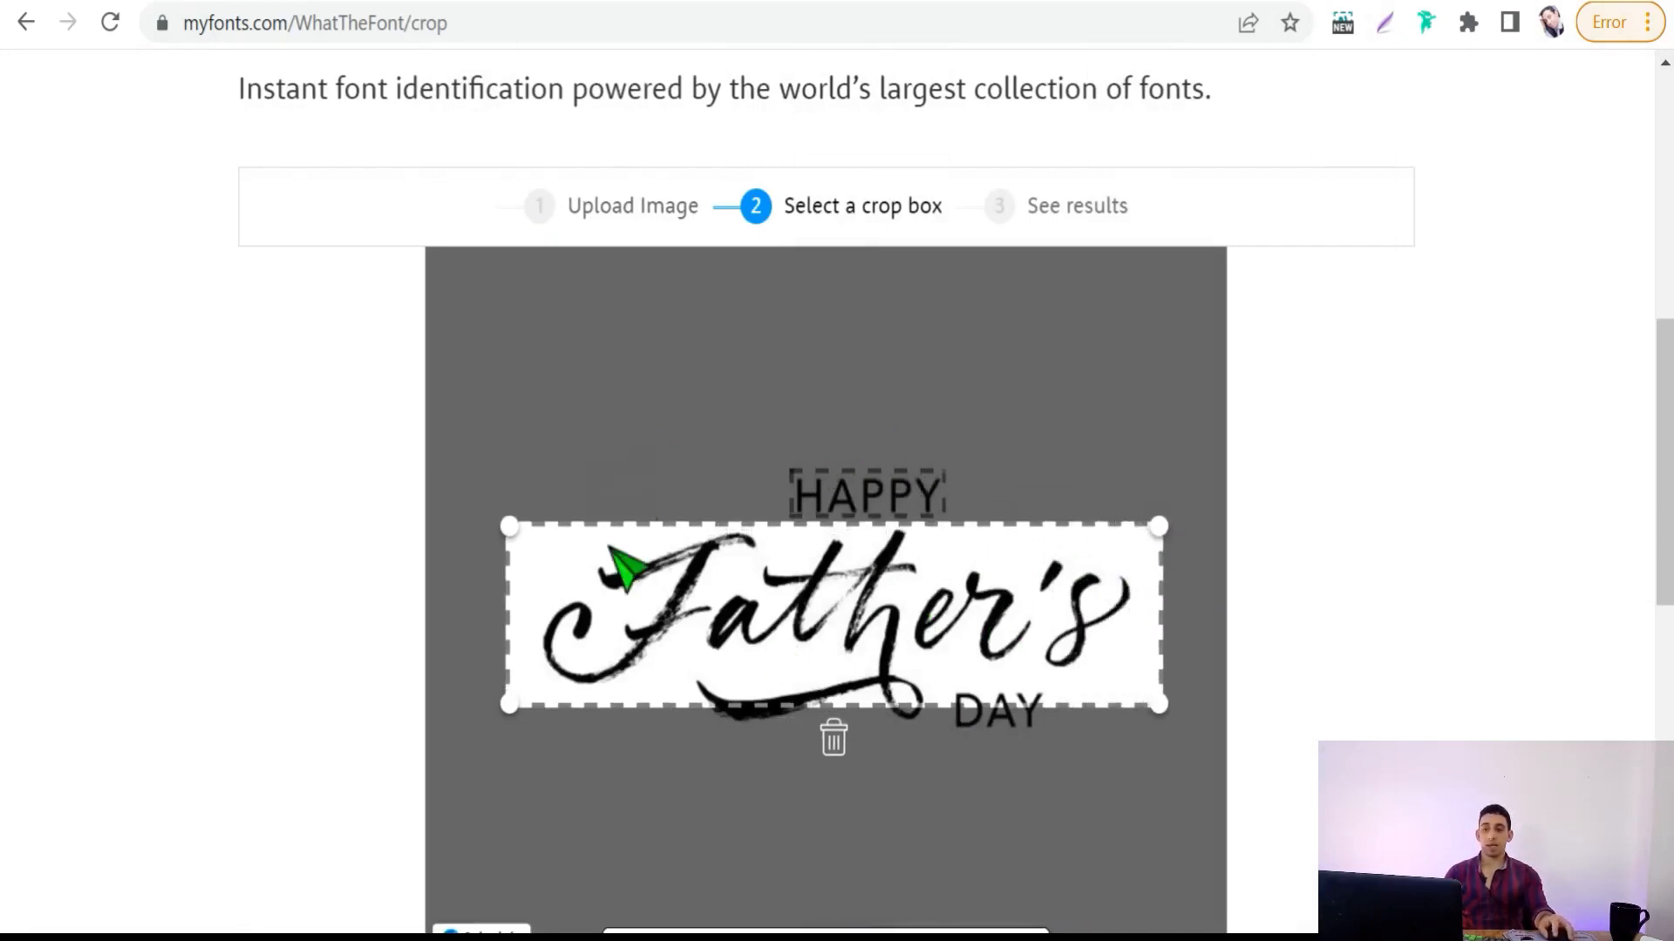
mouse_move(1173, 736)
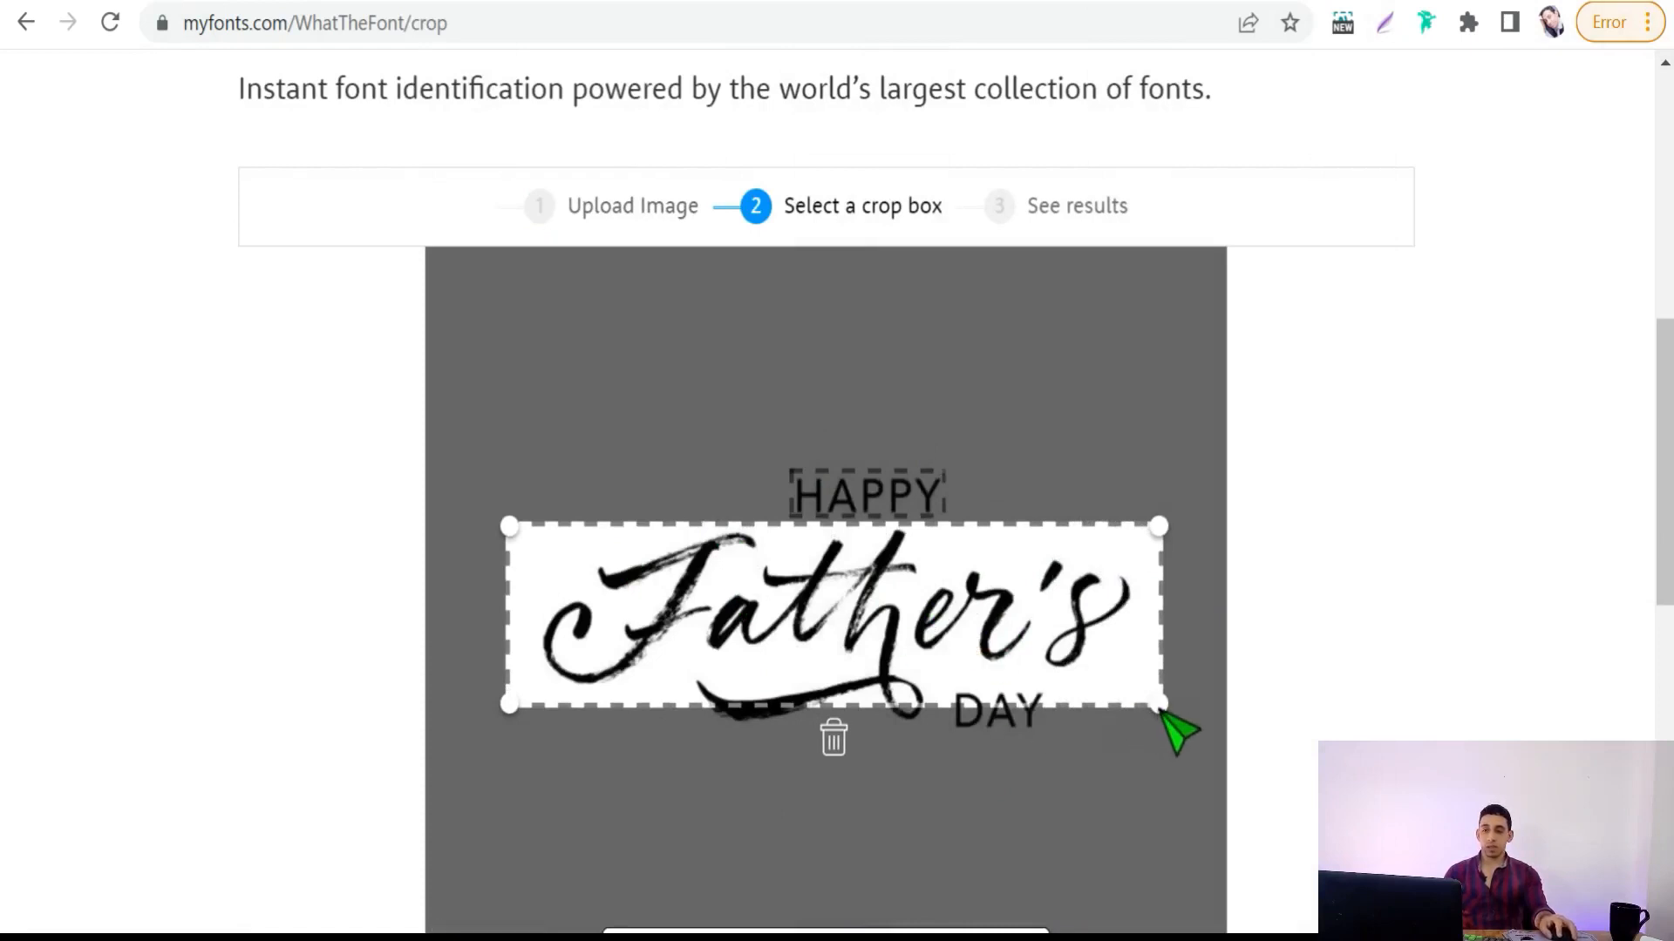
mouse_move(1186, 736)
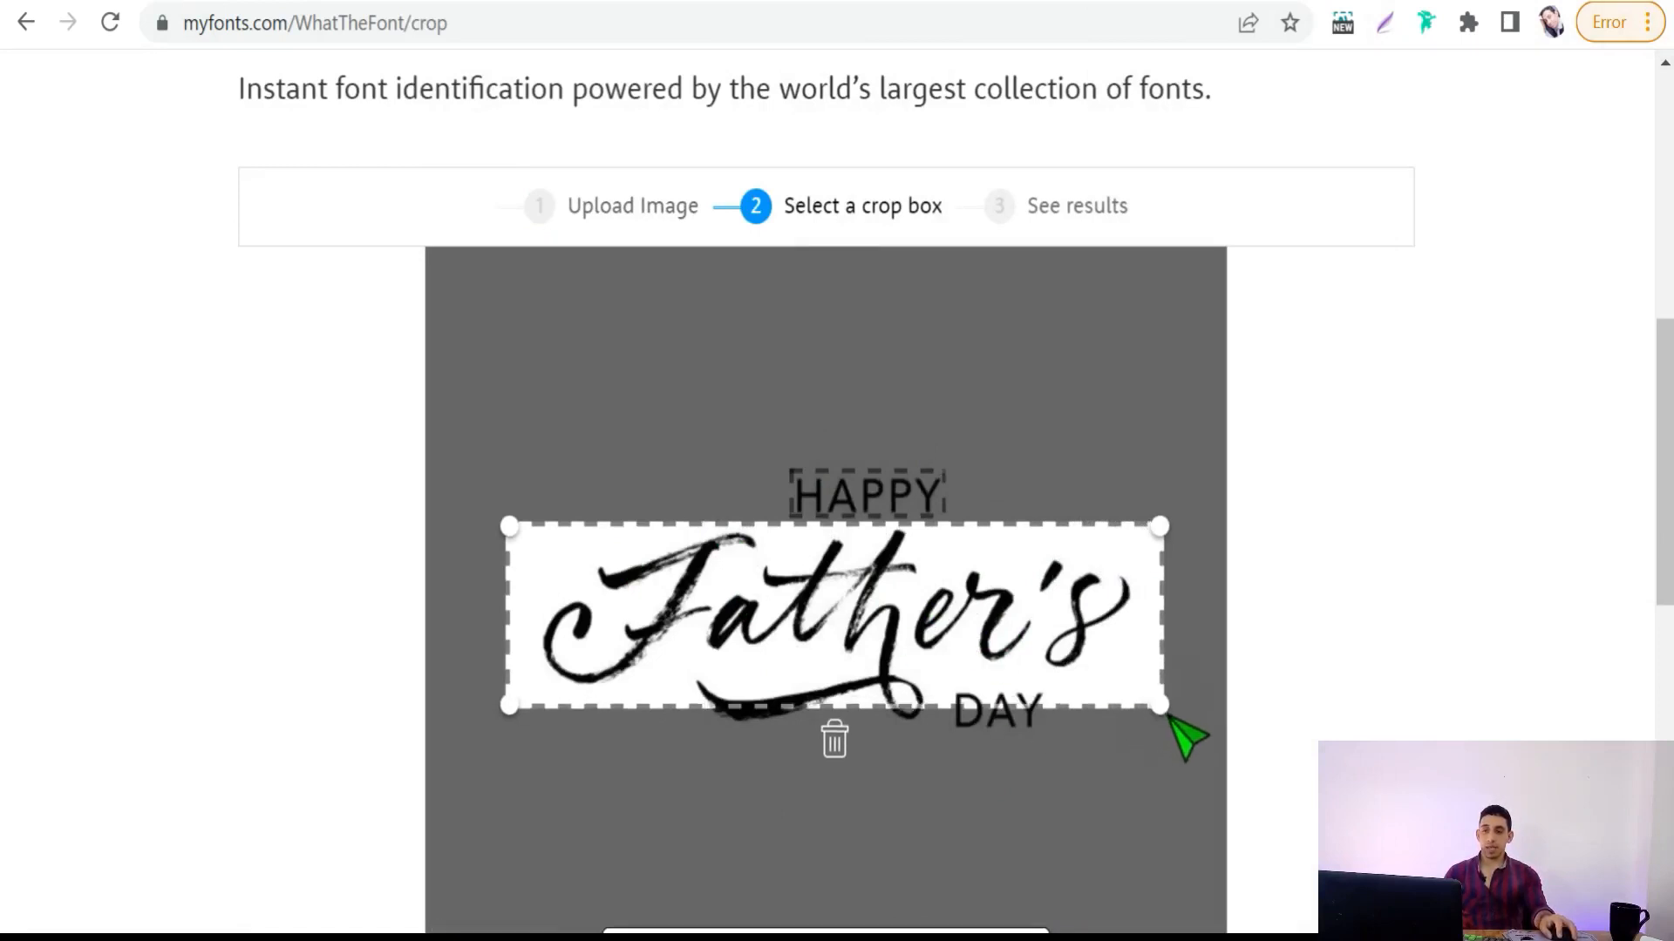
scroll("down", 3)
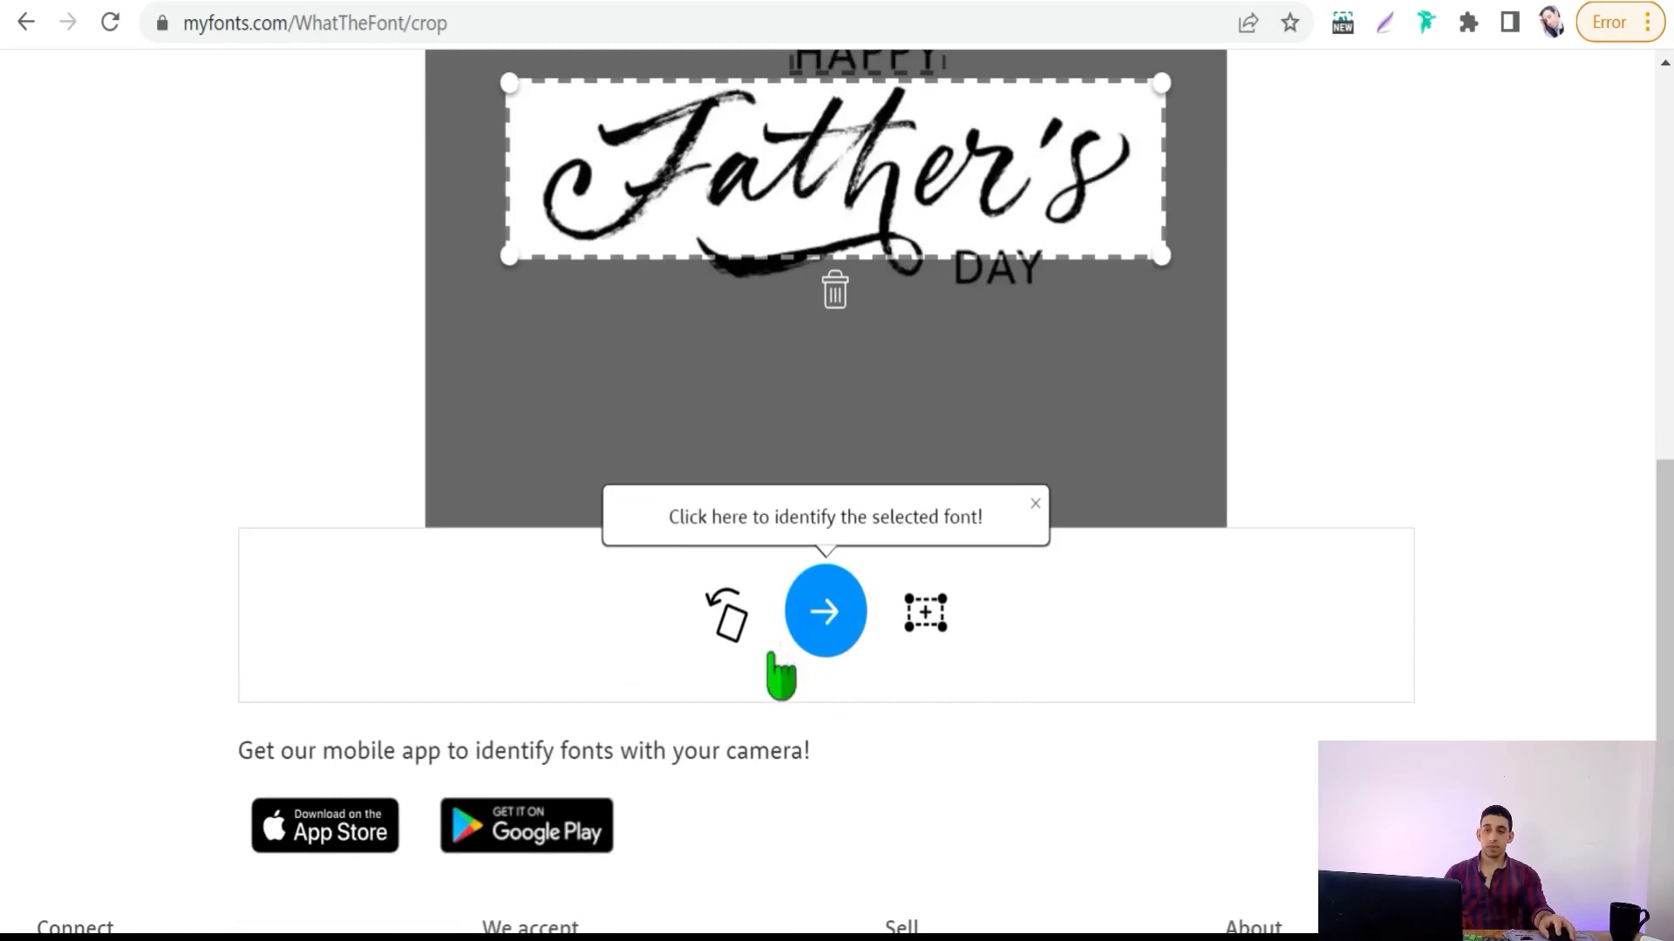
left_click(825, 610)
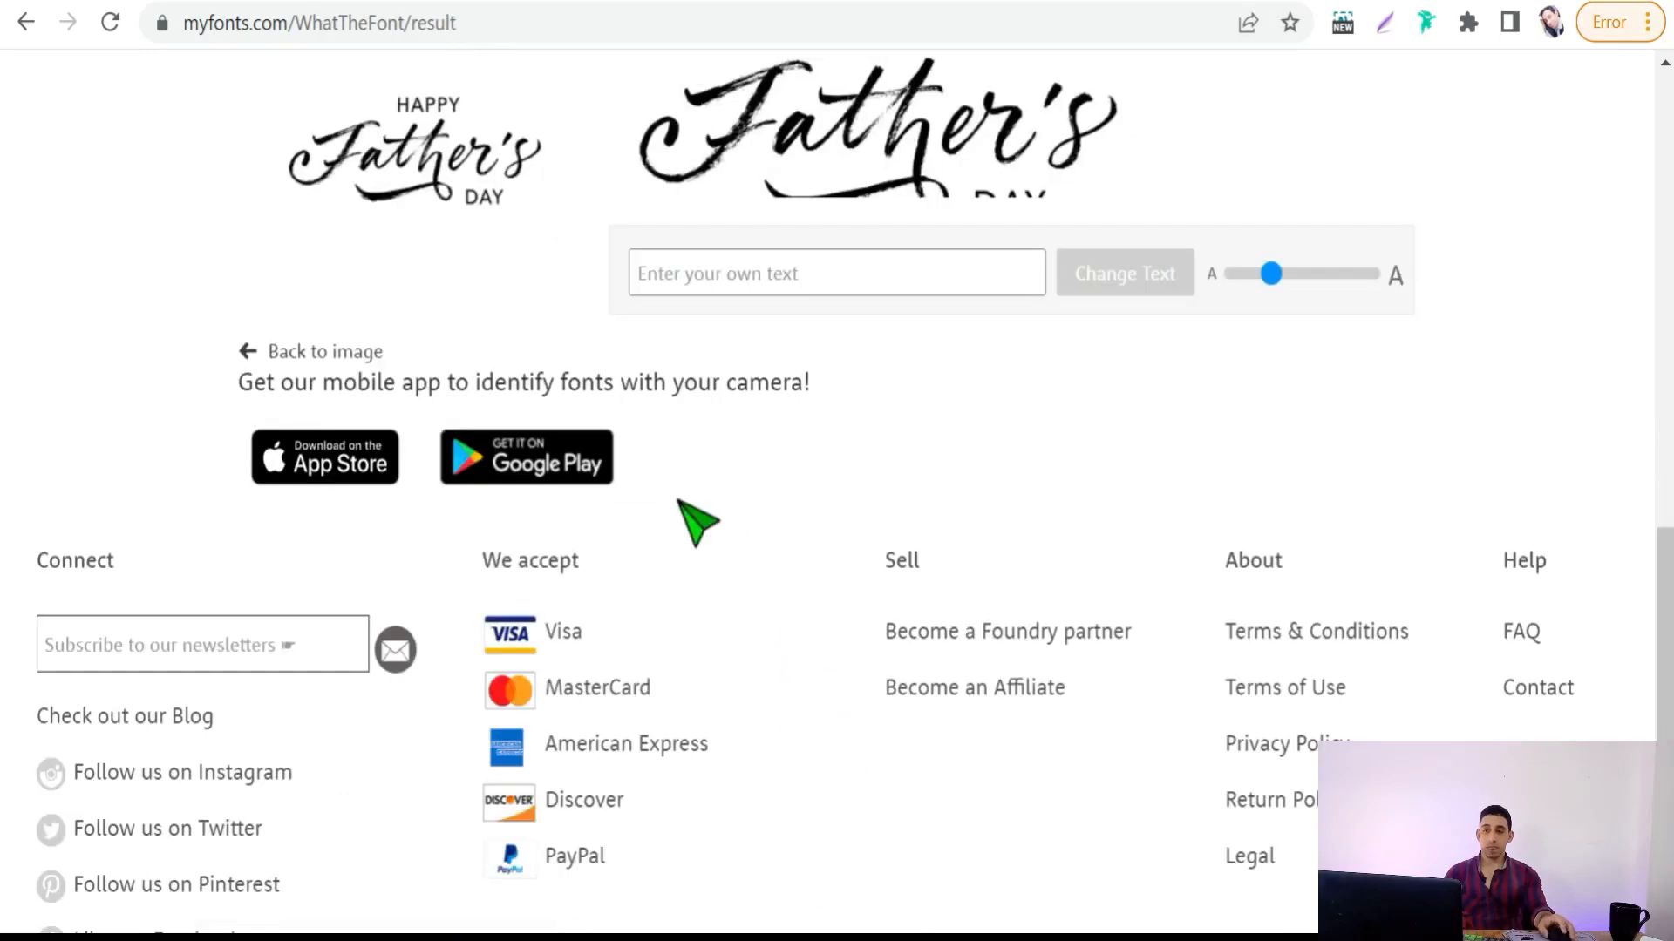
scroll("up", 3)
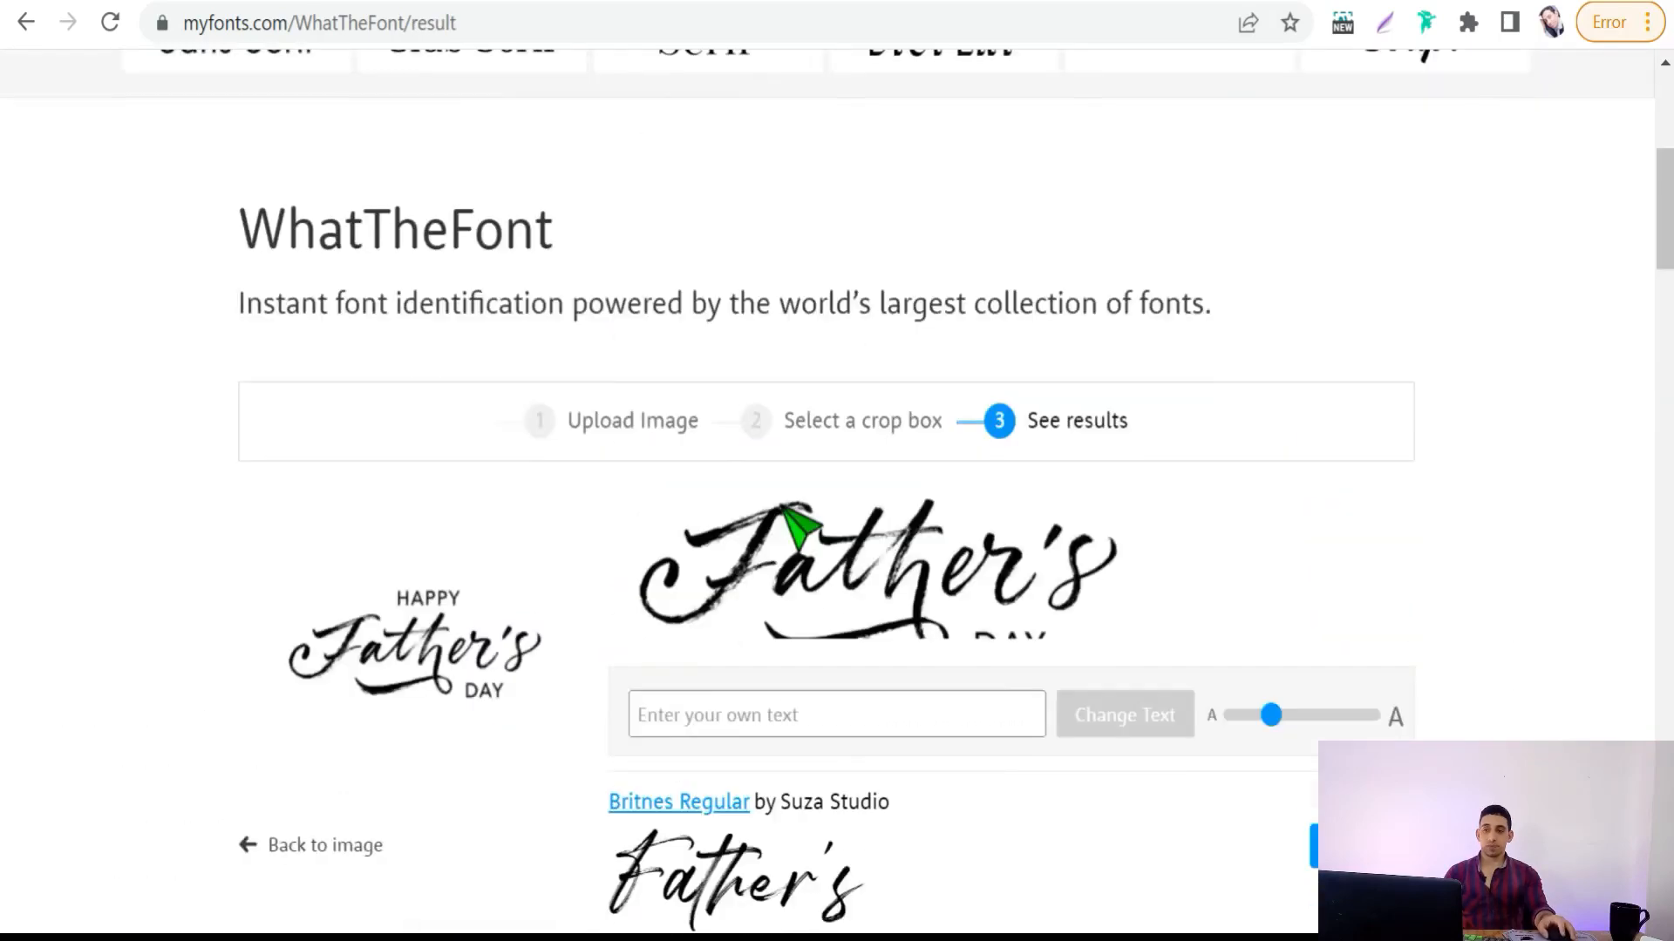
scroll("down", 3)
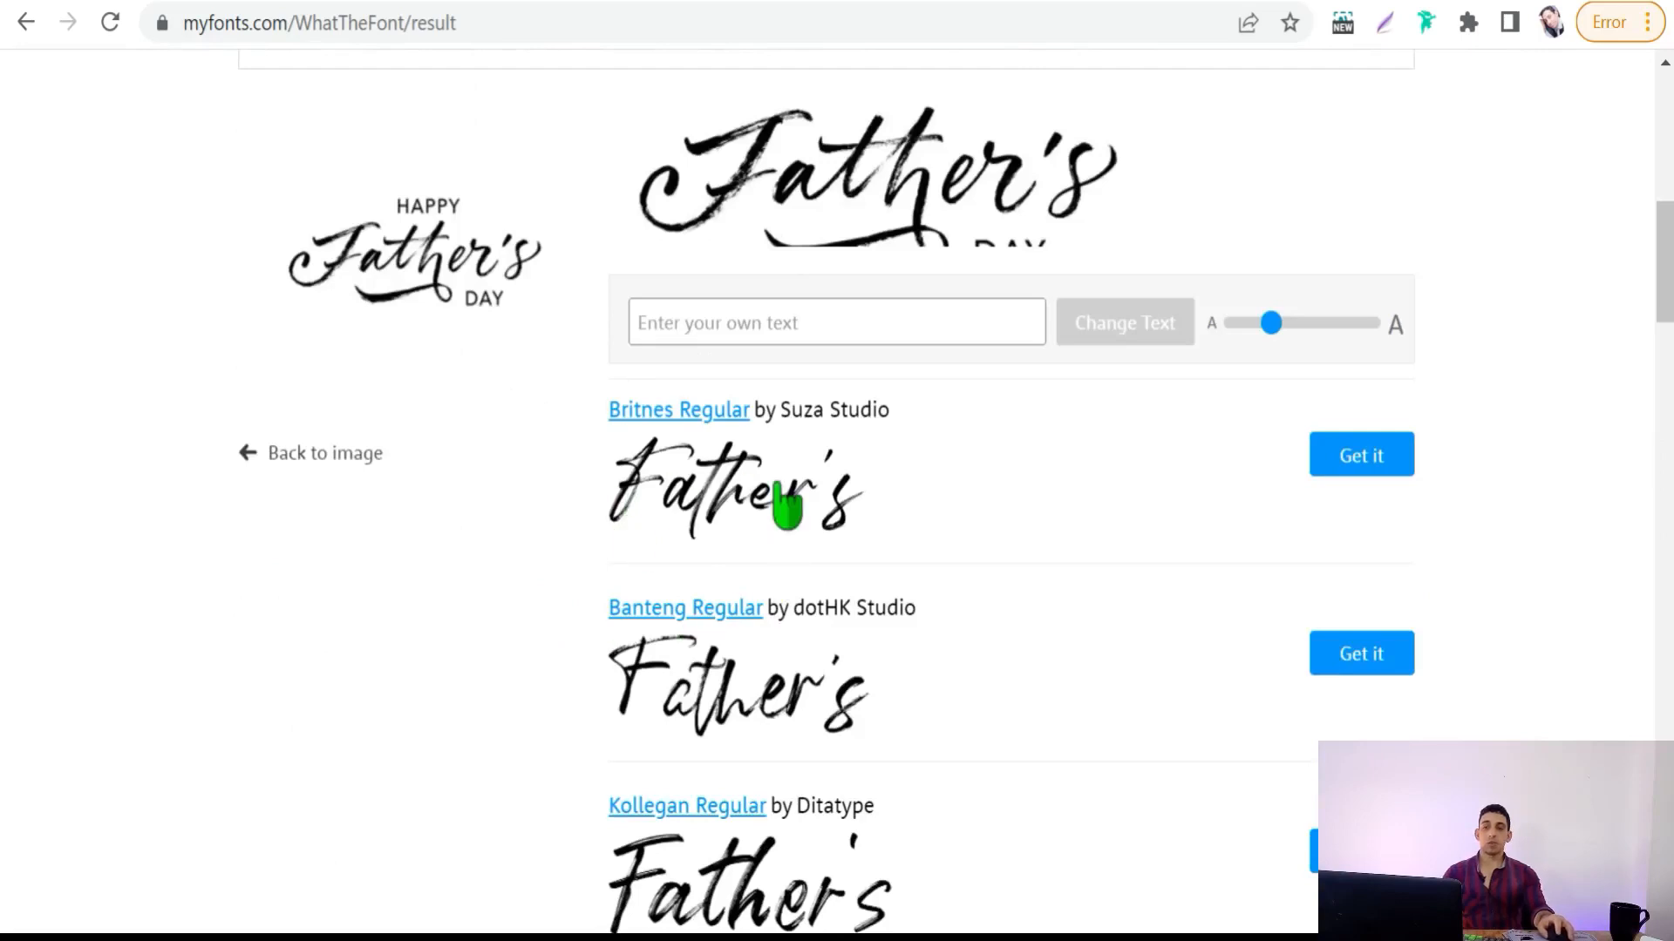
mouse_move(744, 411)
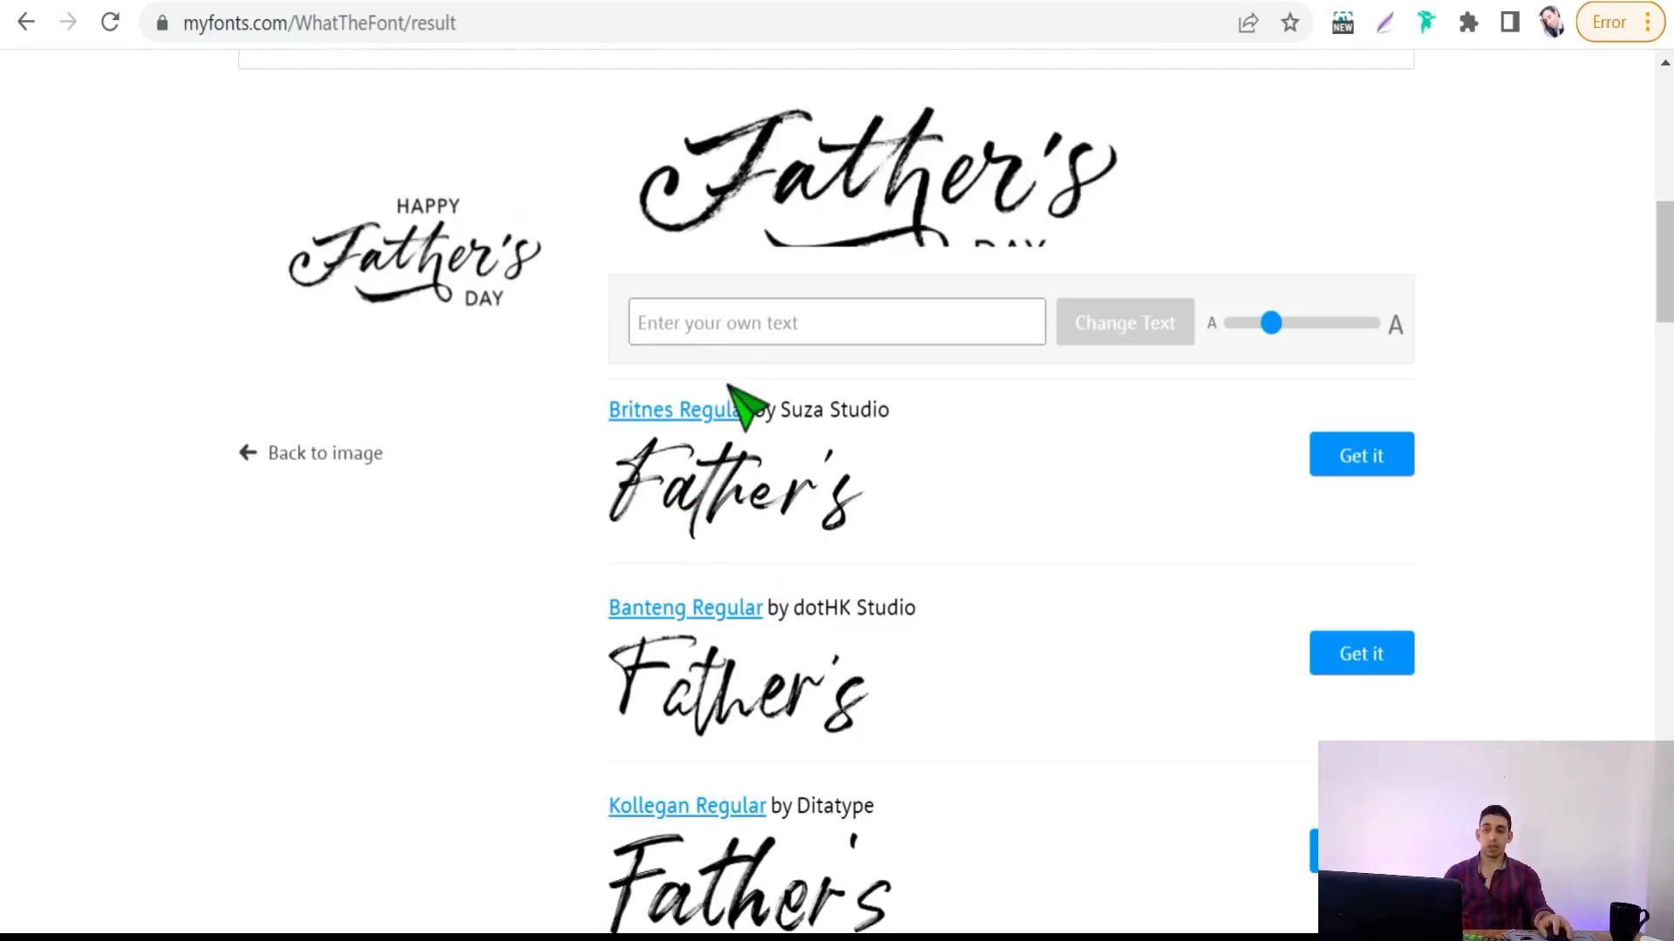
mouse_move(619, 673)
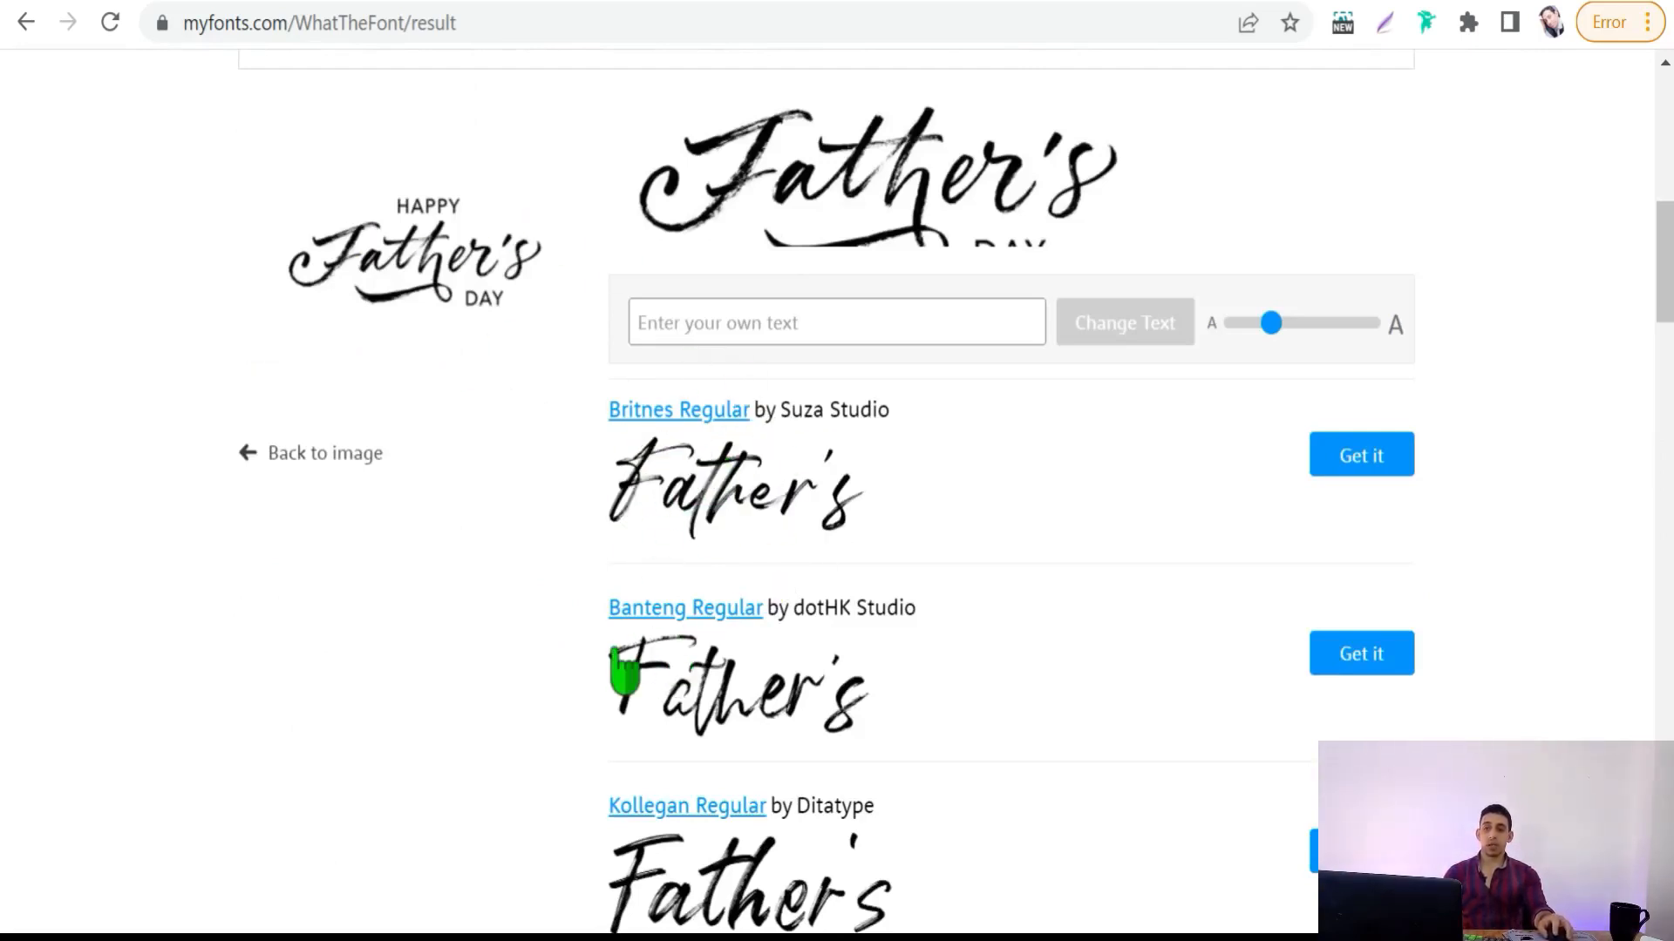
scroll("down", 3)
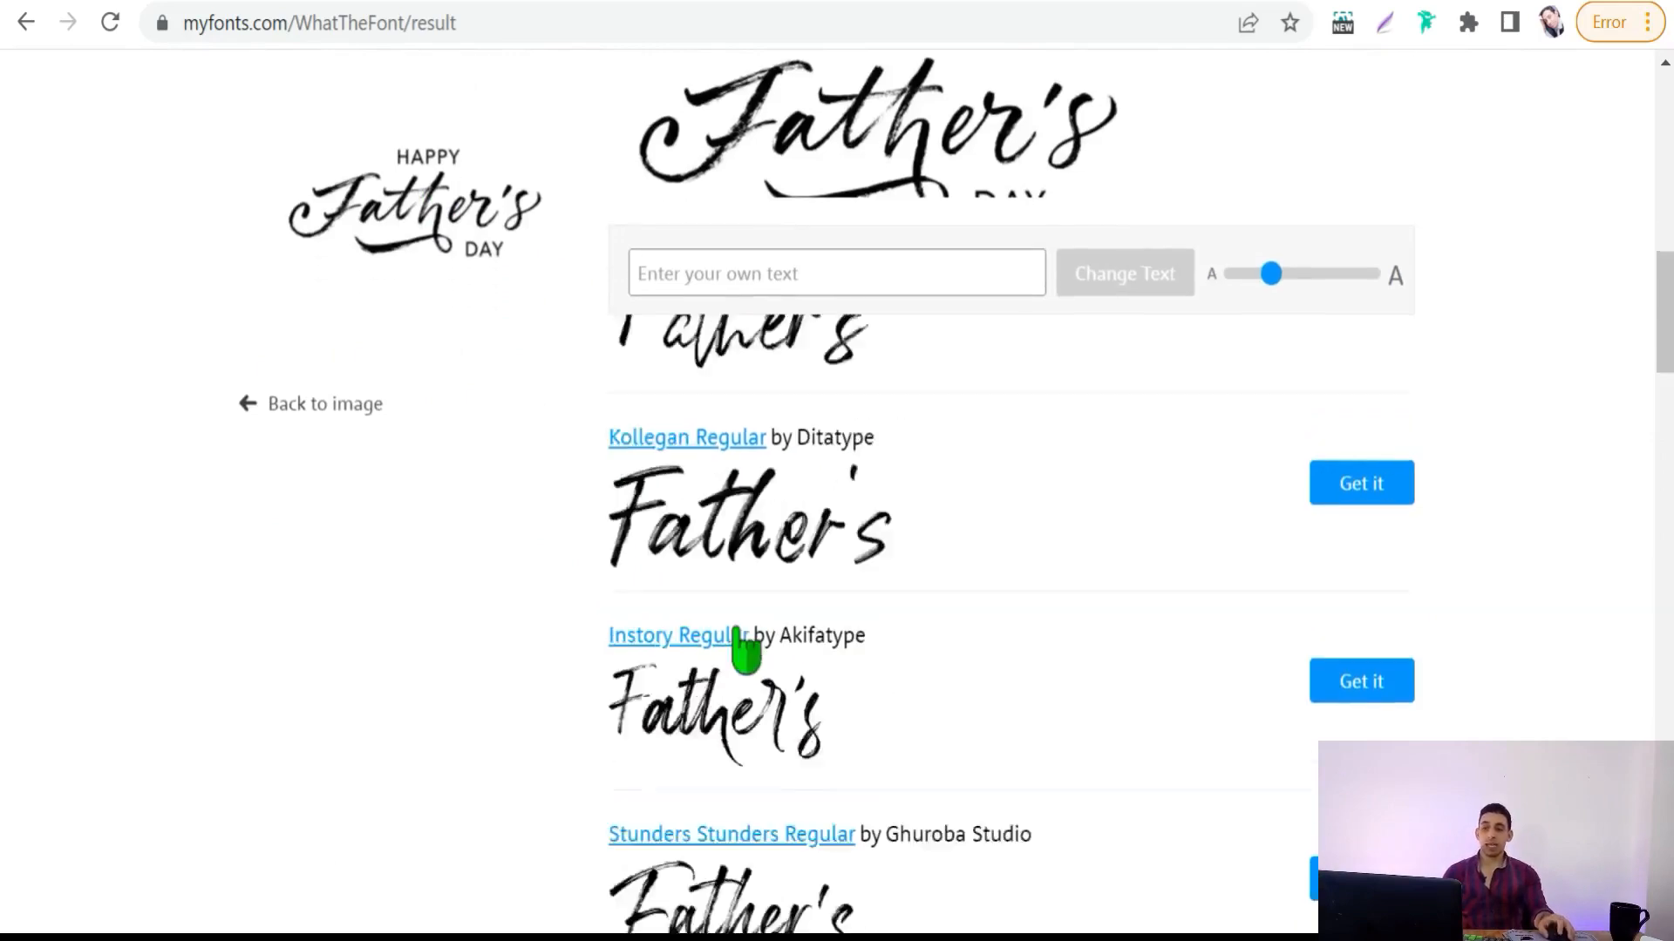
scroll("down", 3)
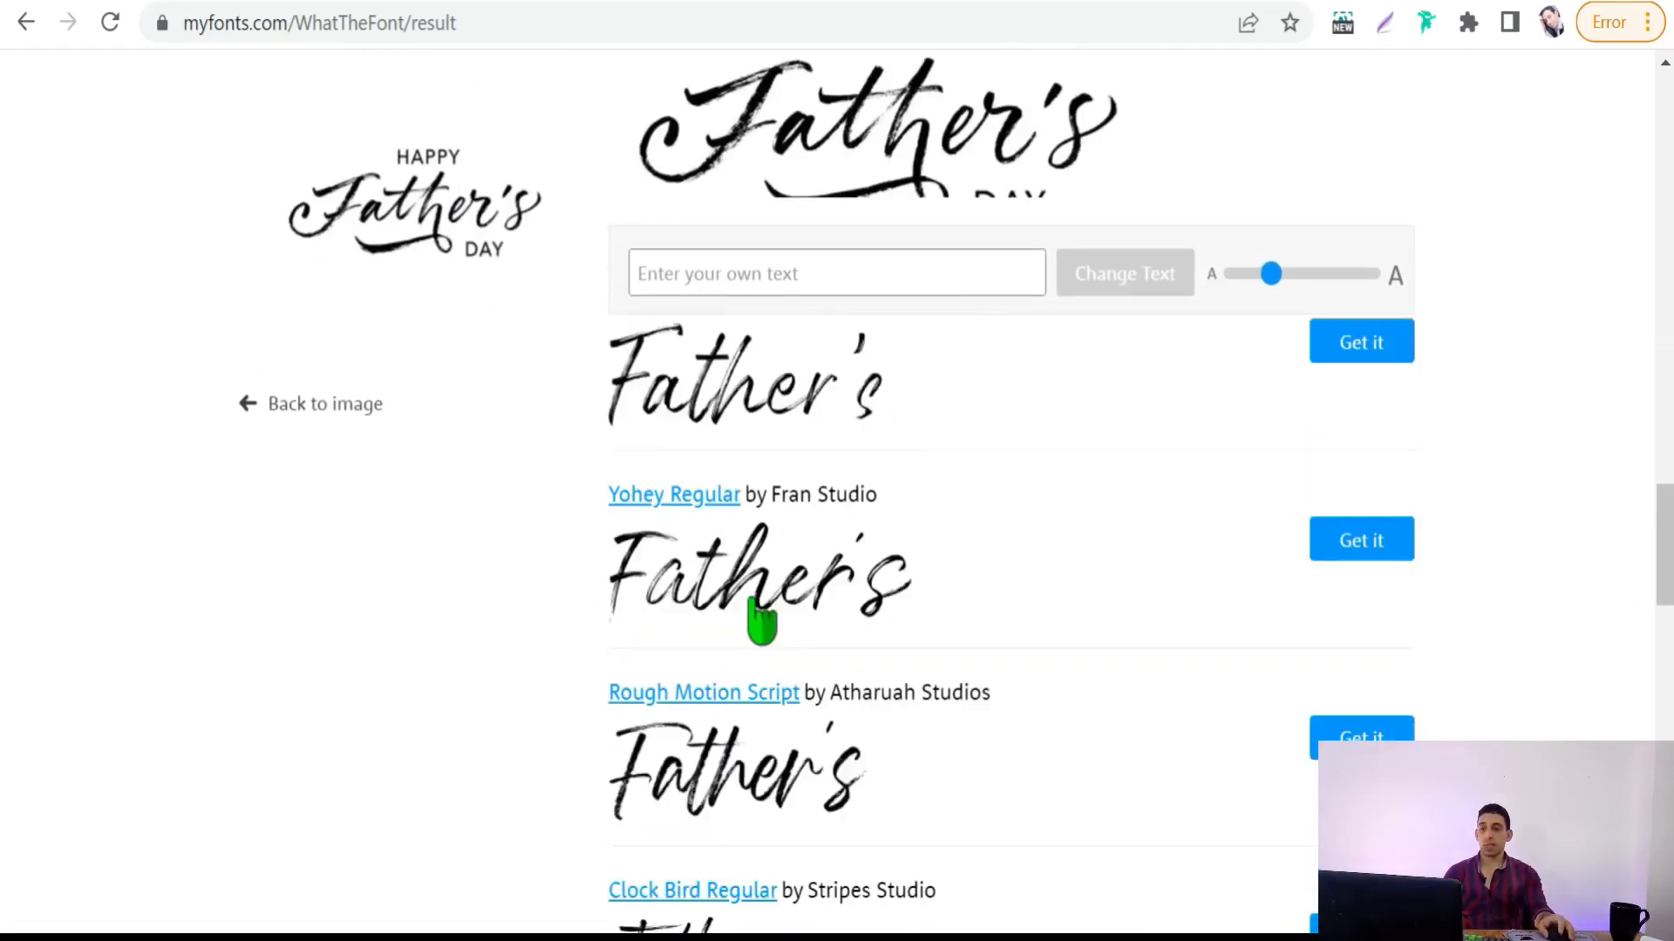
scroll("up", 3)
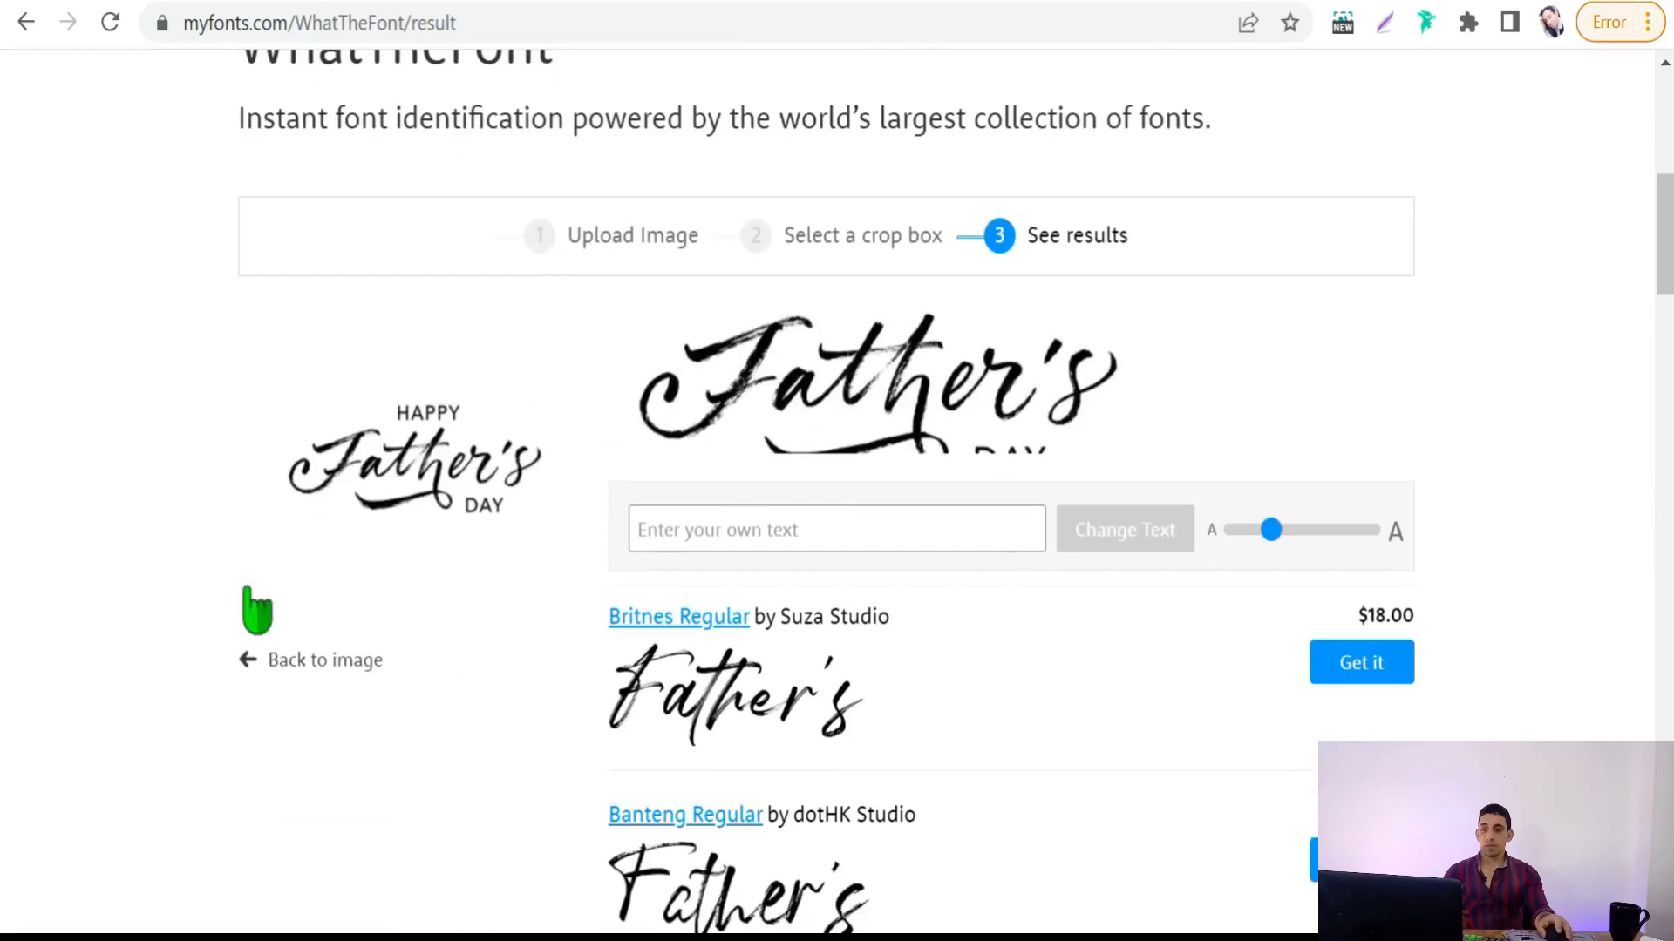
Return to the upload screen and load the HE MADE $200K image
left_click(324, 659)
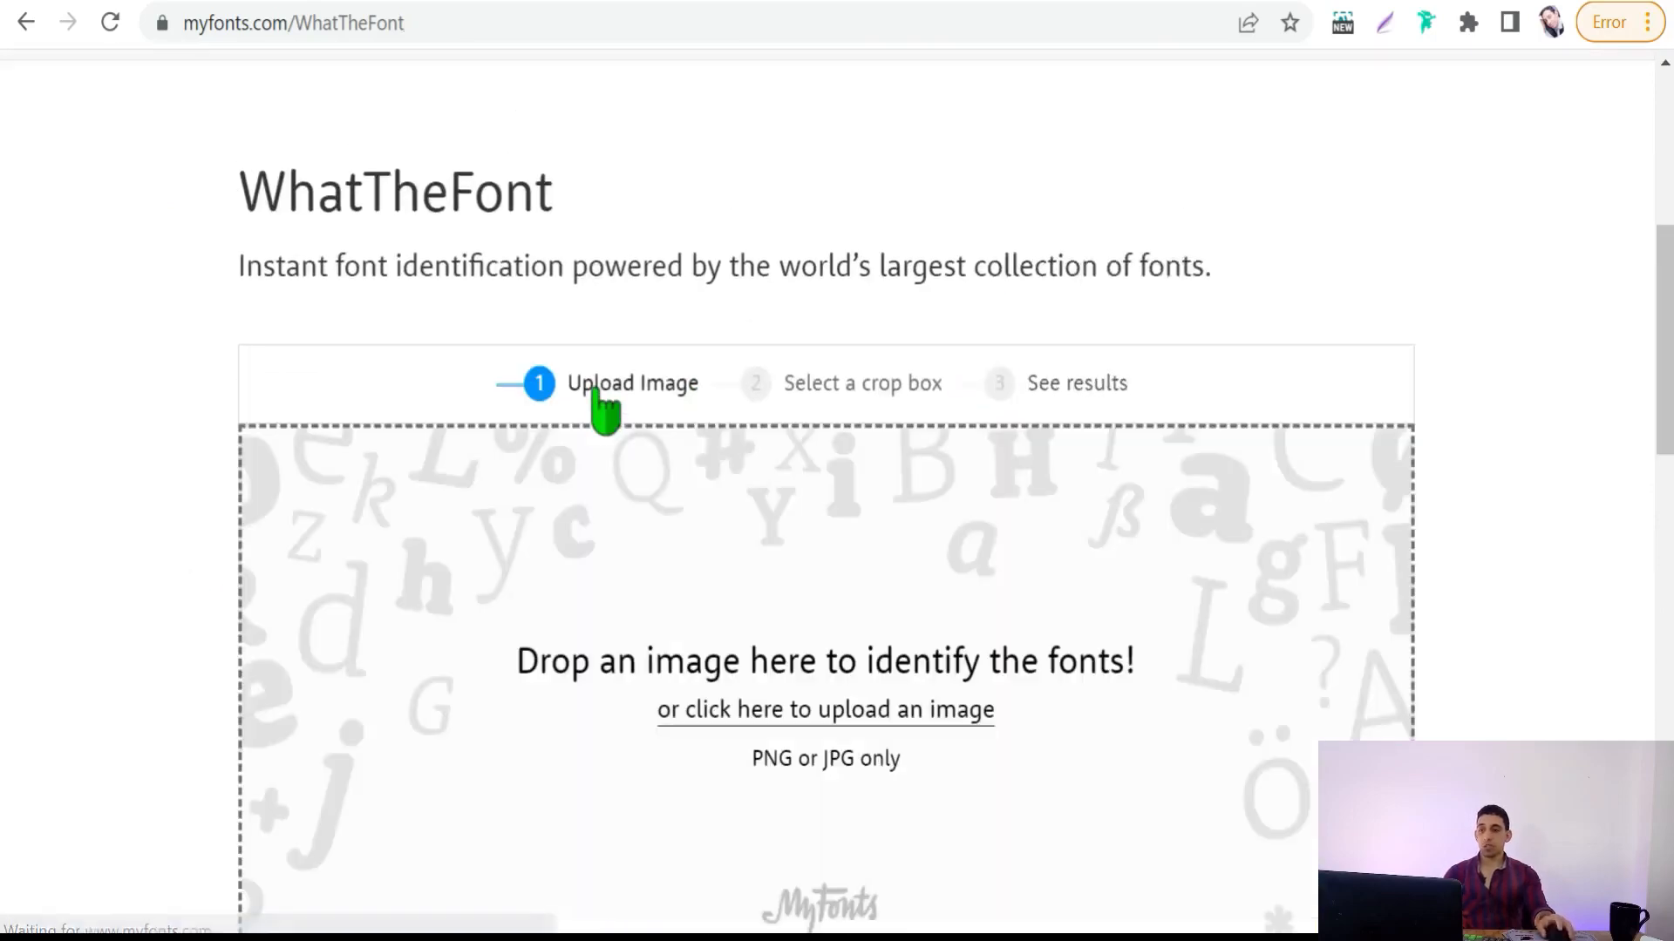
left_click(825, 710)
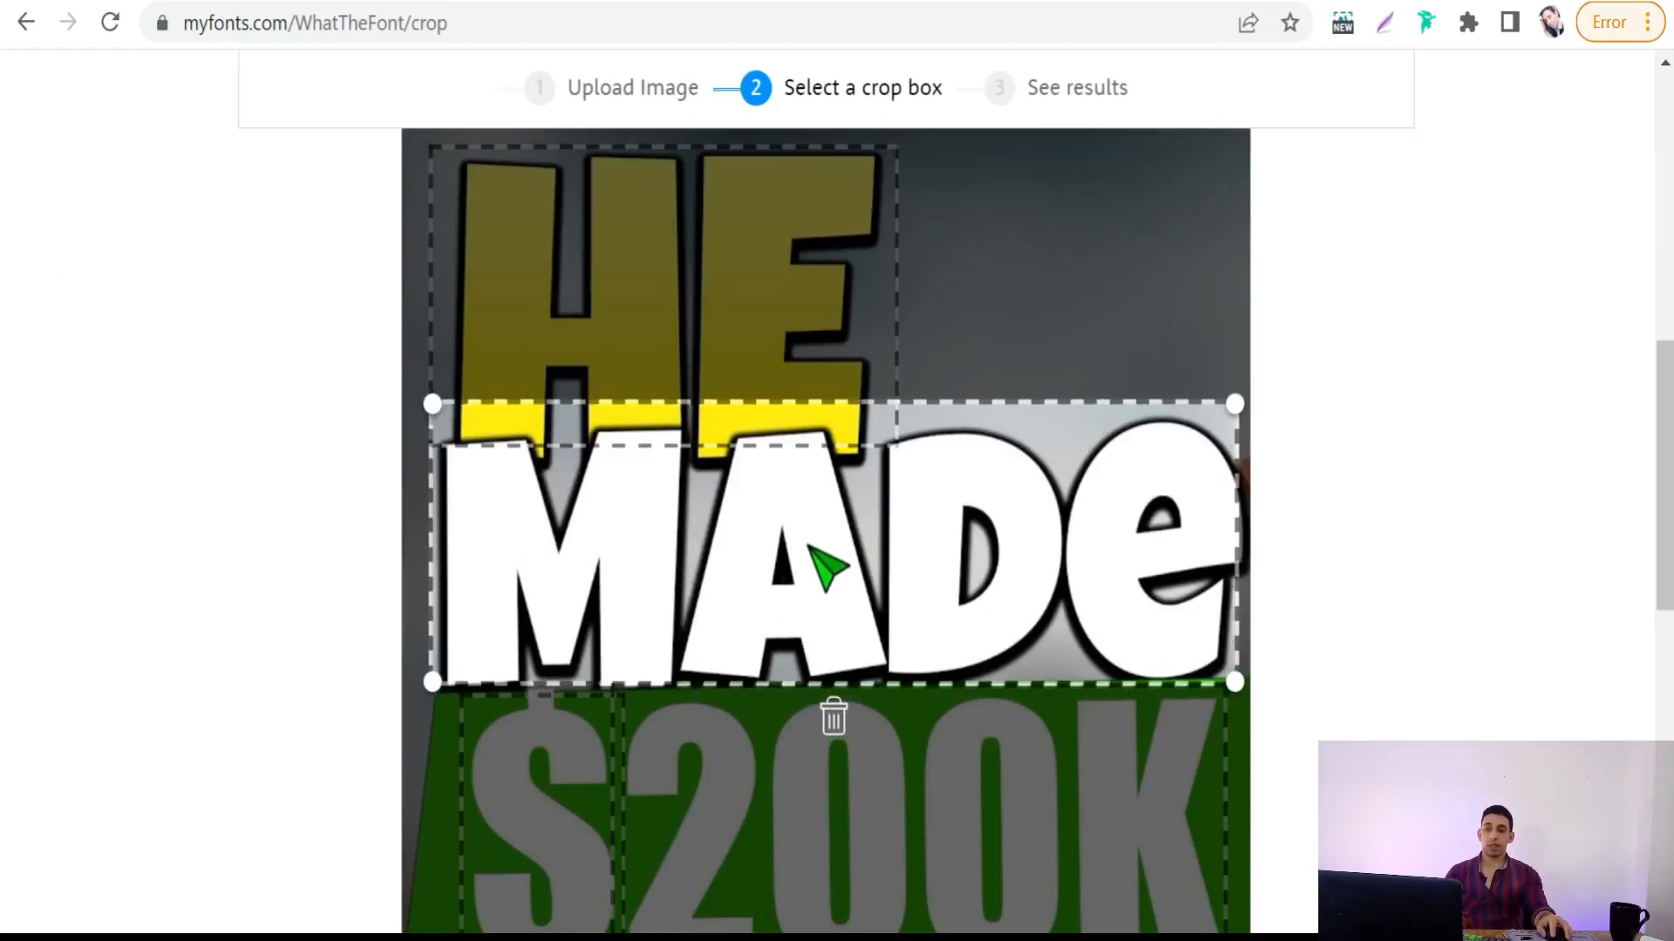
scroll("down", 3)
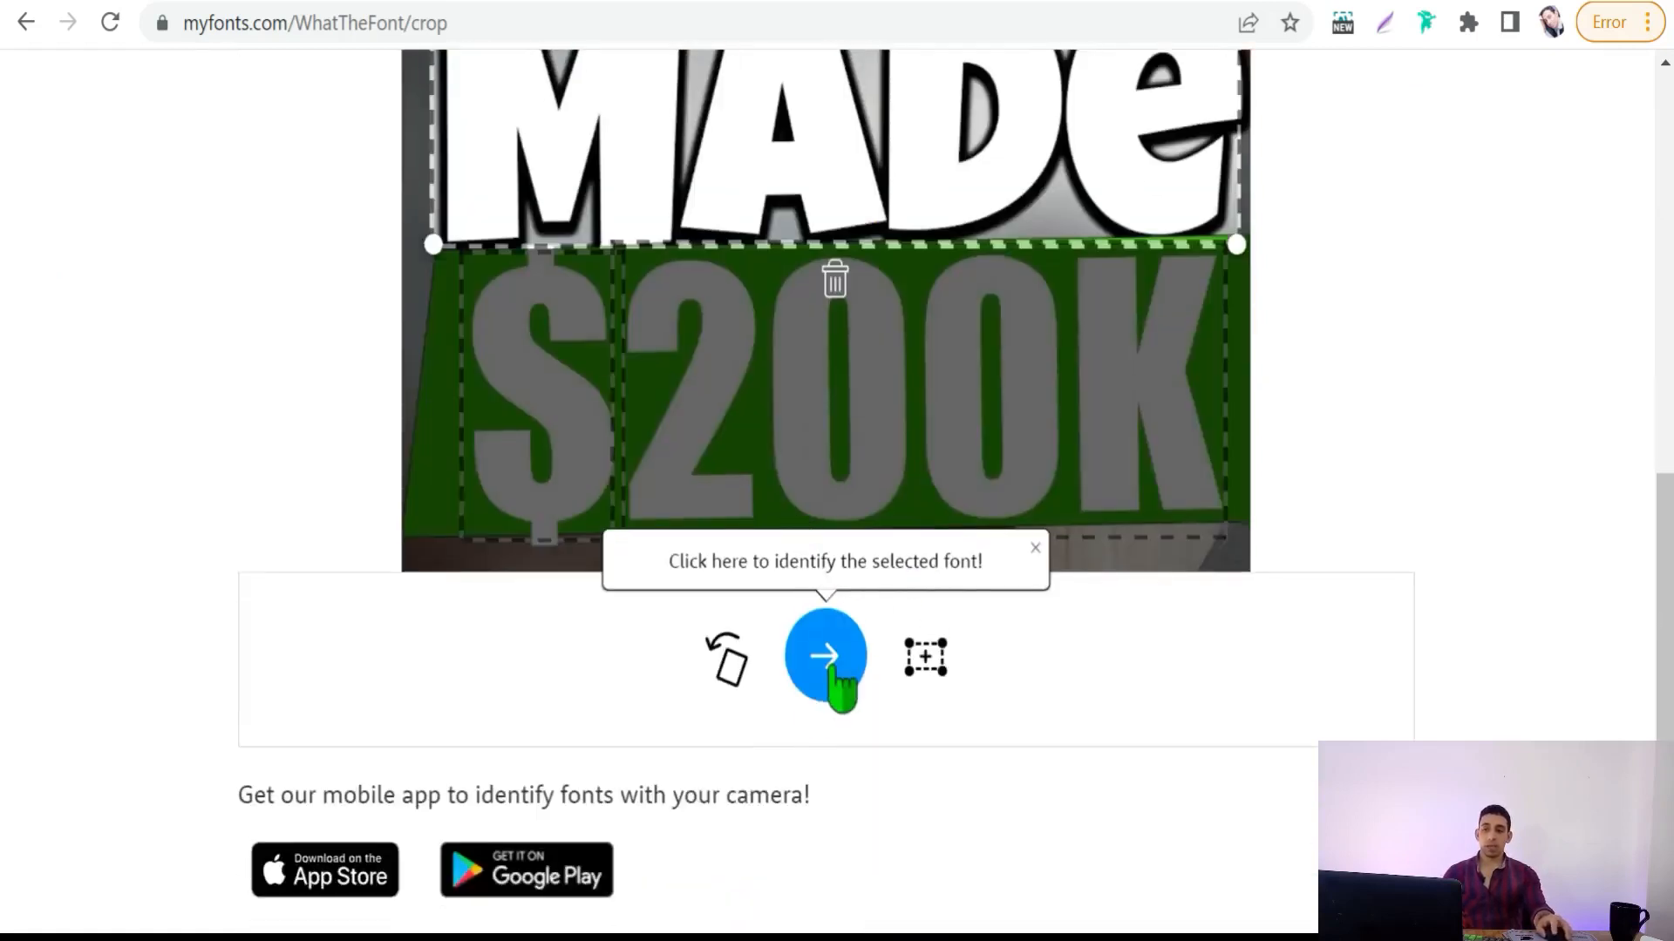
Identify the MADE crop and review matches such as Laughter JNL and Eckhardt Brushletter JNL
left_click(825, 657)
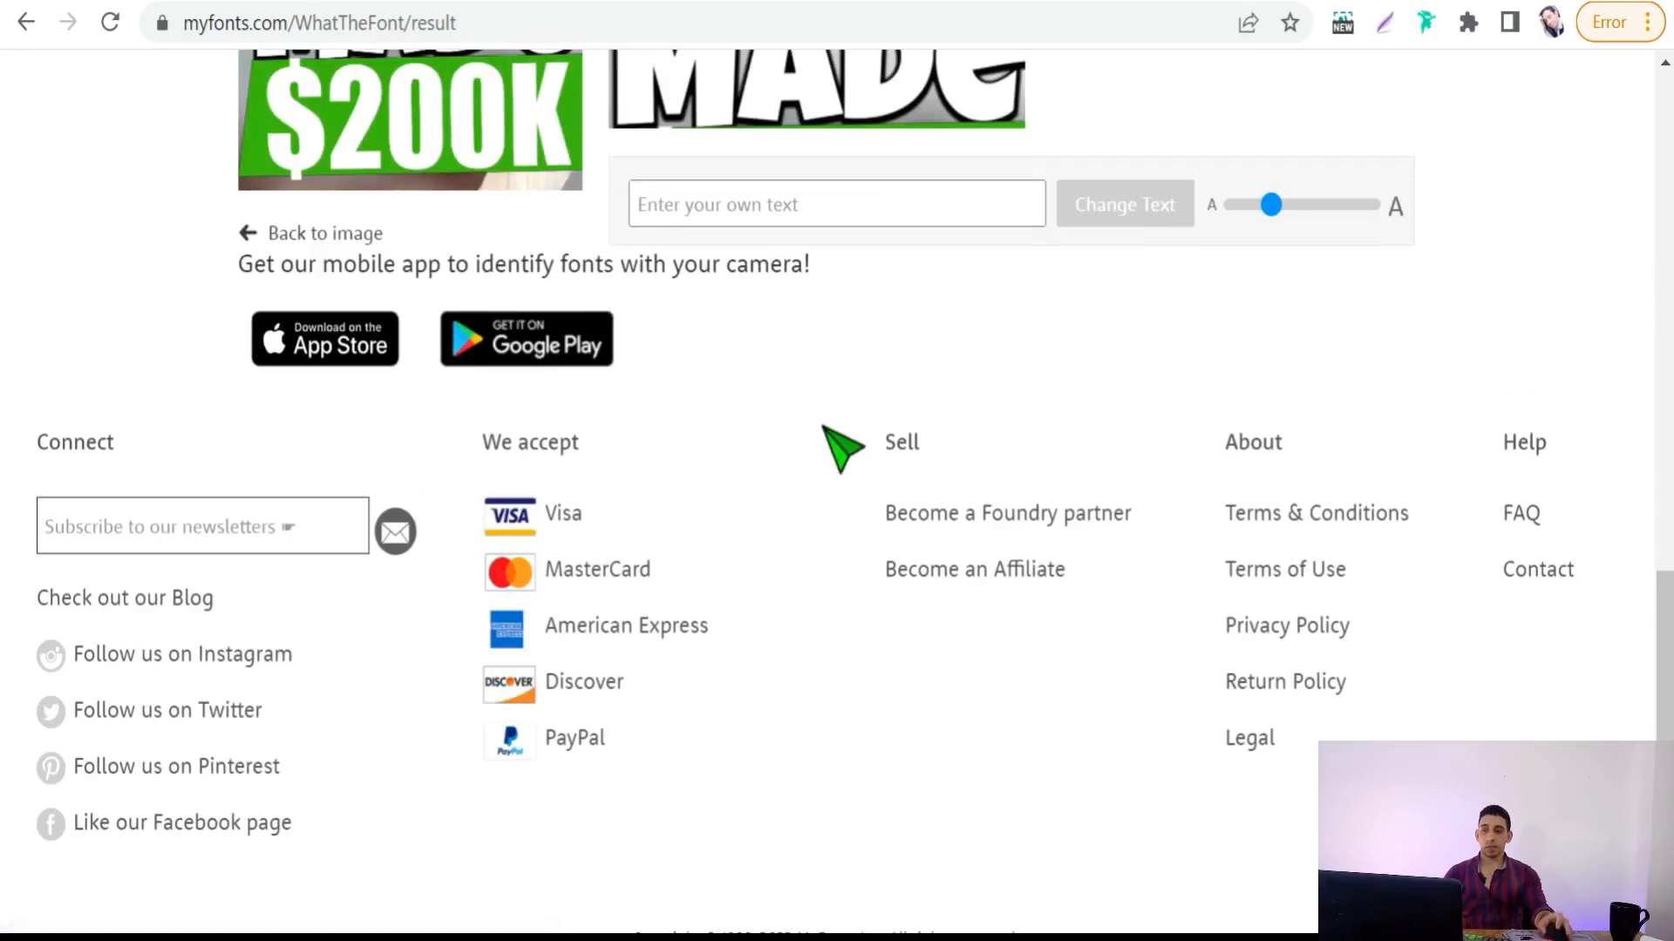
scroll("up", 3)
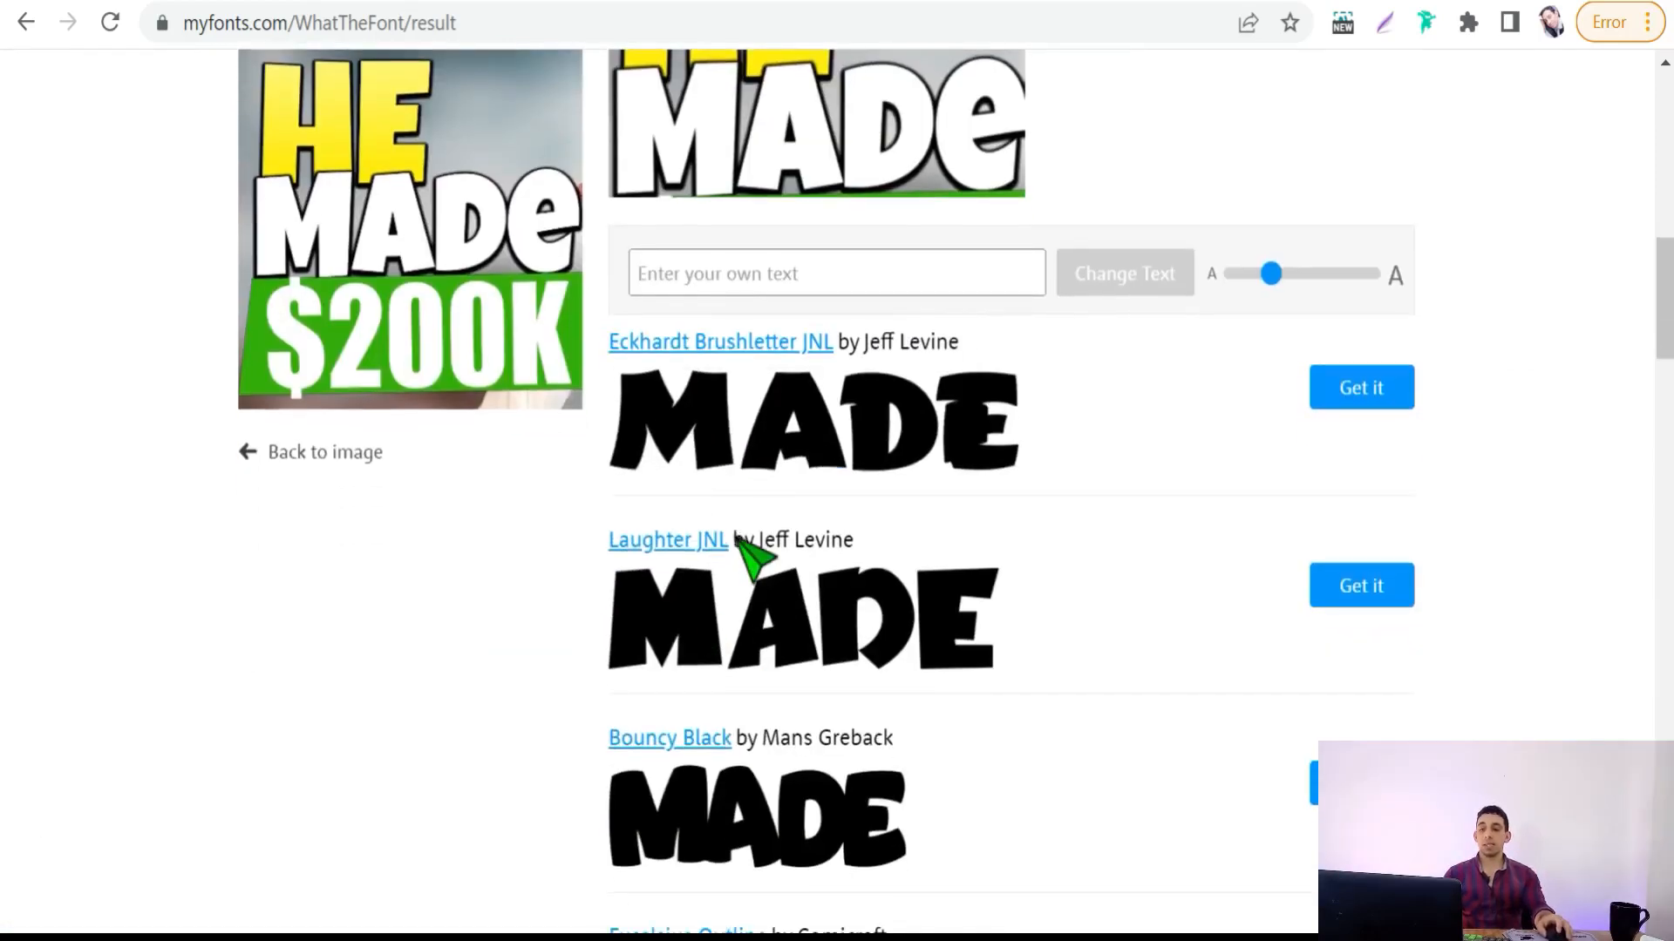
scroll("up", 3)
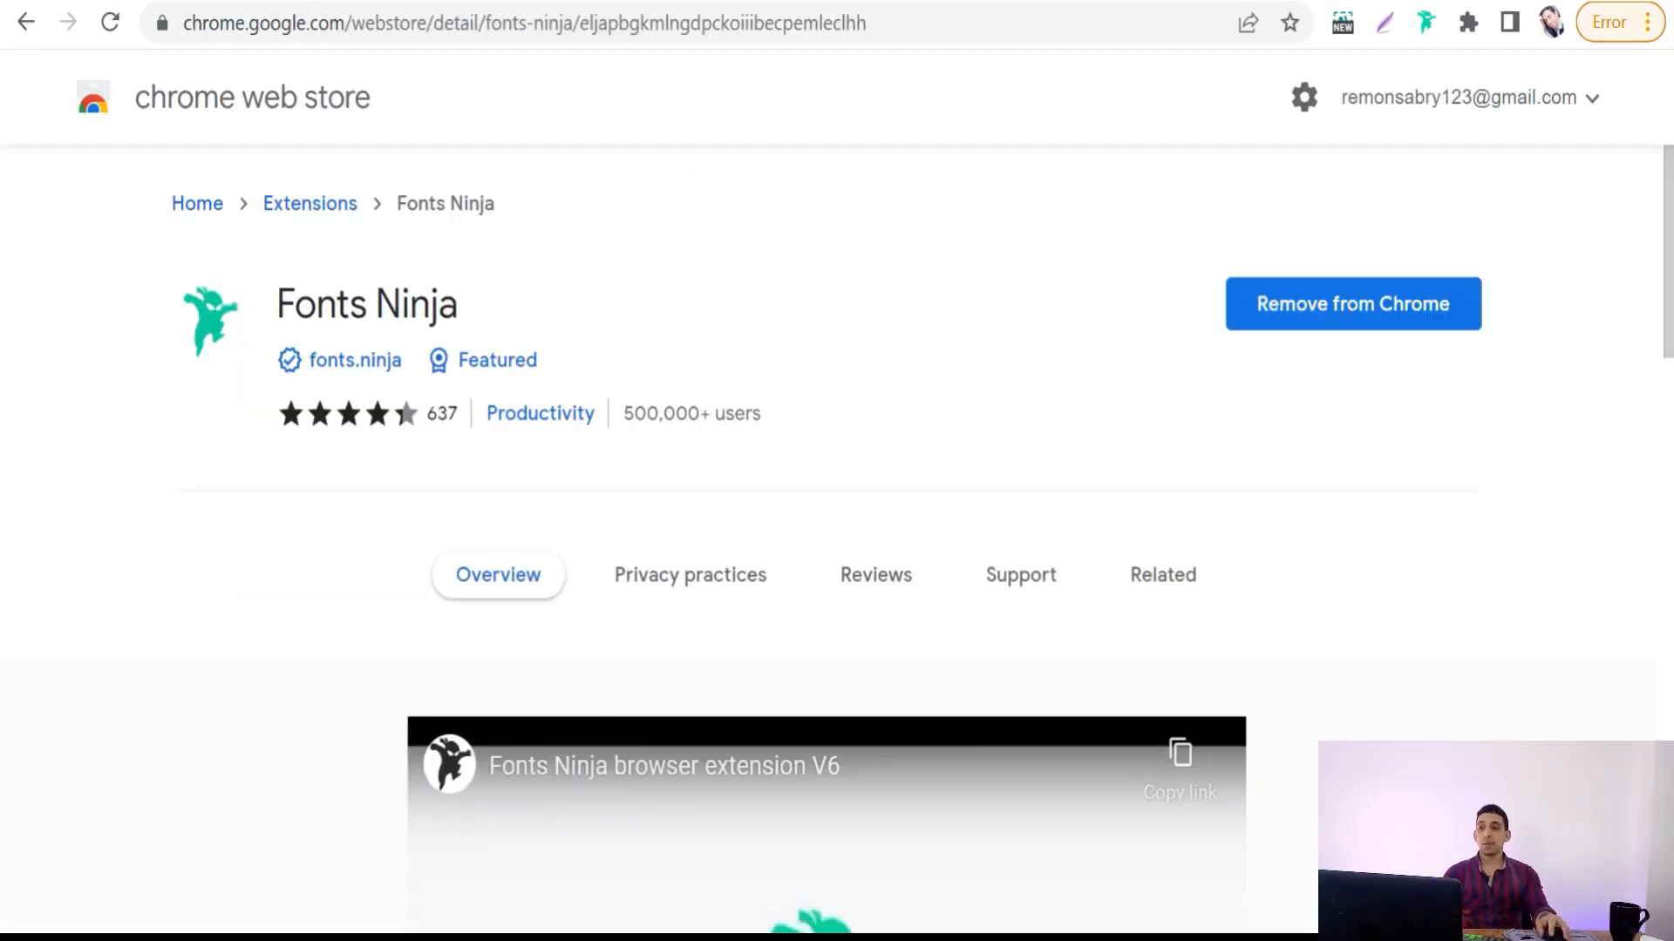
mouse_move(362, 476)
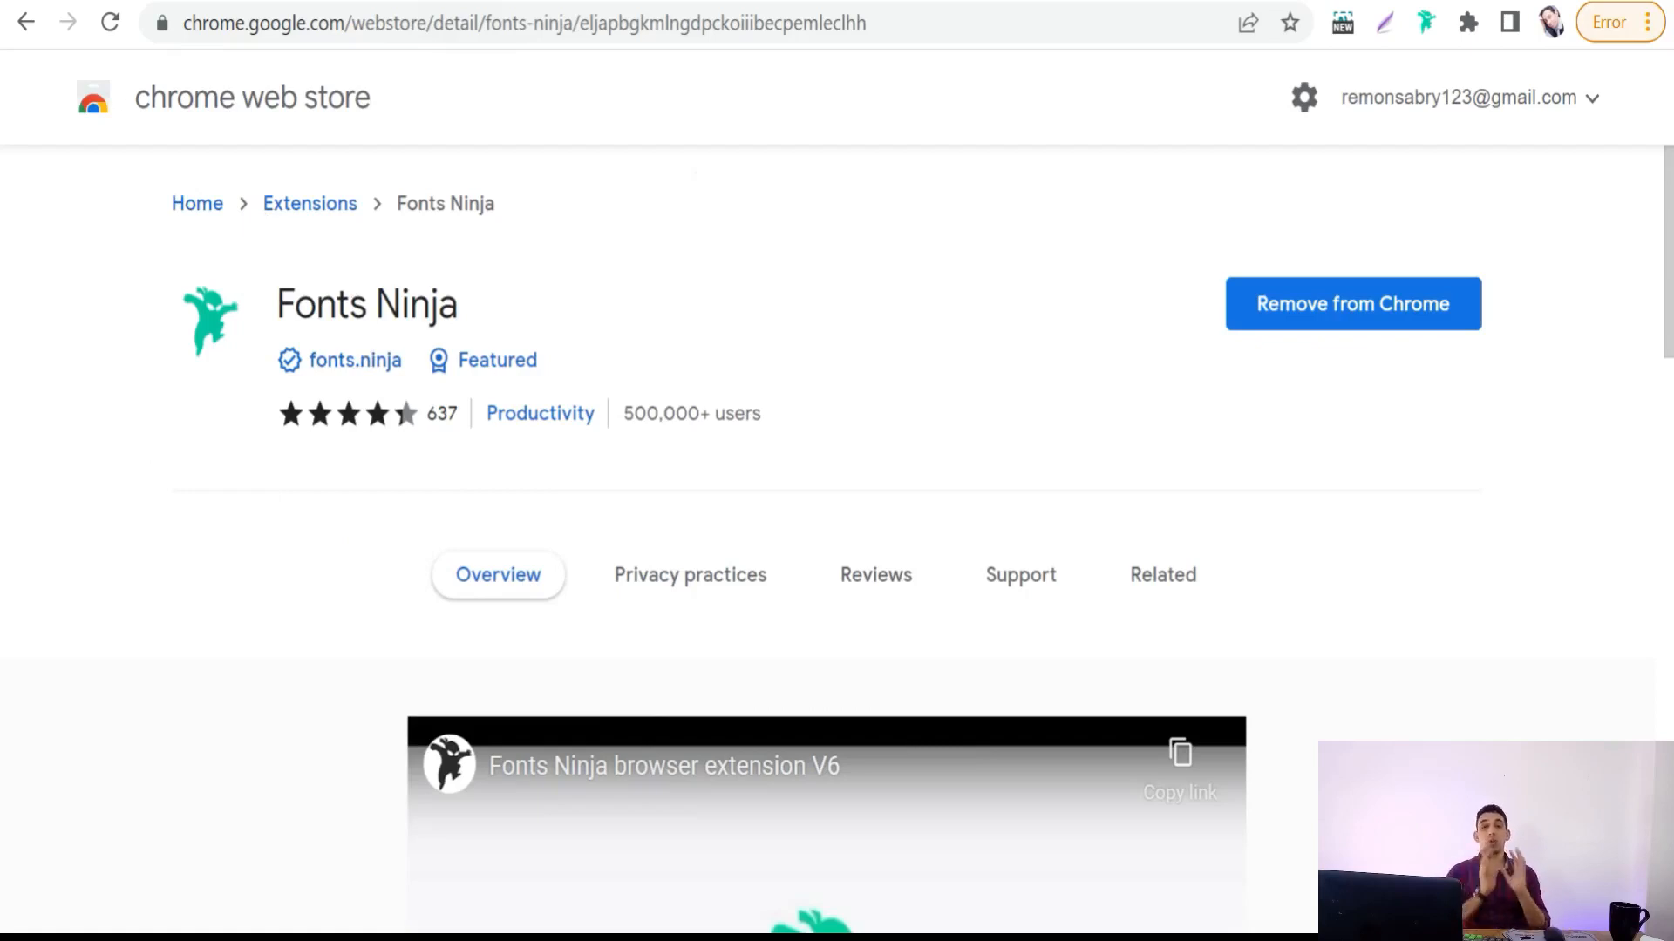
mouse_move(453, 354)
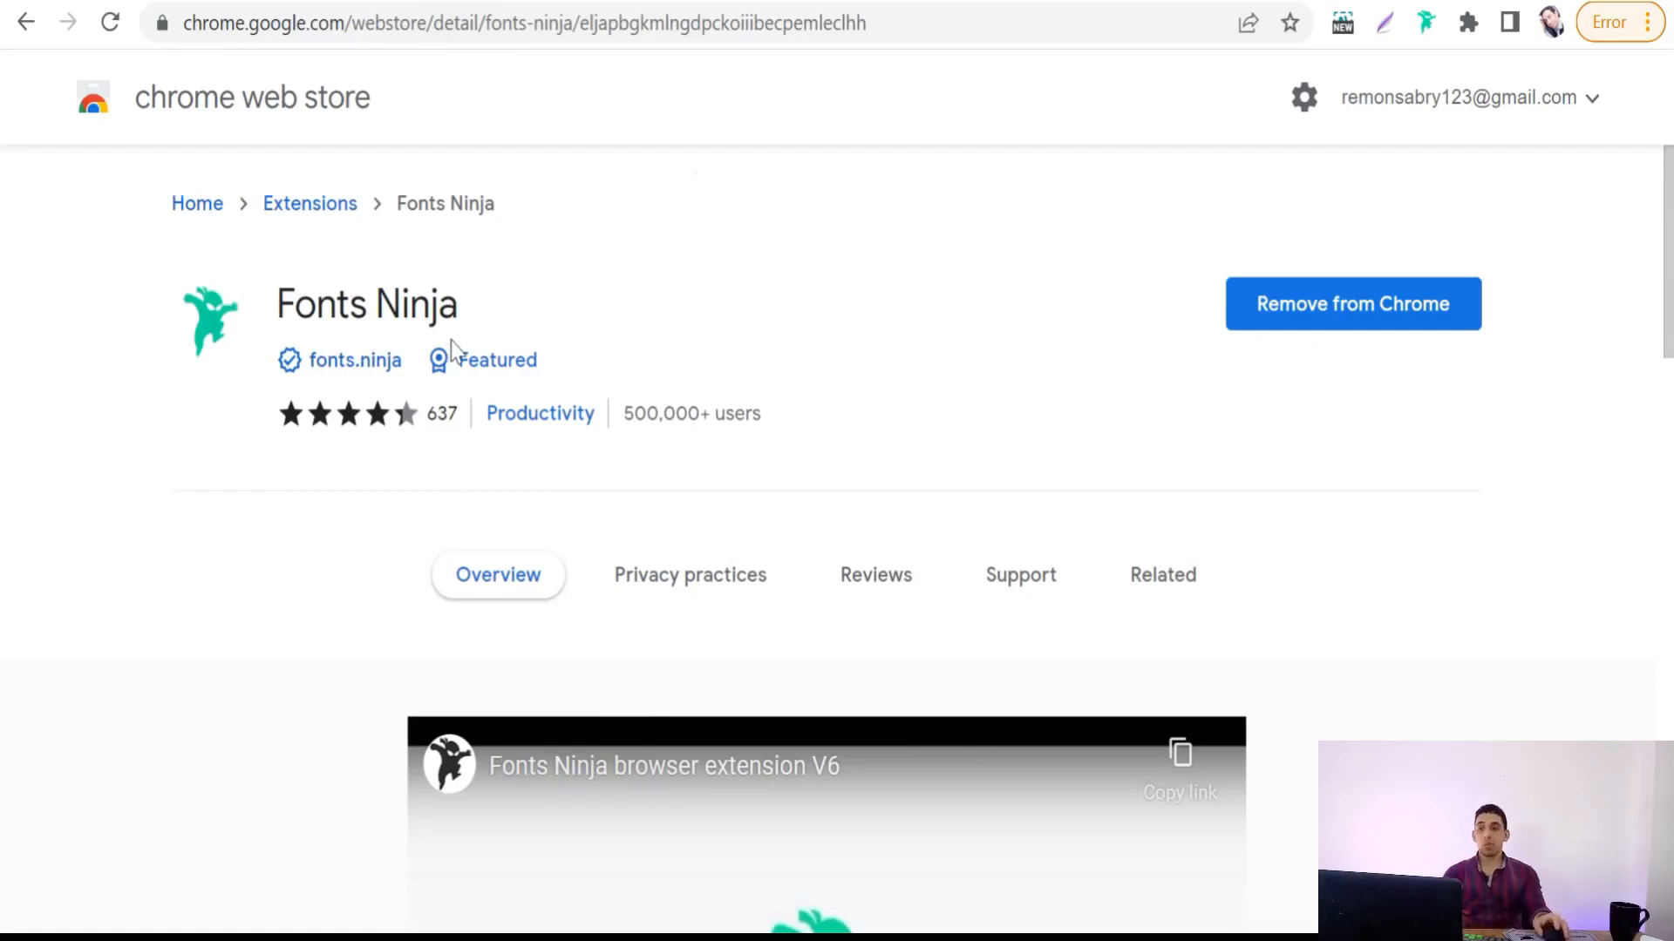
mouse_move(603, 301)
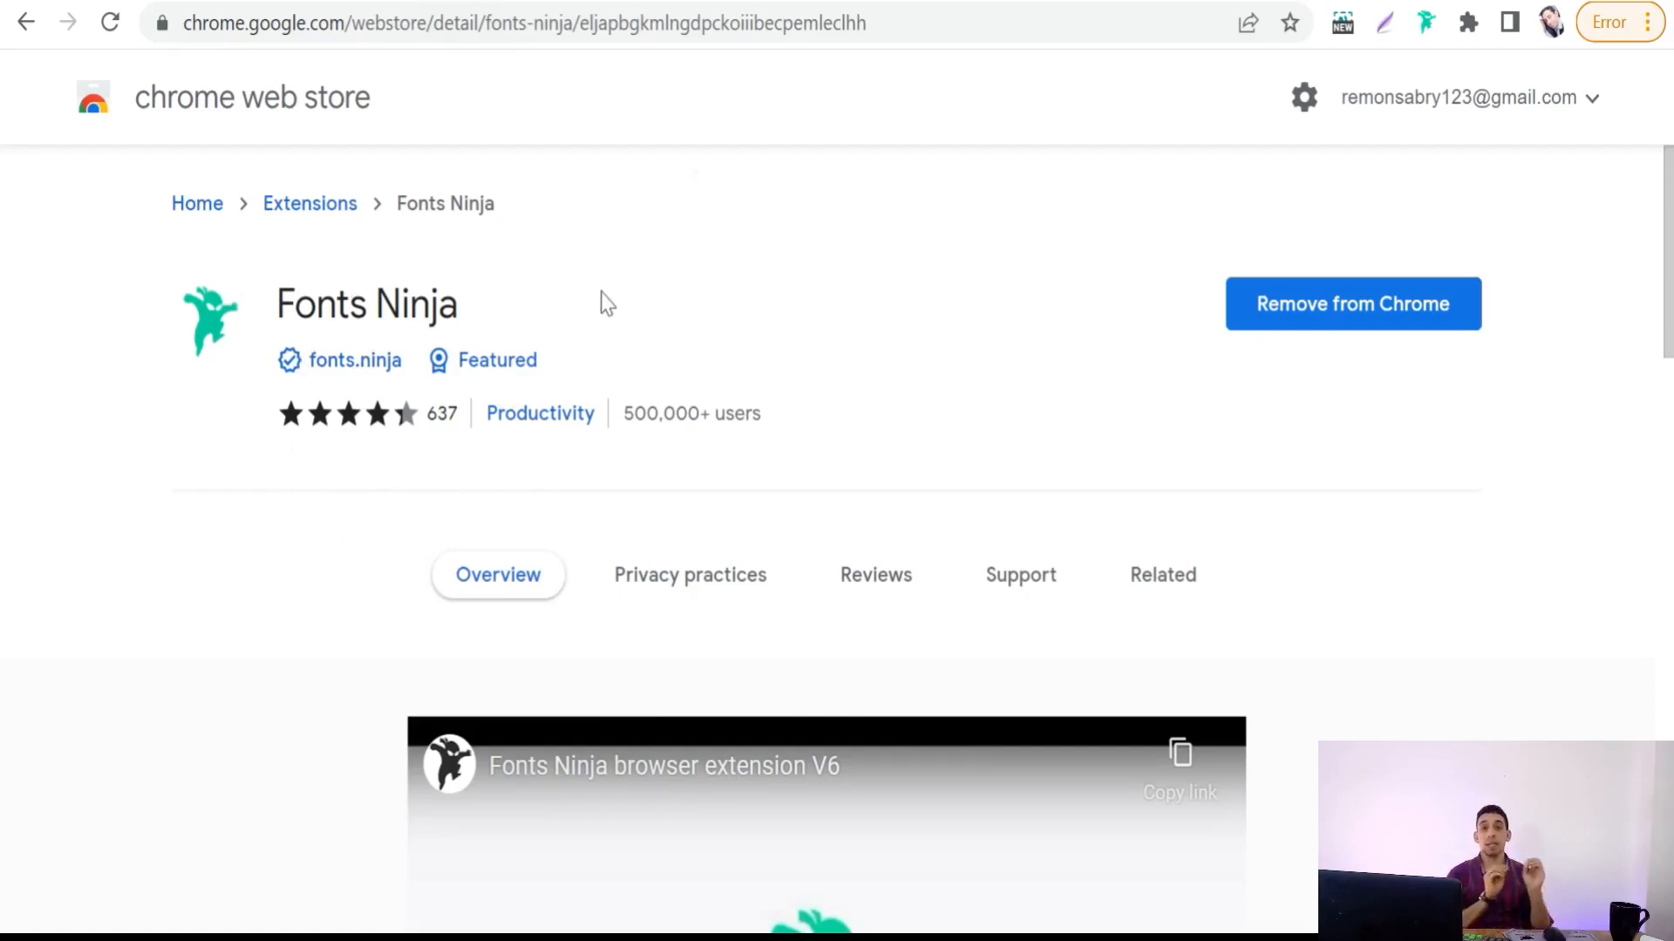
mouse_move(565, 390)
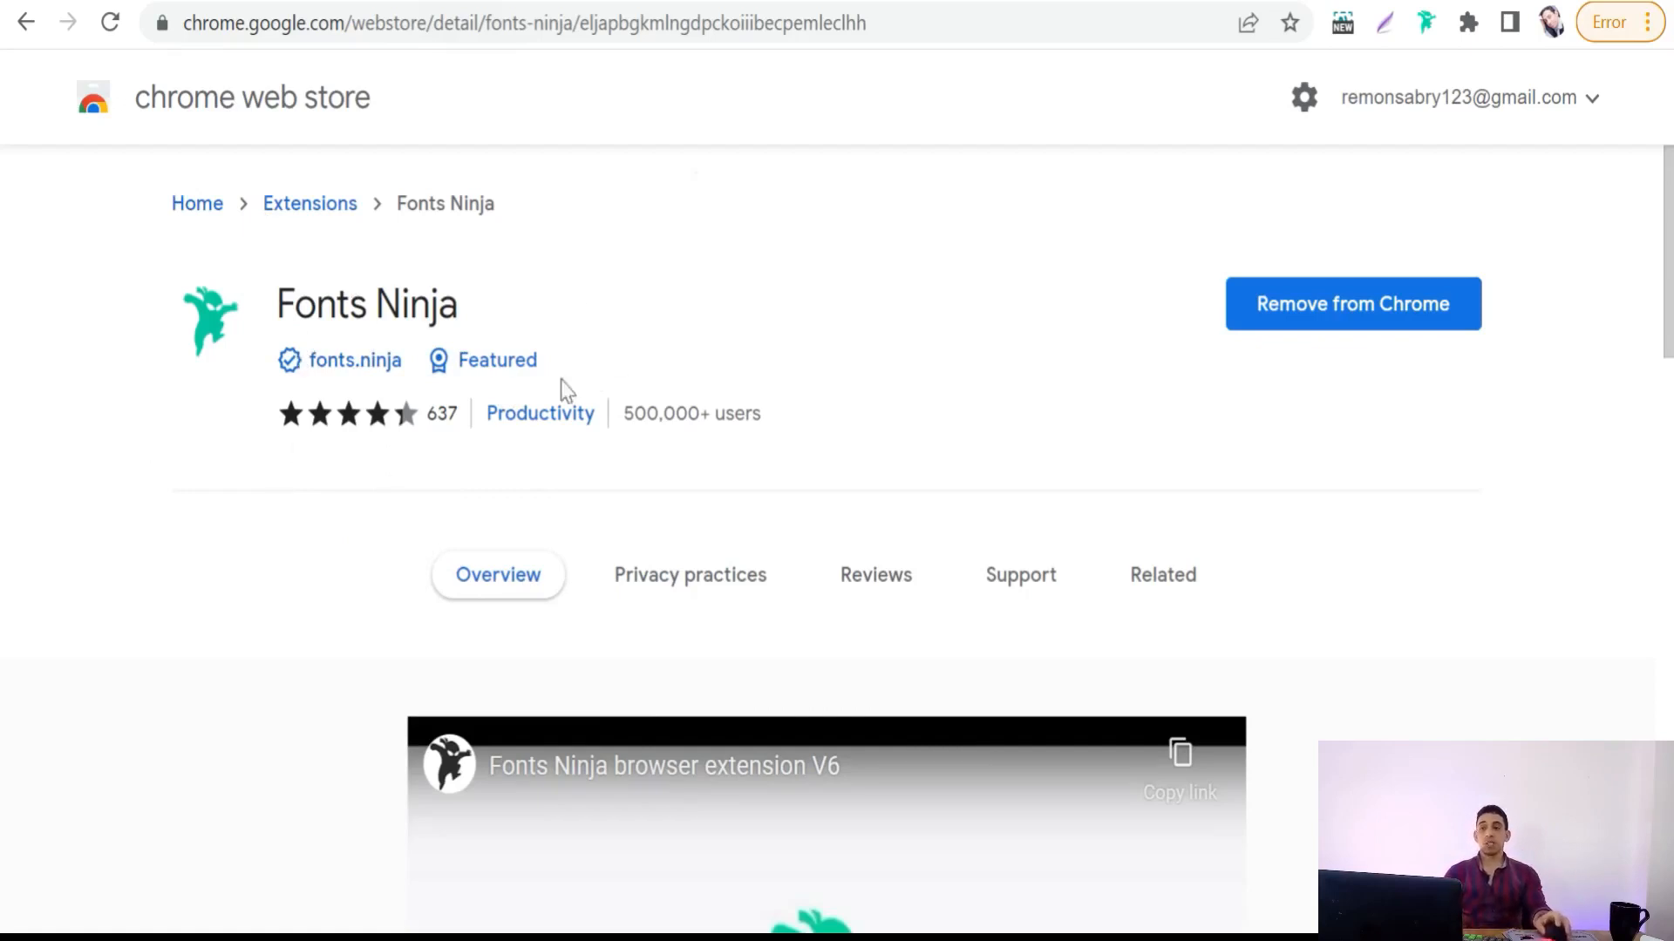
mouse_move(781, 101)
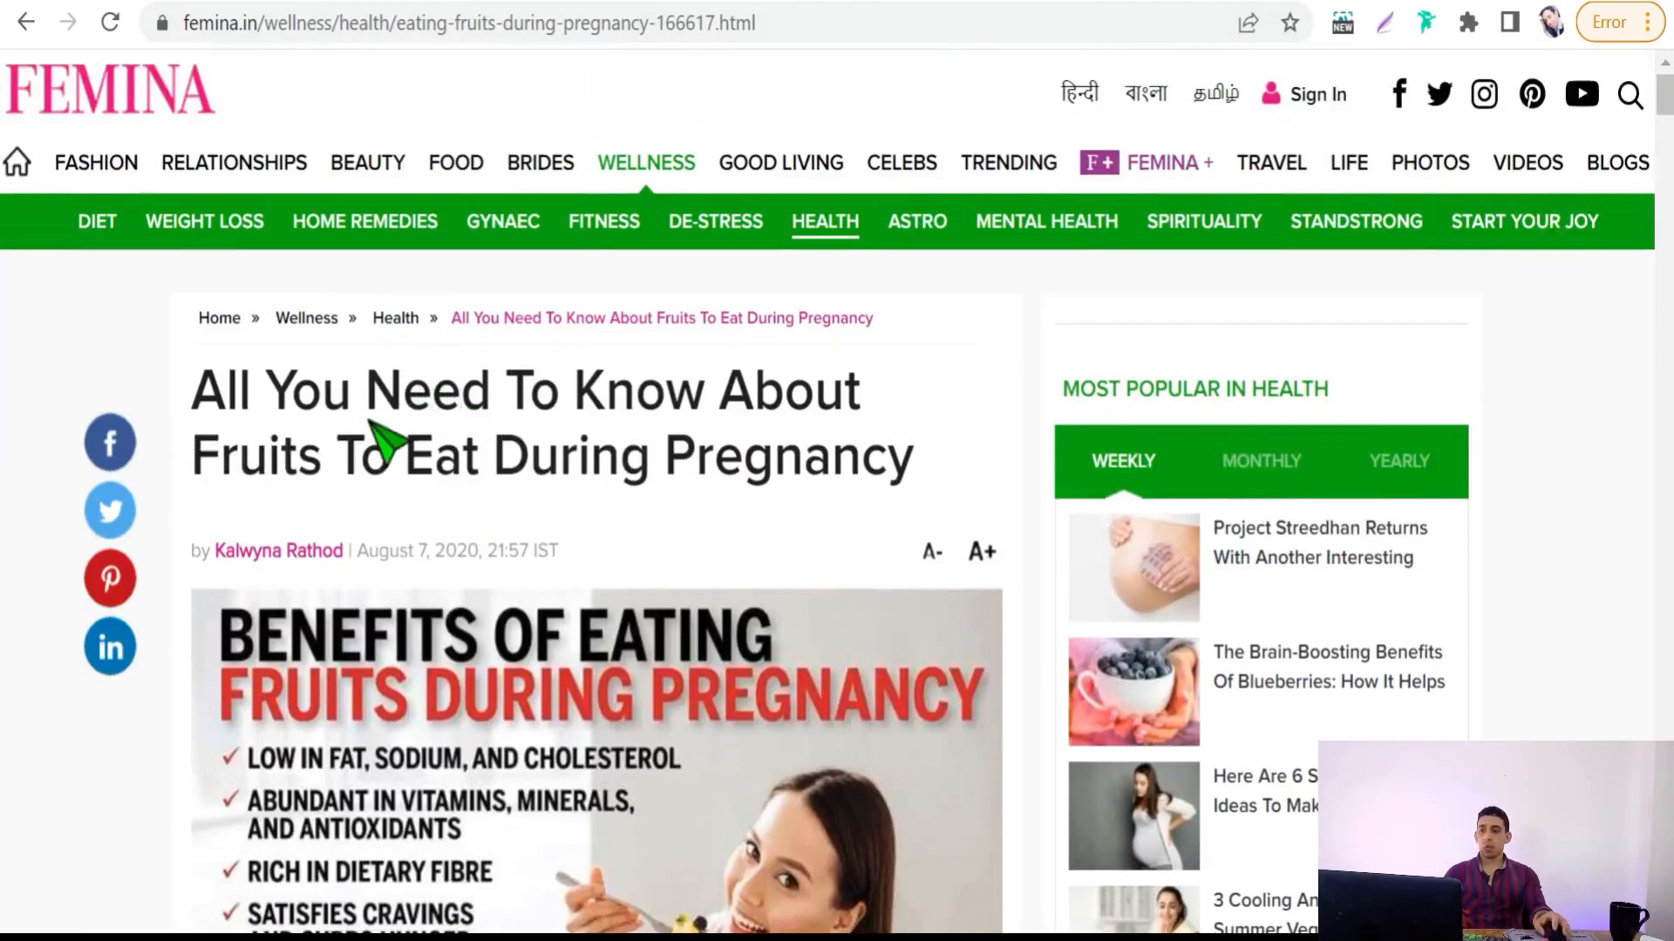
mouse_move(106, 251)
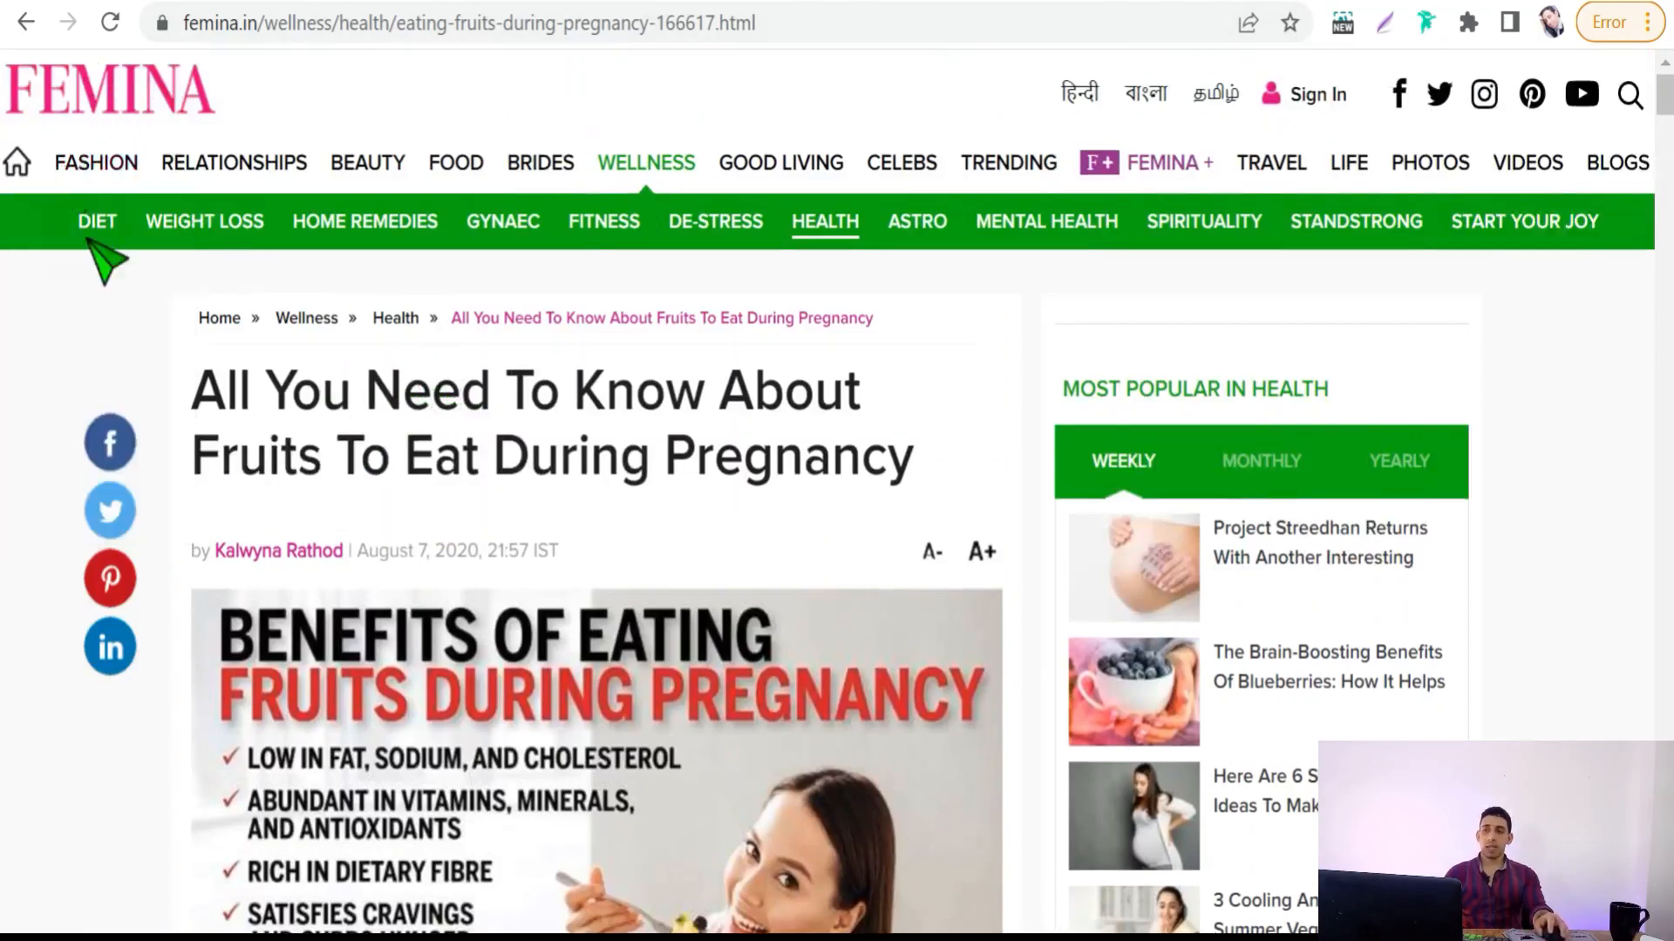
mouse_move(1342, 127)
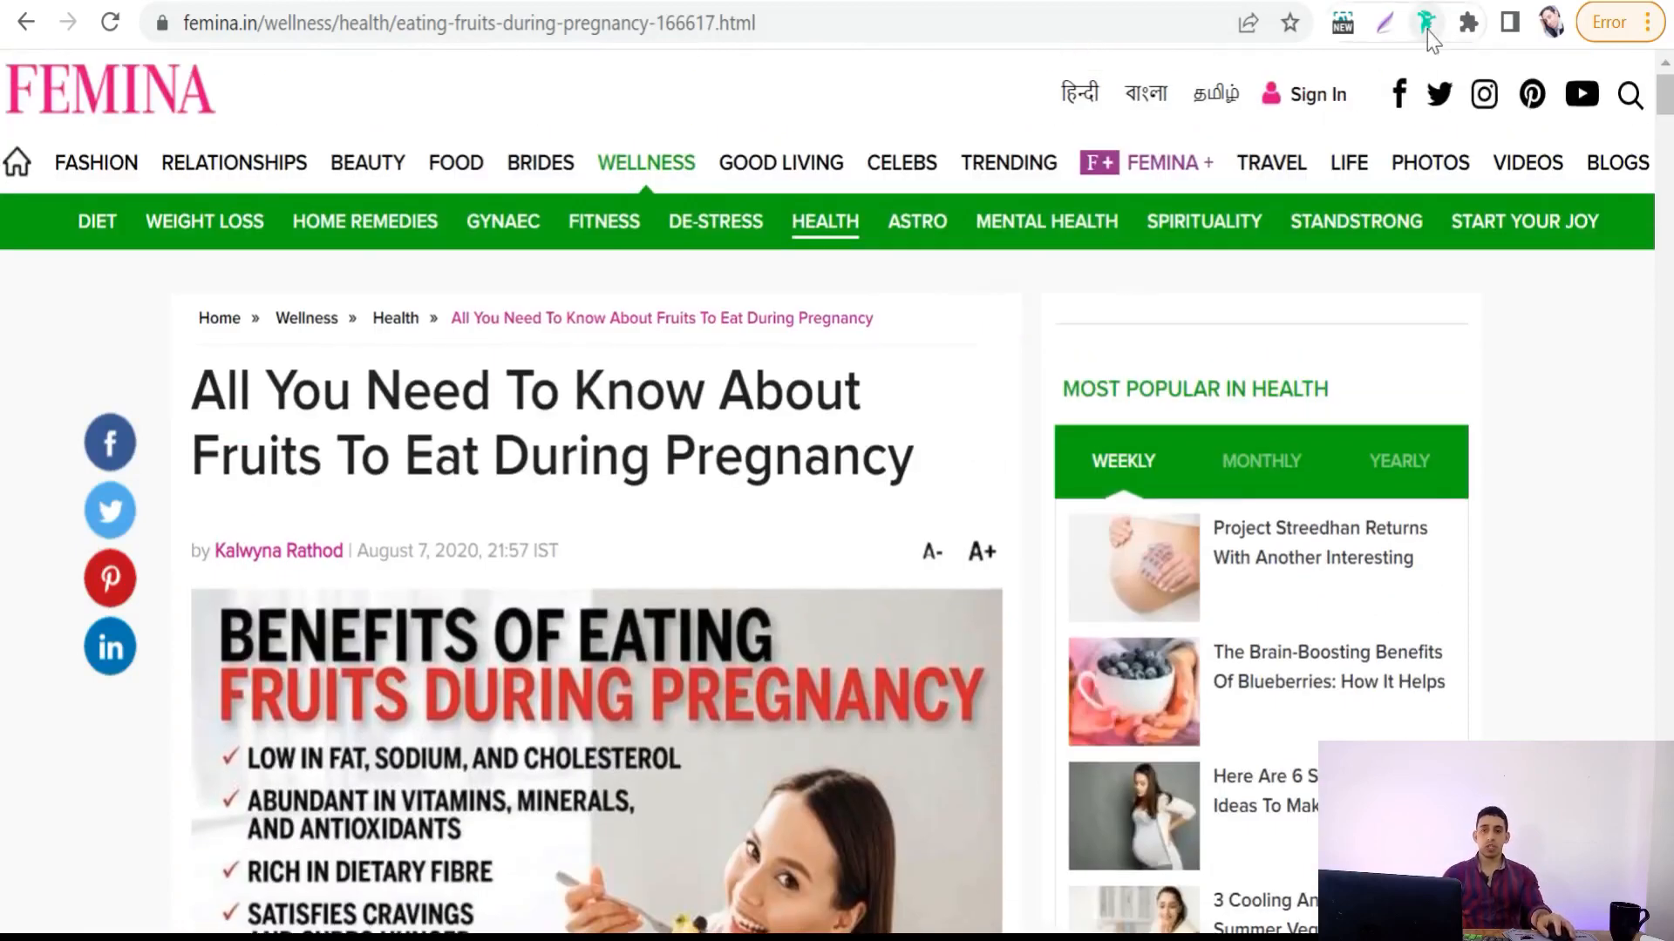
Run Fonts Ninja on the Femina article, showing Proxima Nova Regular 17px body text and Roboto
left_click(1426, 21)
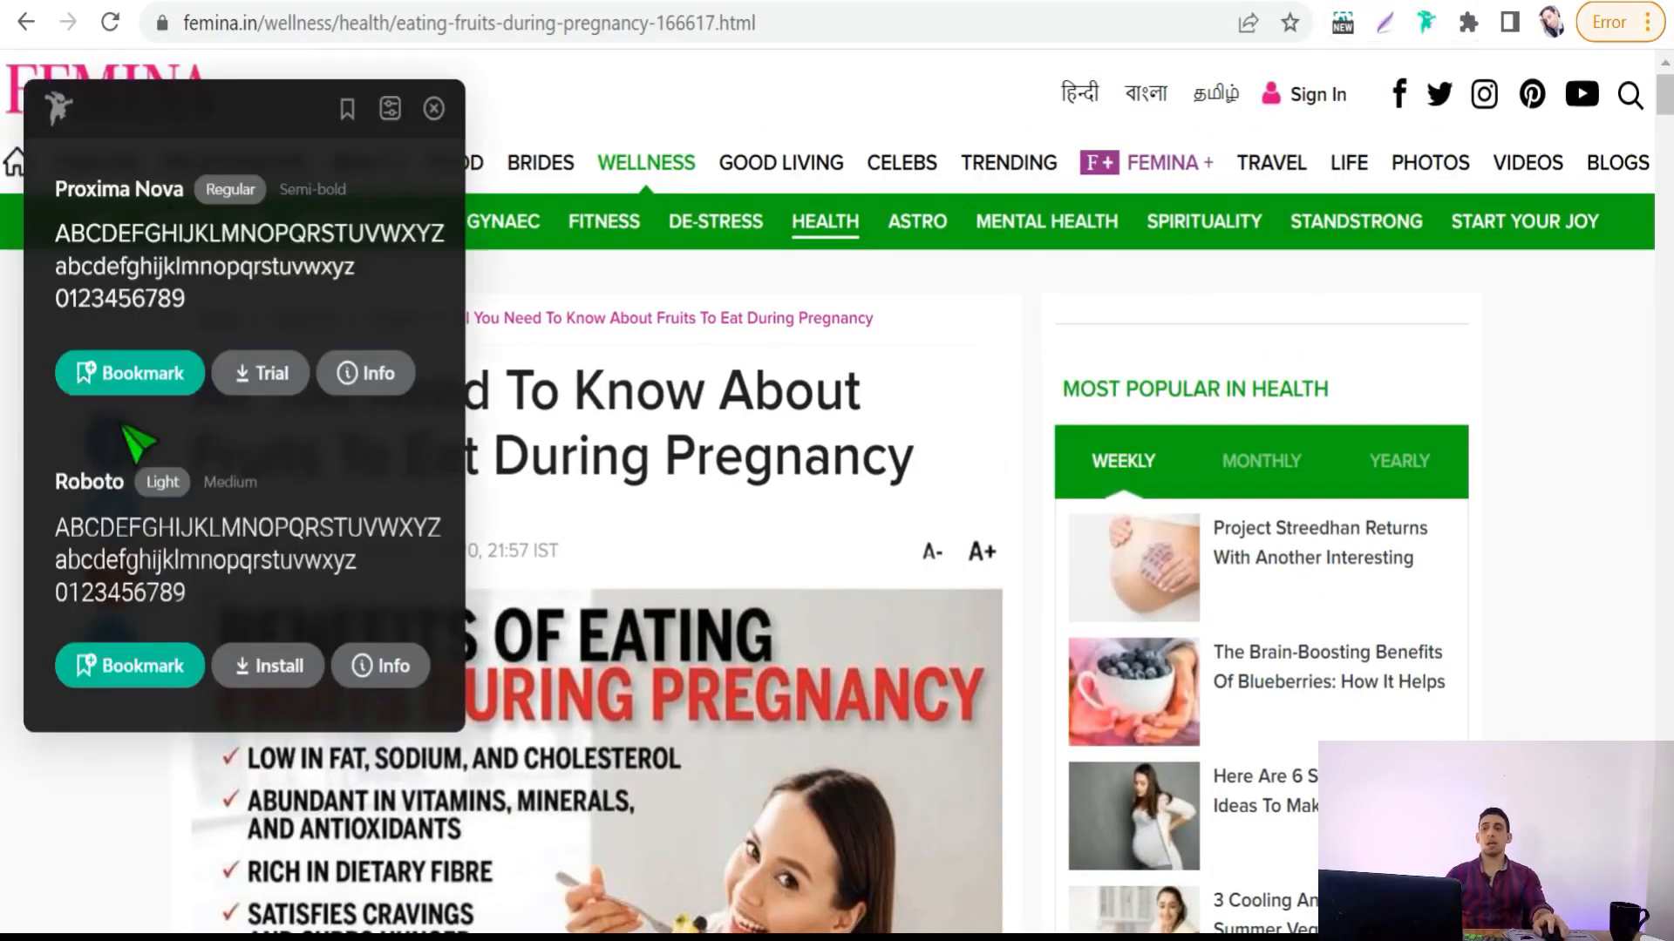
mouse_move(337, 383)
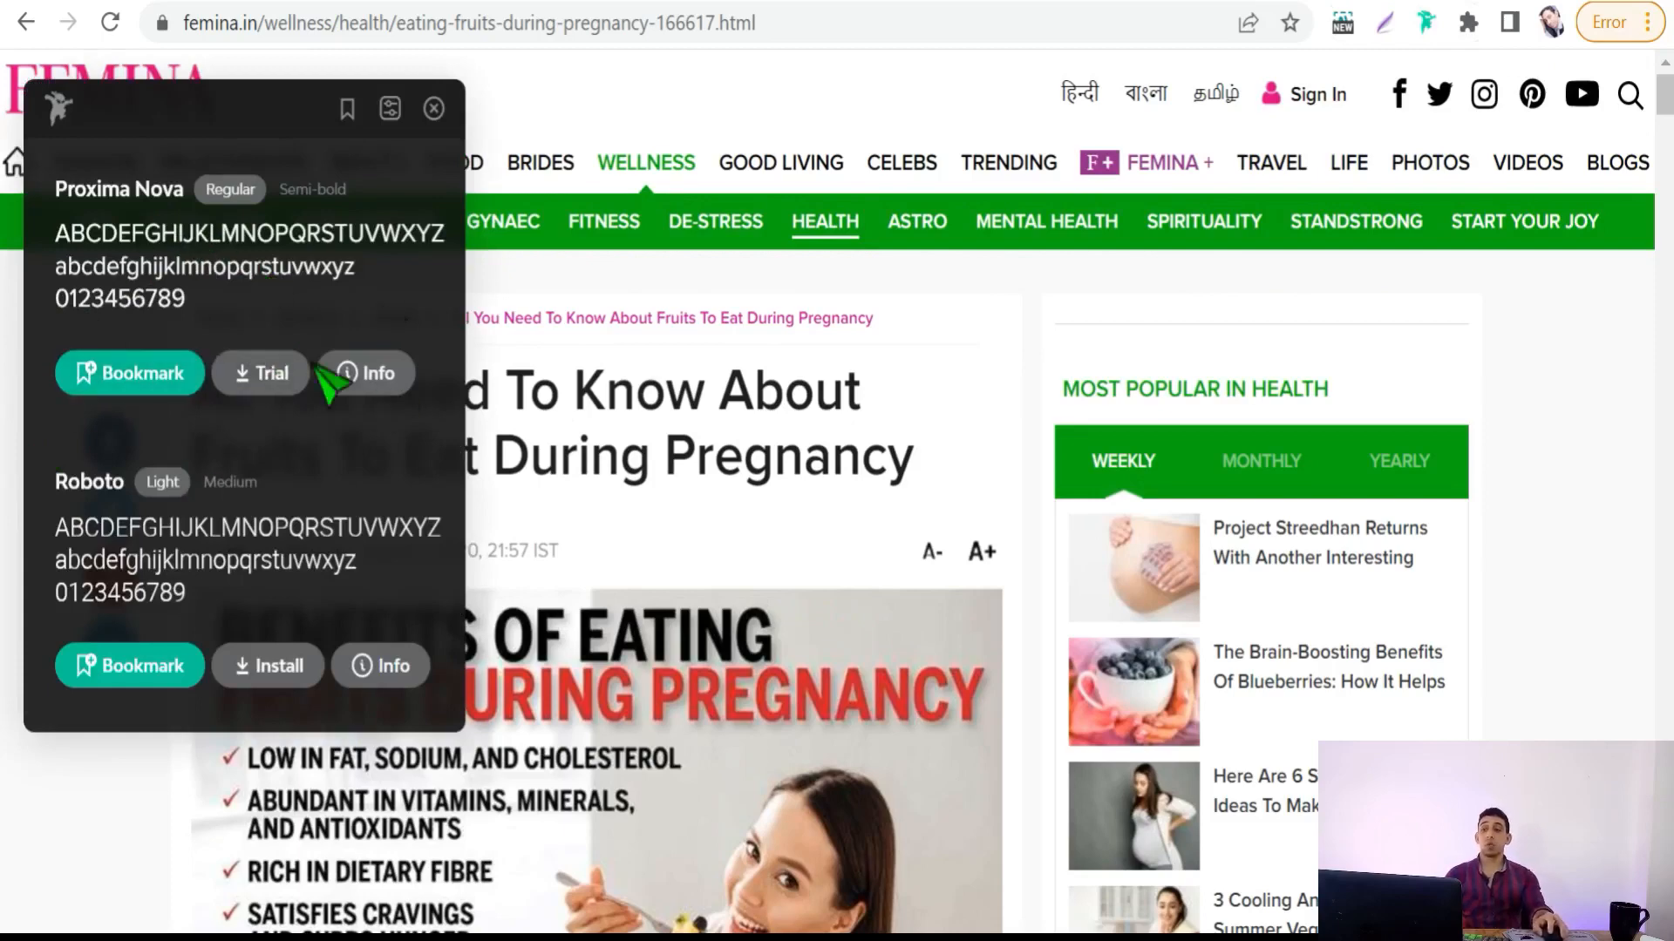
mouse_move(127, 261)
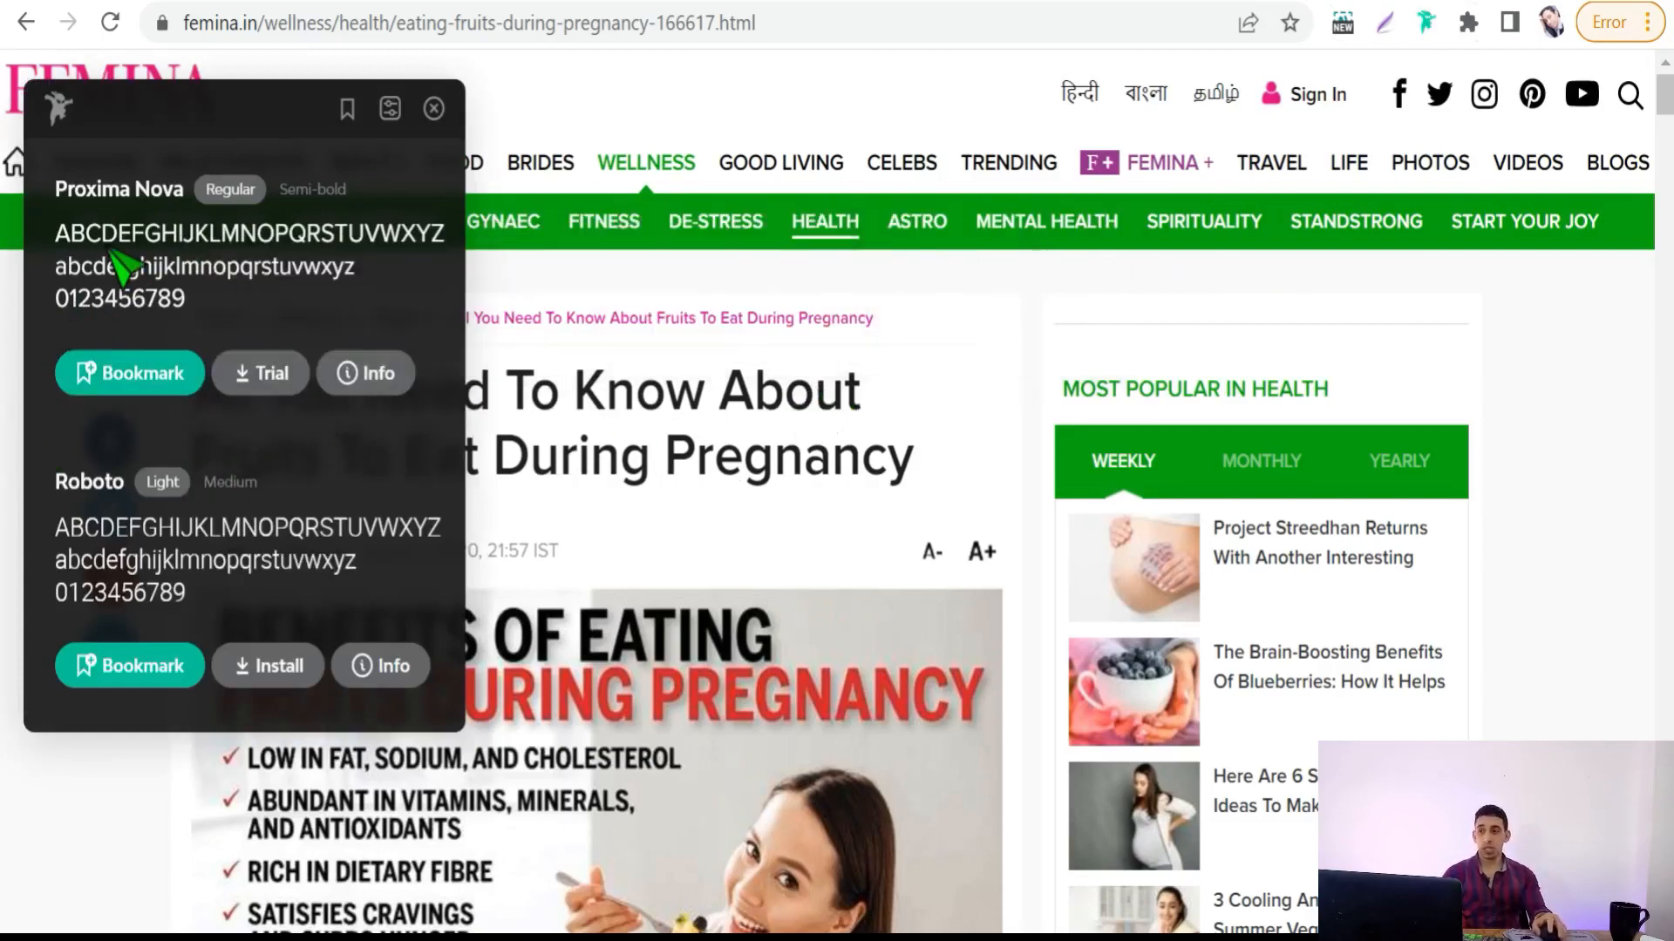
mouse_move(106, 523)
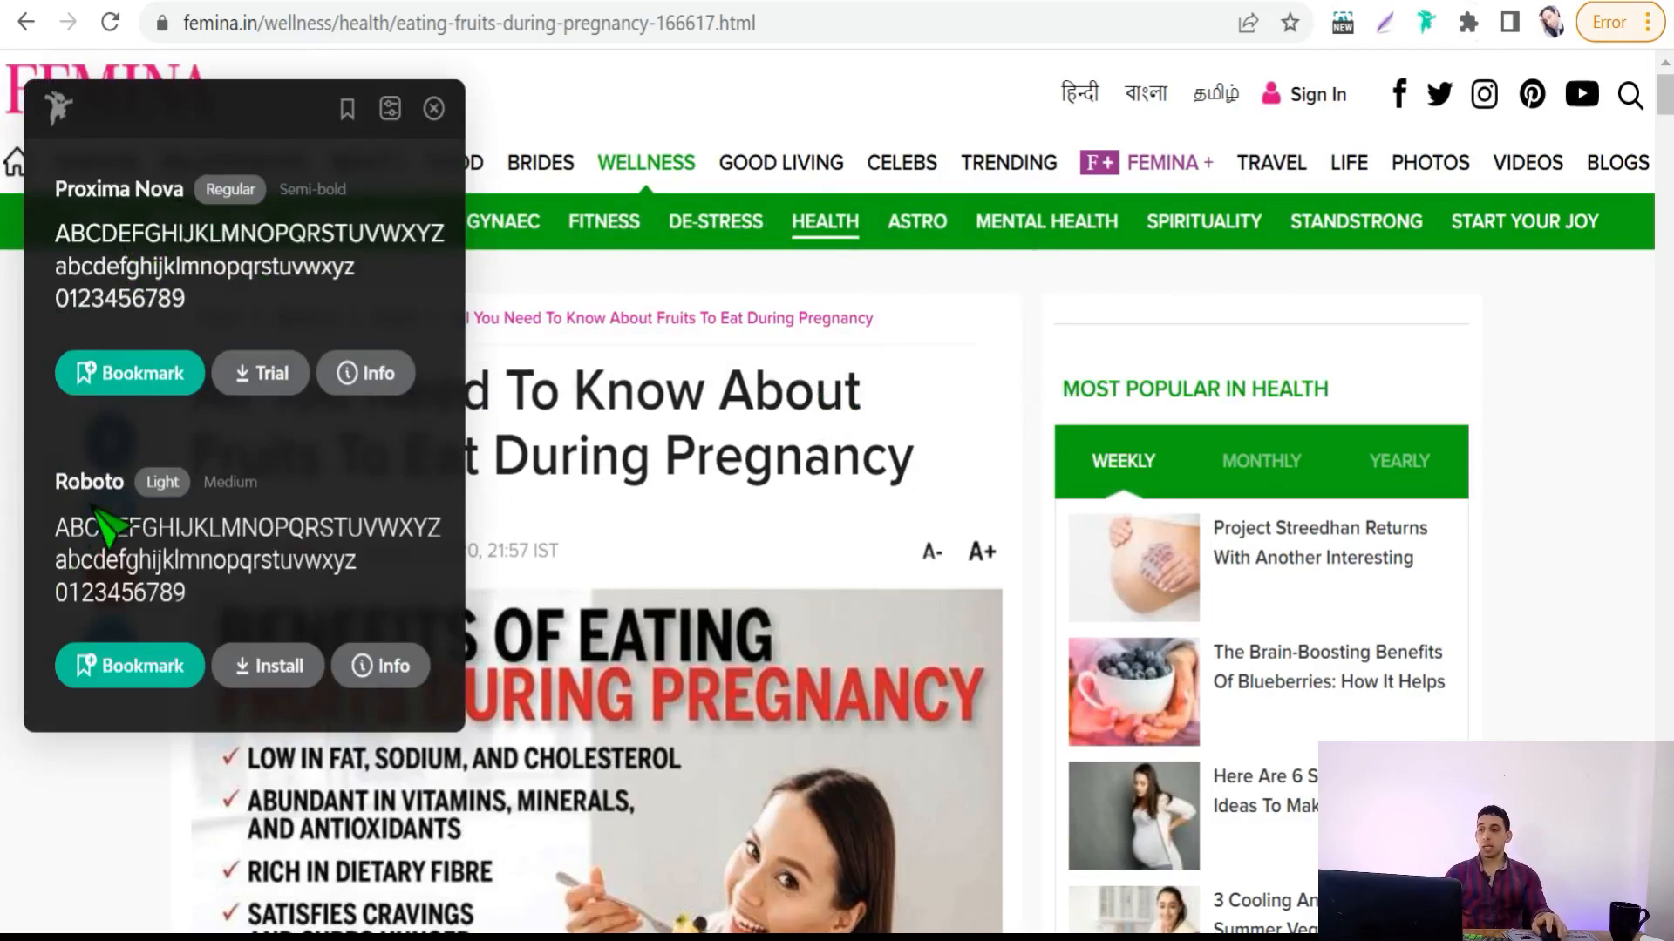
scroll("down", 3)
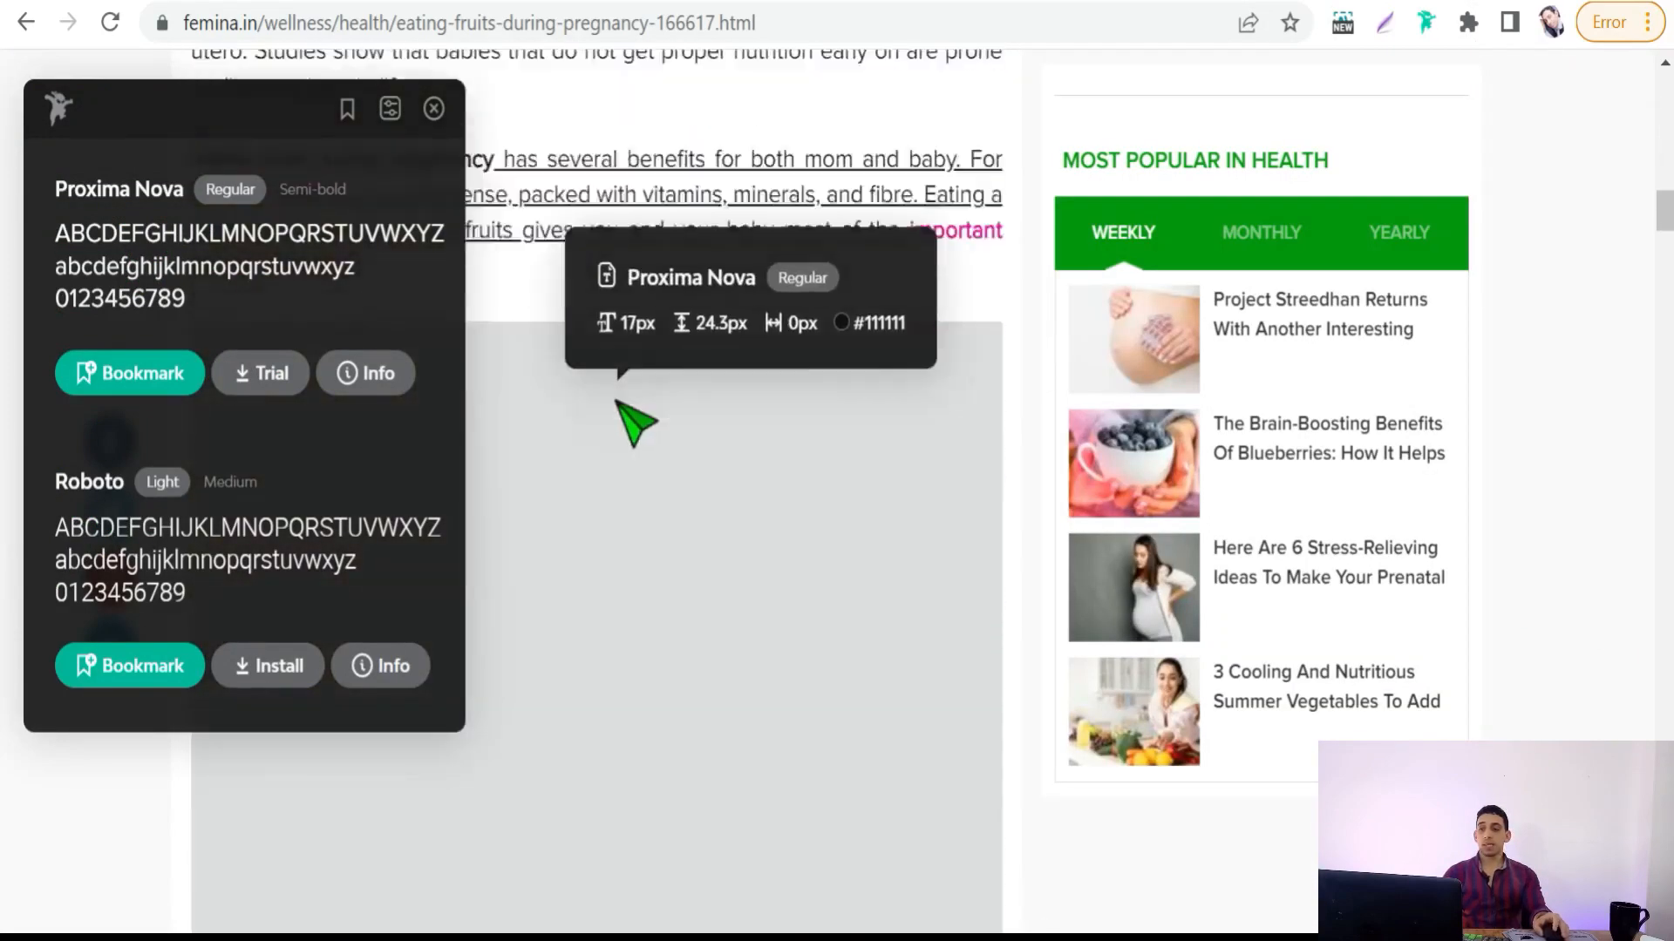
scroll("up", 3)
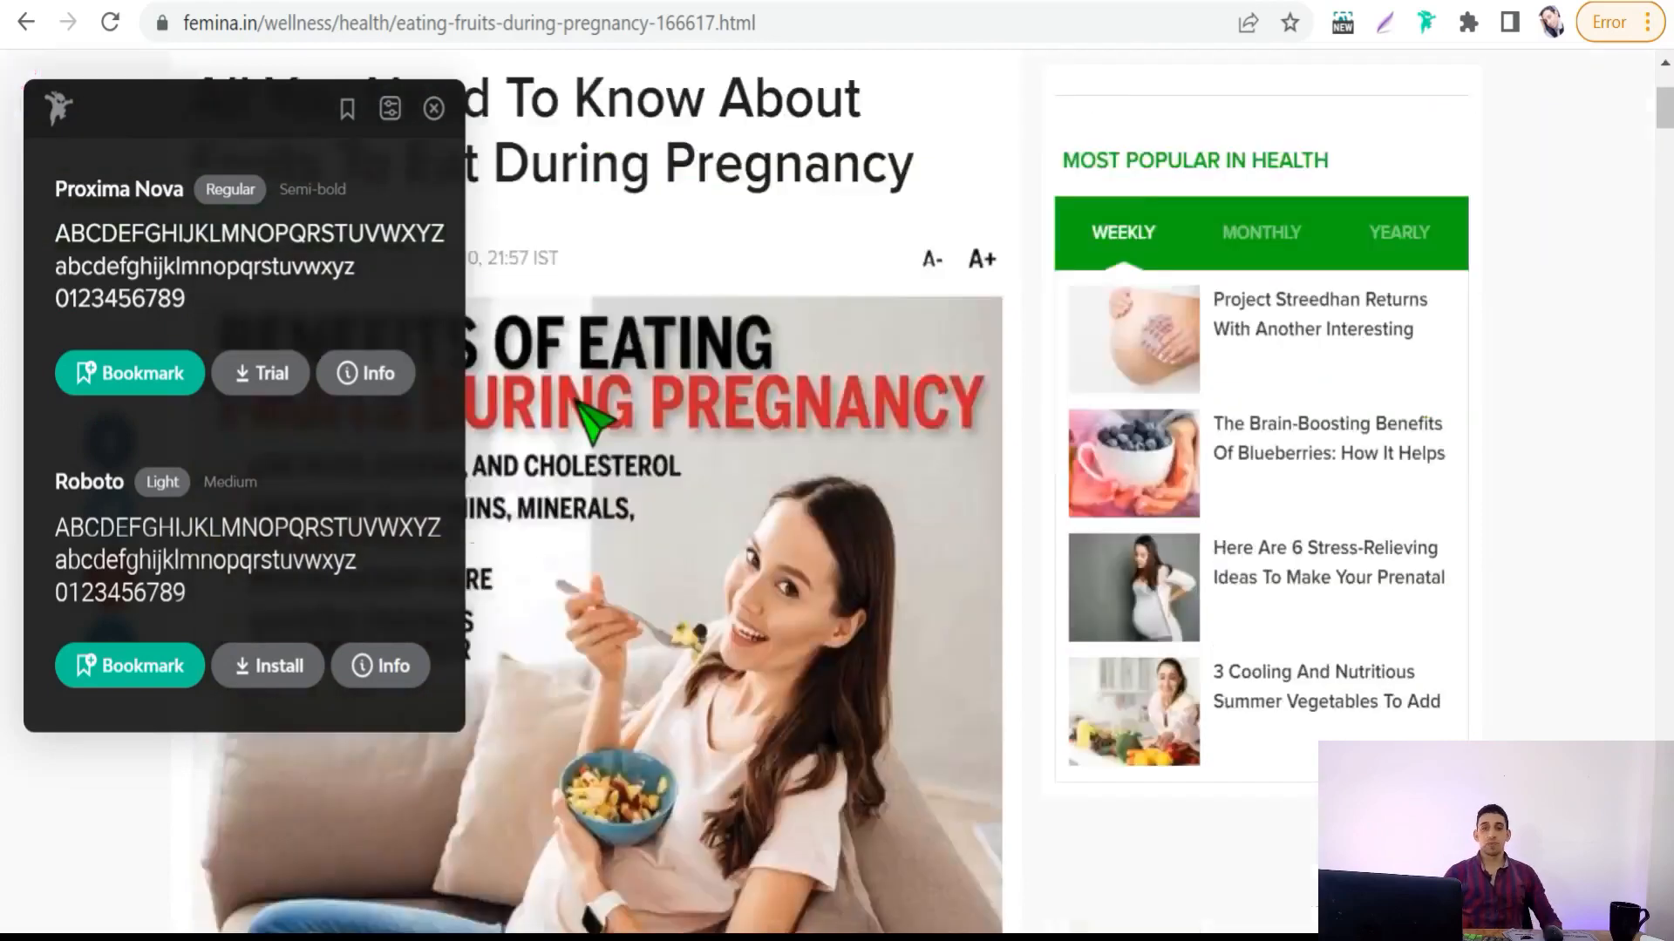